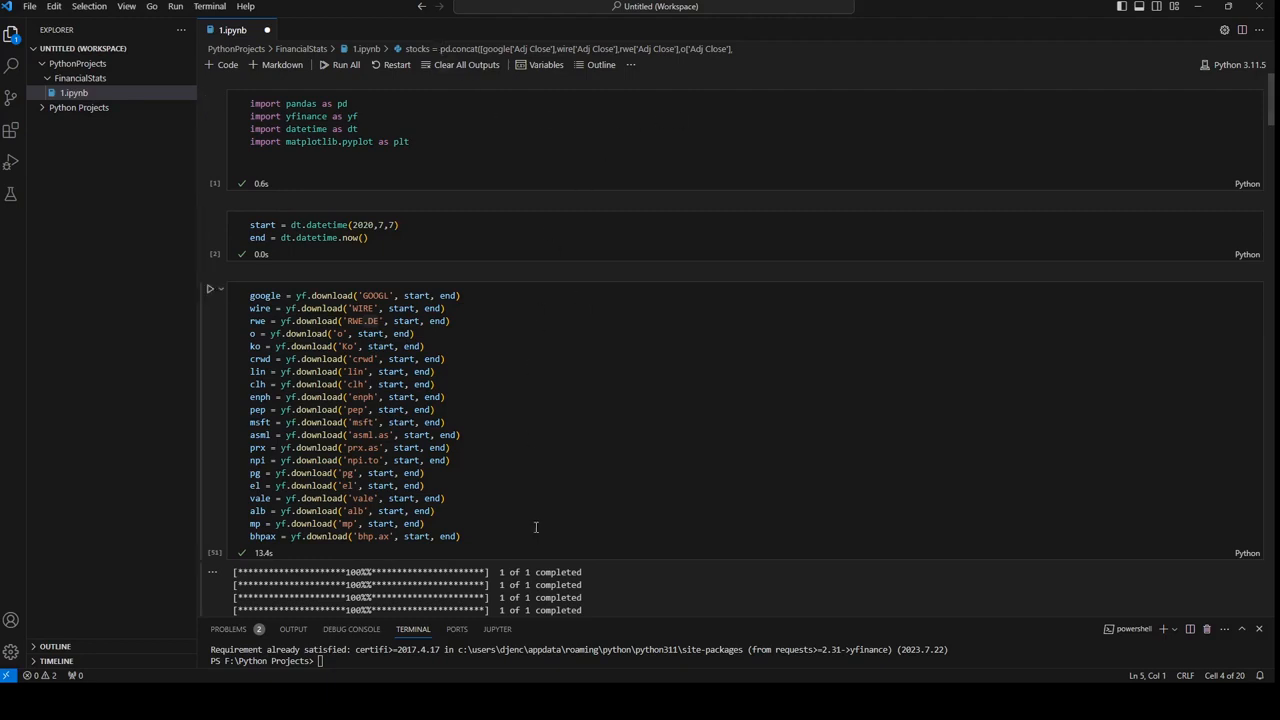
mouse_move(466, 192)
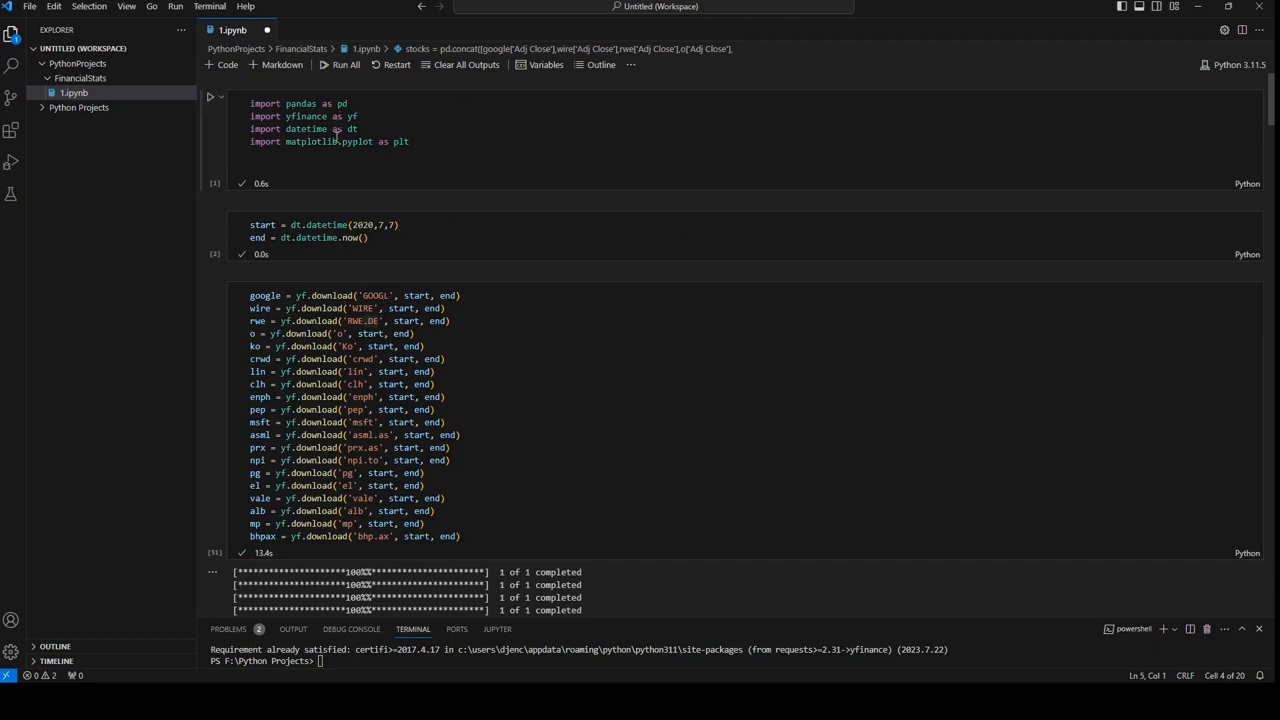
mouse_move(789, 194)
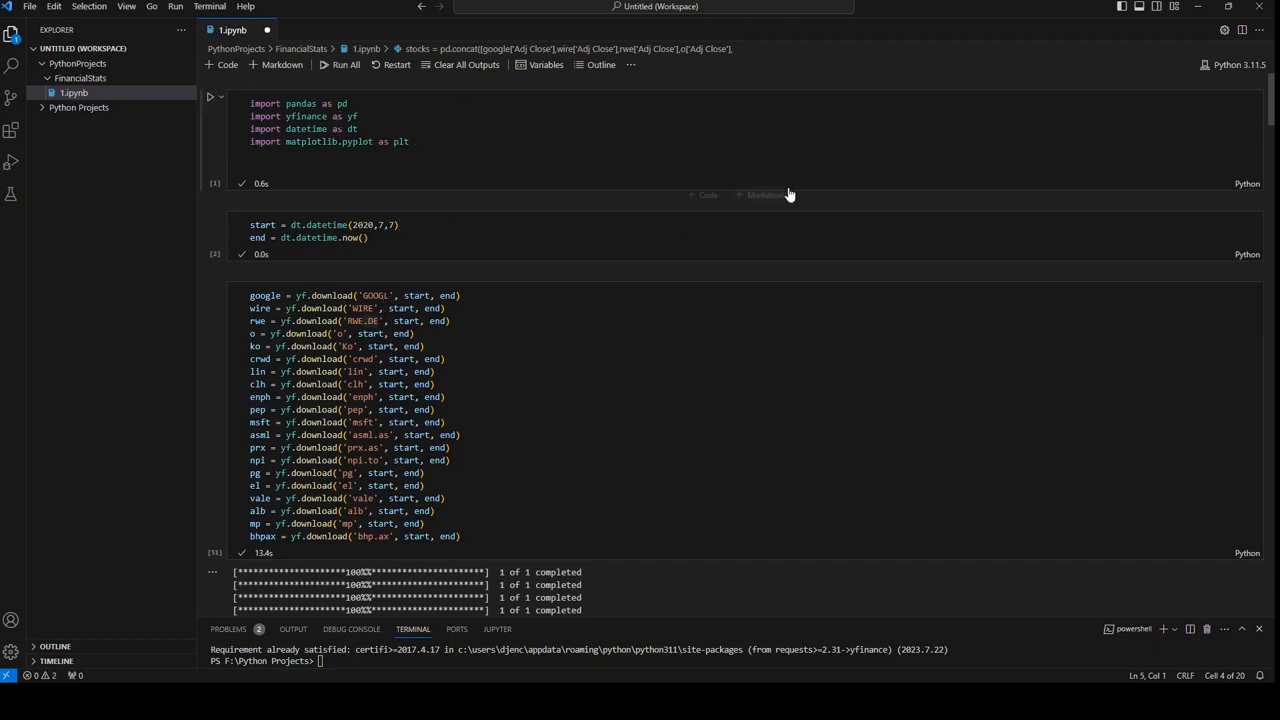
mouse_move(320, 262)
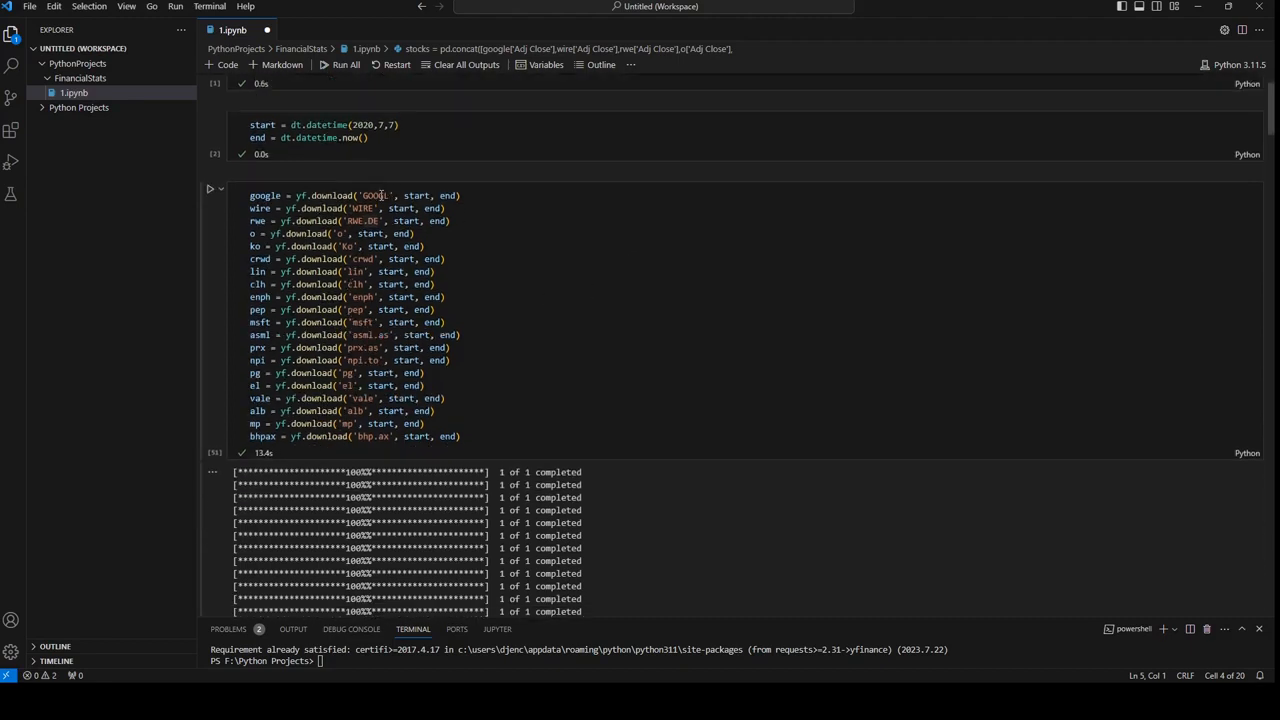
mouse_move(509, 247)
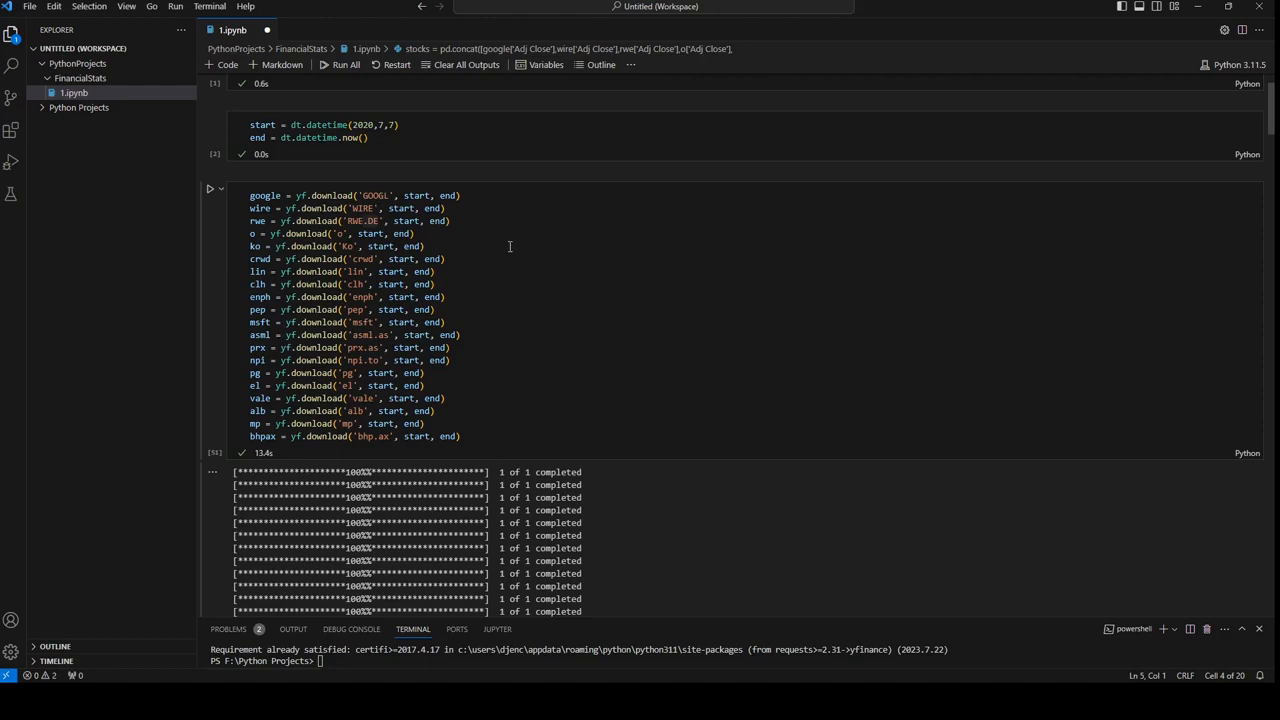
mouse_move(638, 211)
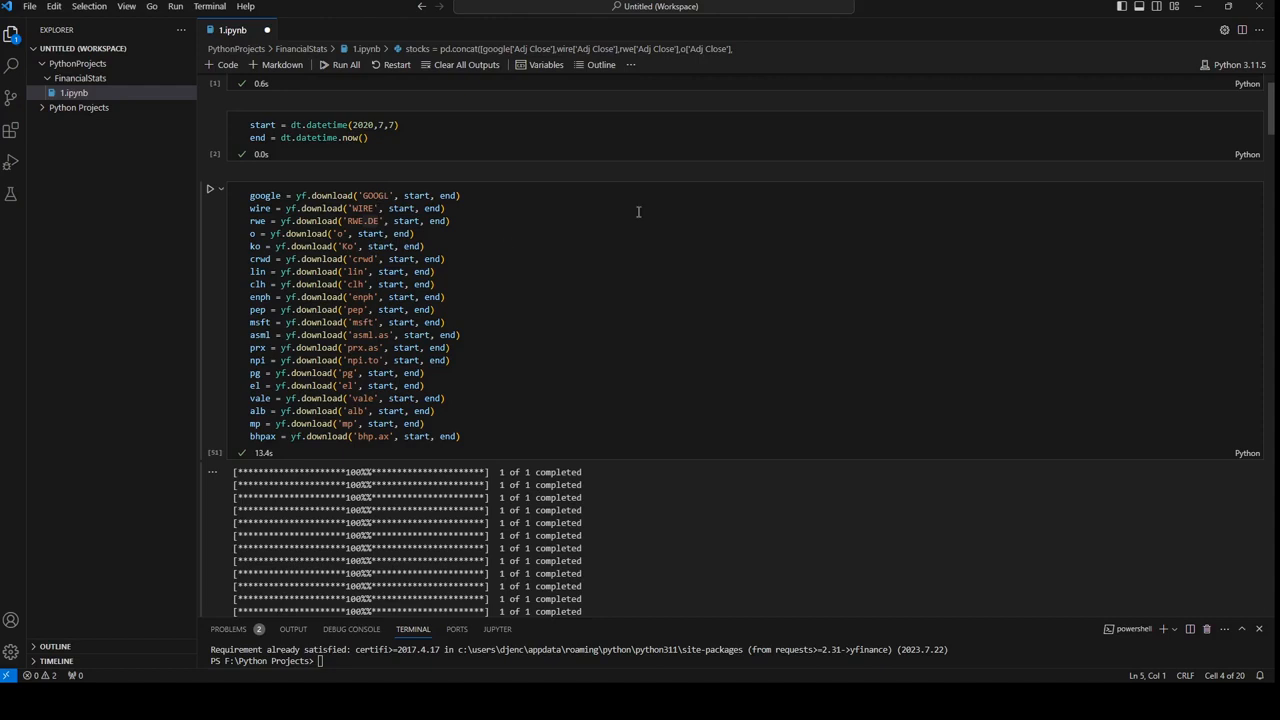
mouse_move(507, 186)
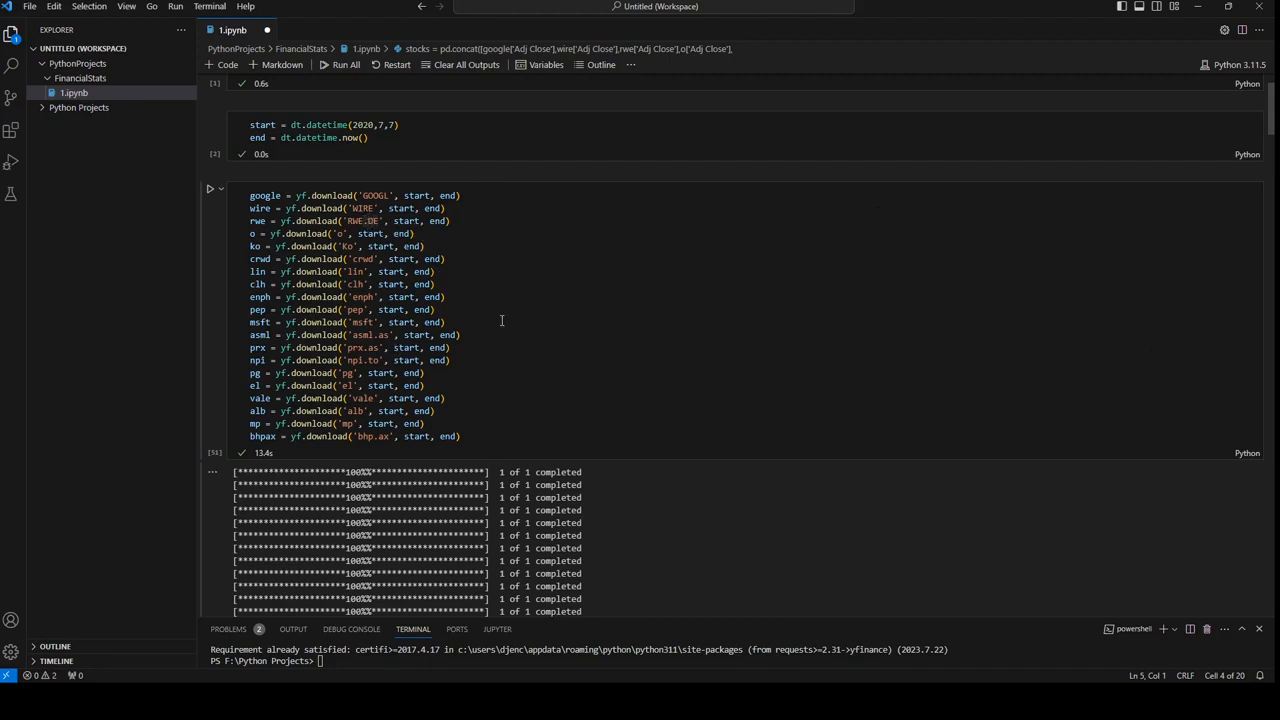
mouse_move(393, 357)
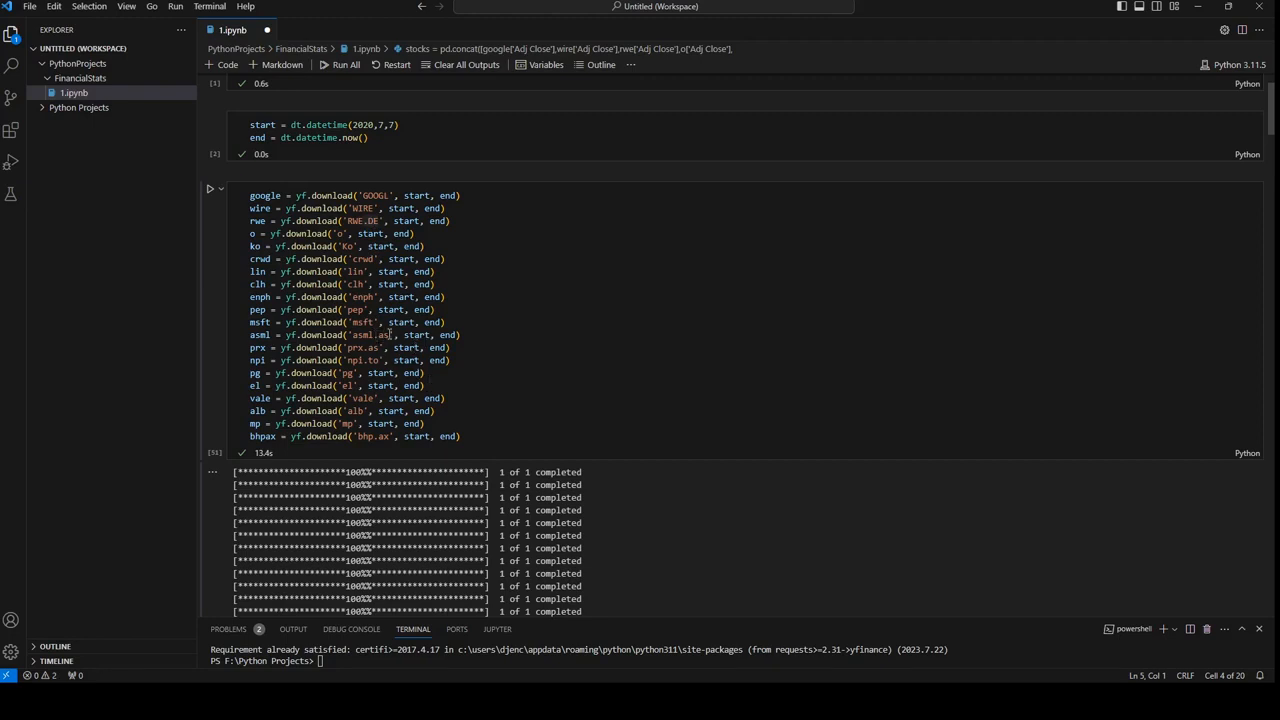
- Scroll to the pd.concat cell showing the combined 2020–2023 adjusted-close stocks table
scroll("up", 3)
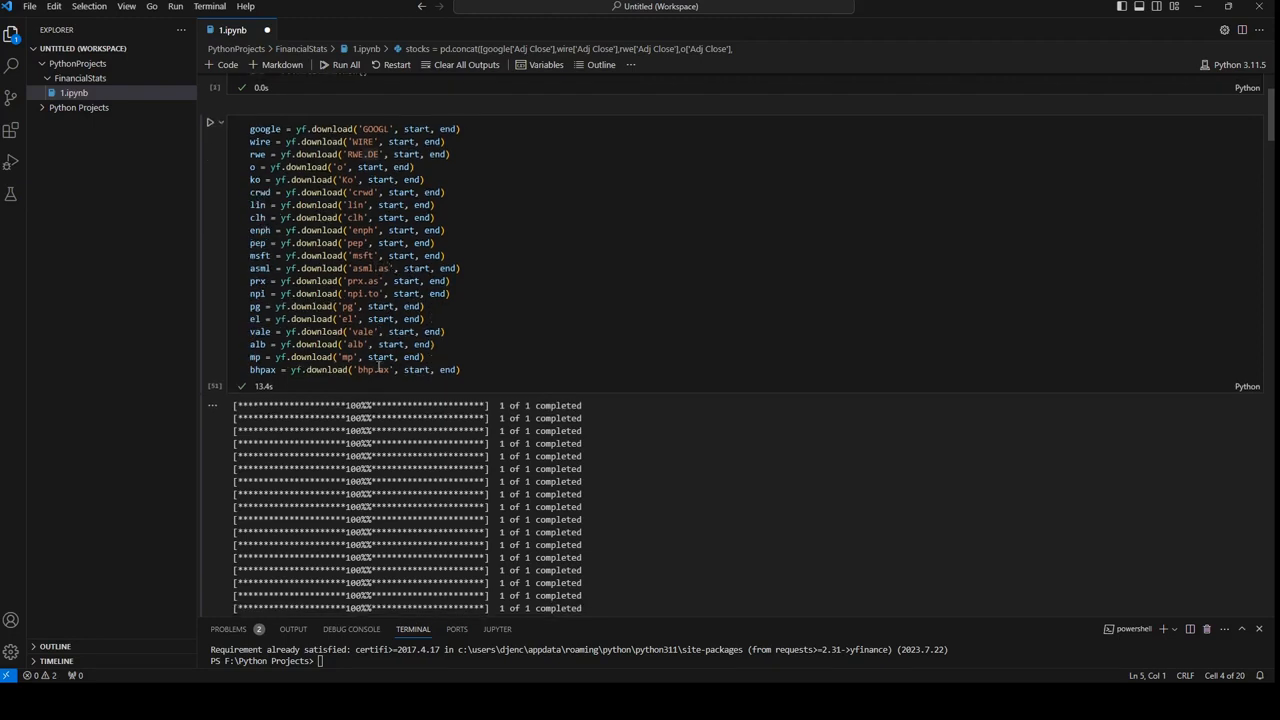
mouse_move(383, 344)
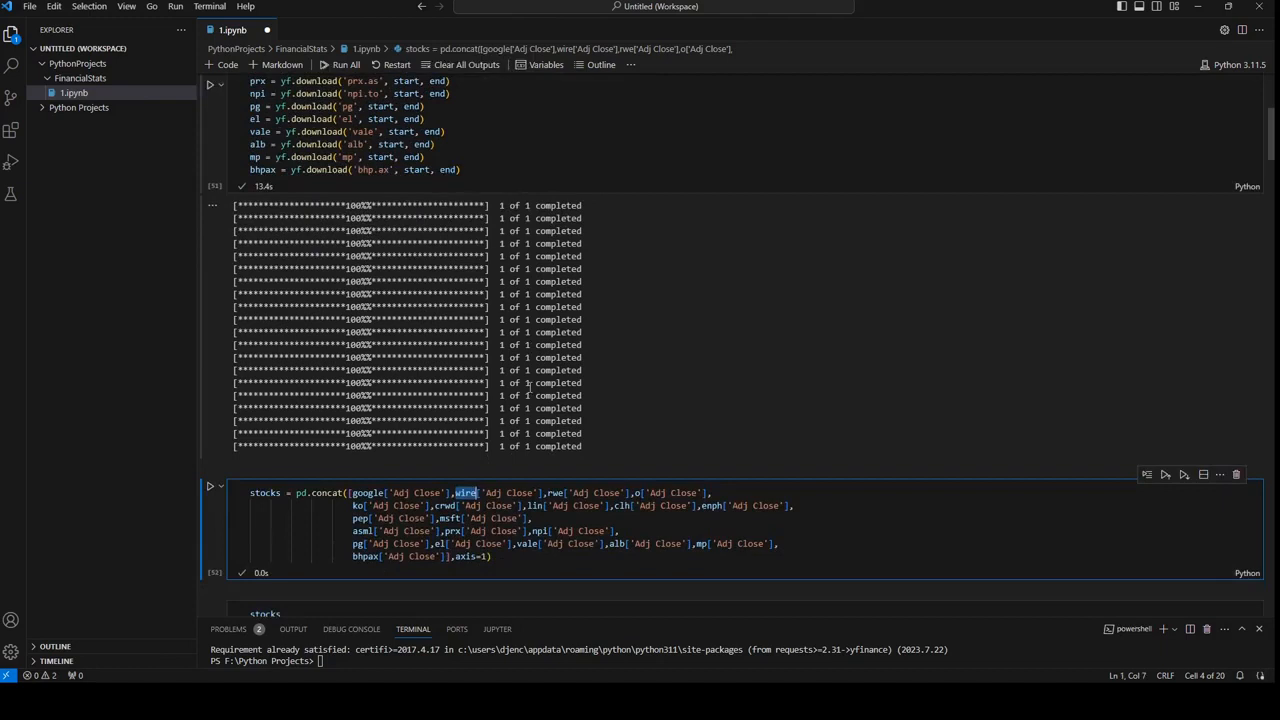
scroll("down", 3)
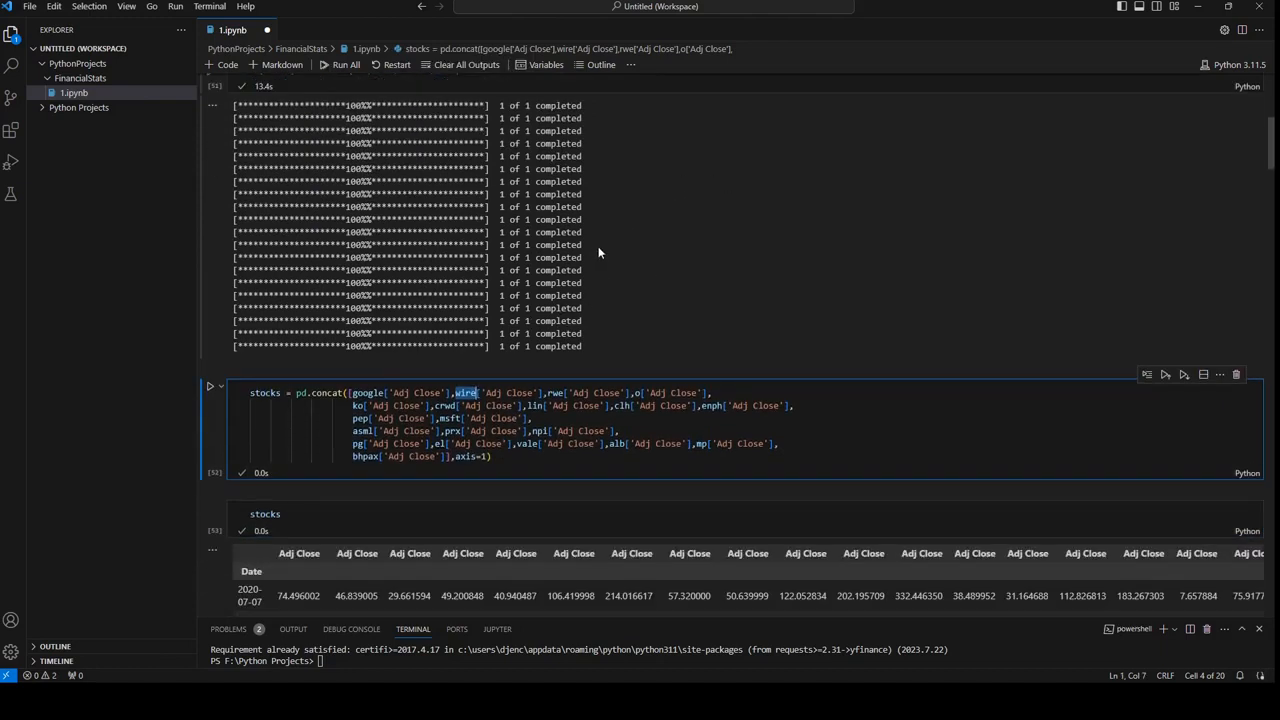
mouse_move(832, 256)
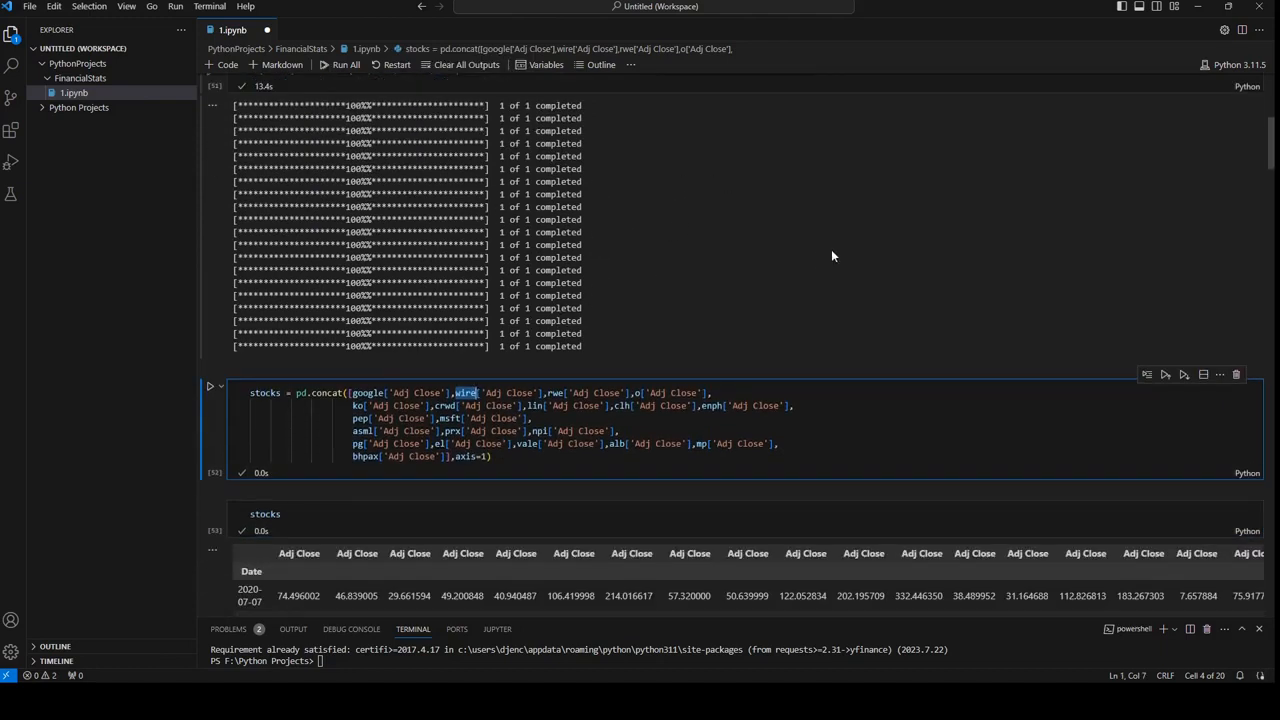
scroll("down", 3)
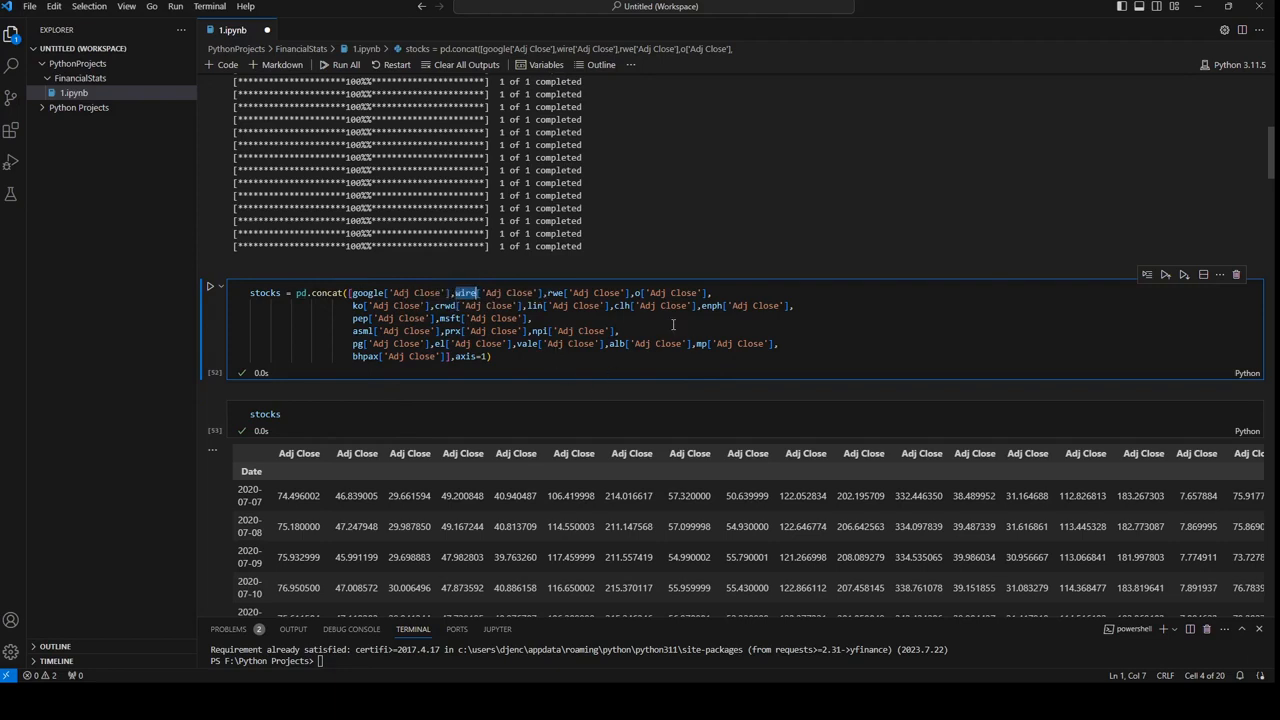
scroll("up", 3)
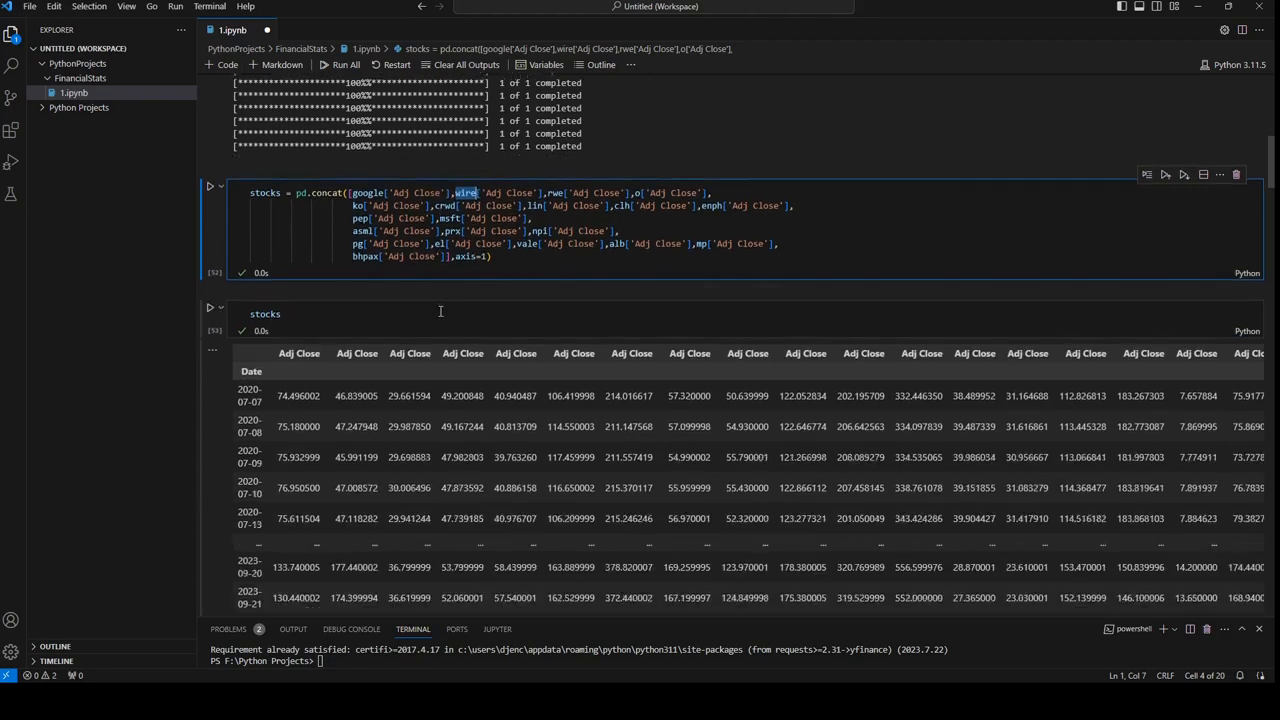
scroll("up", 3)
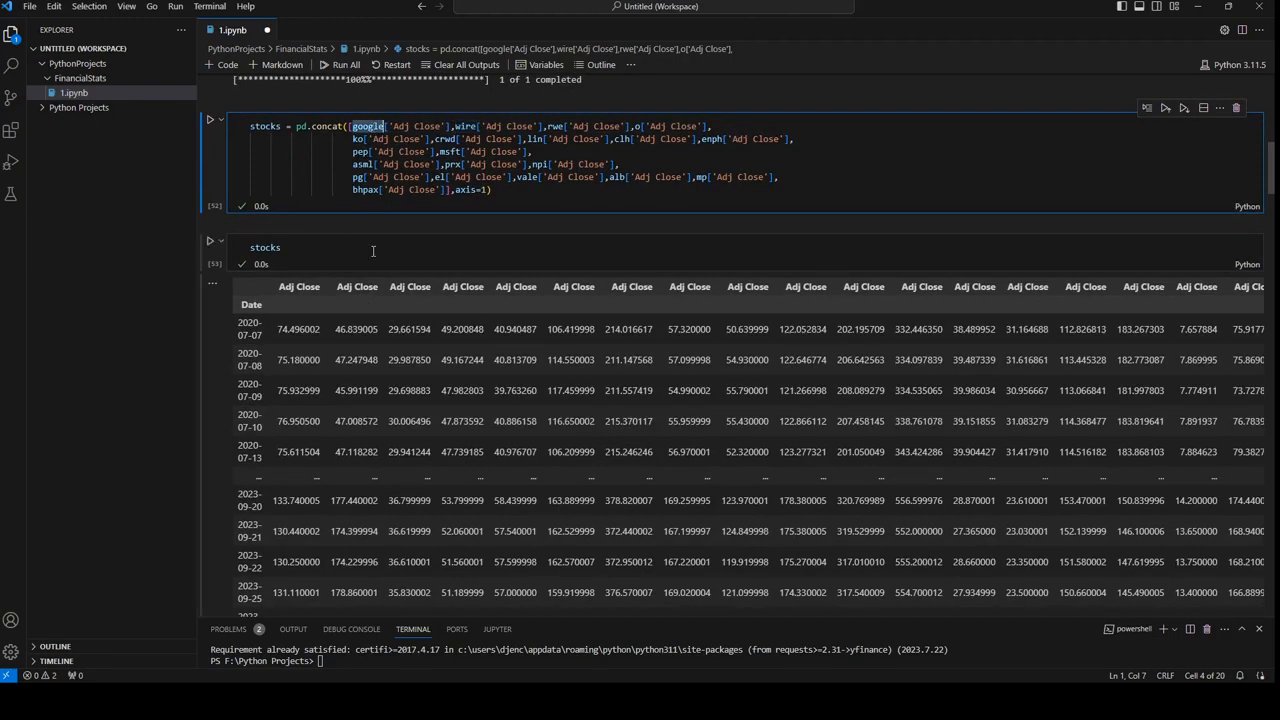
- Scroll to the stocks.columns cell renaming the twenty columns to GOOGLE, WIRE, RWE, etc
scroll("down", 3)
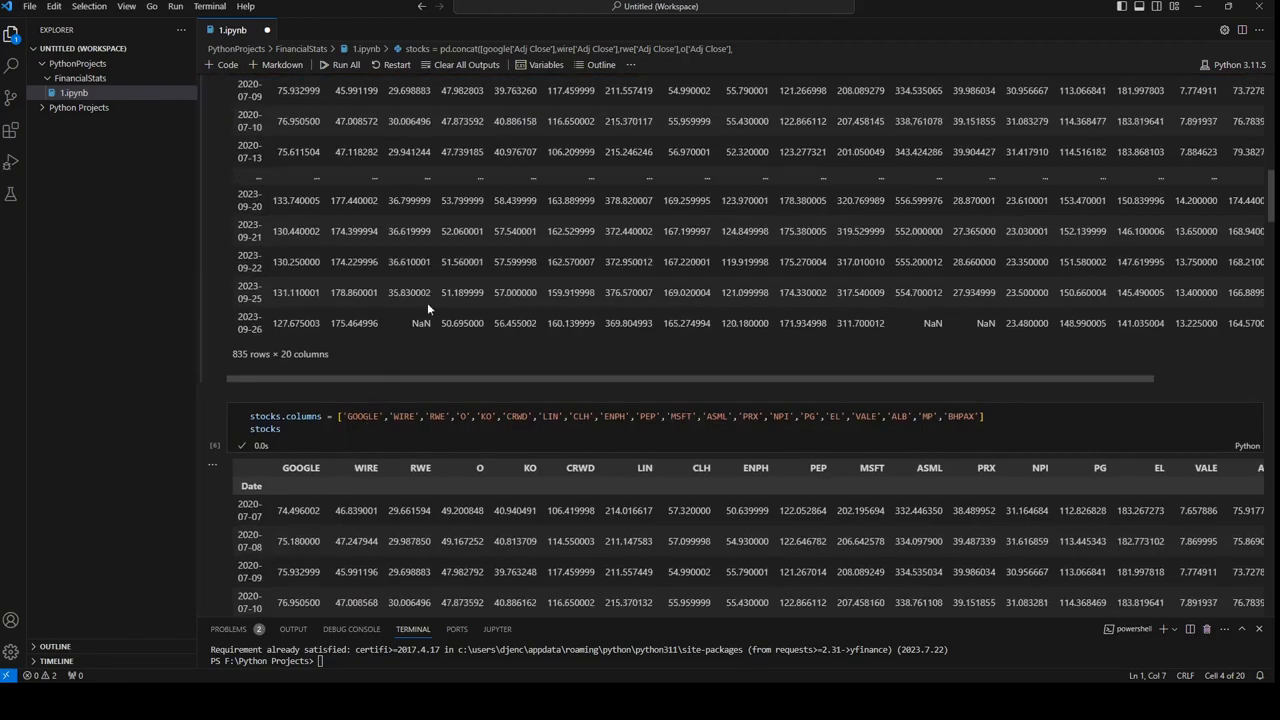
scroll("up", 3)
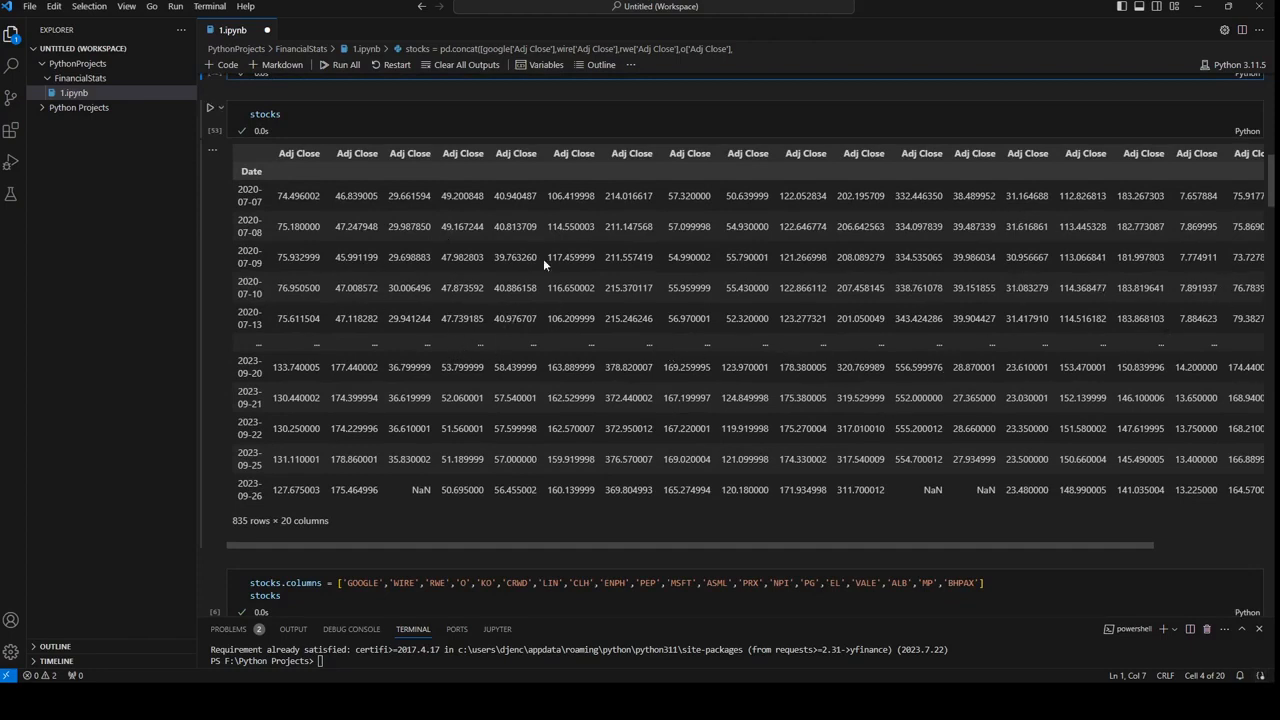
scroll("down", 3)
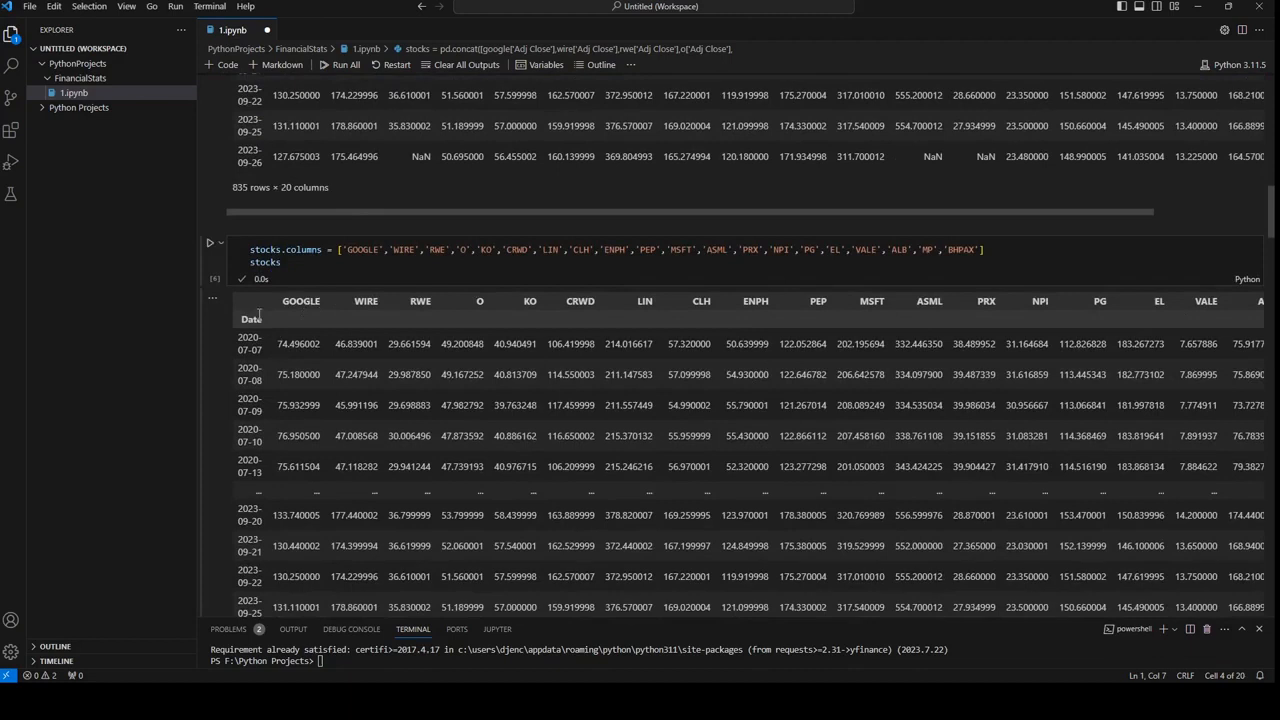
mouse_move(310, 333)
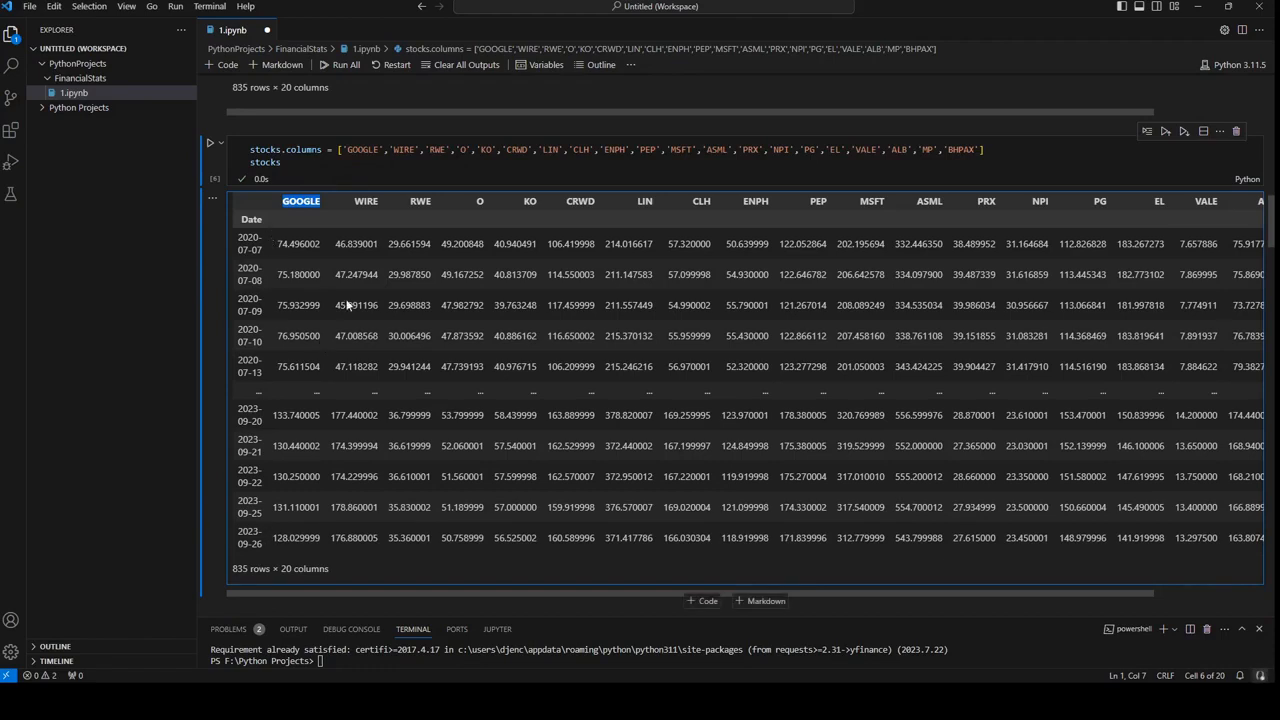
mouse_move(491, 281)
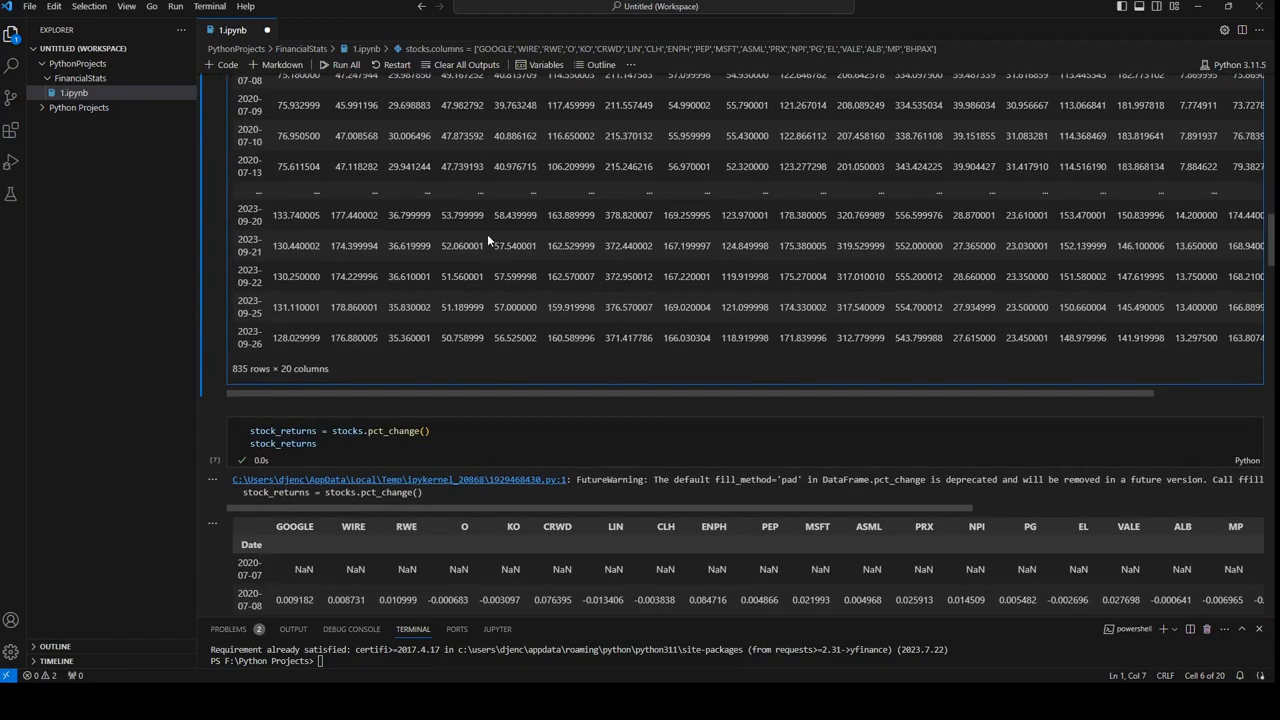
- Scroll to the stock_returns = stocks.pct_change() cell and its output
scroll("down", 3)
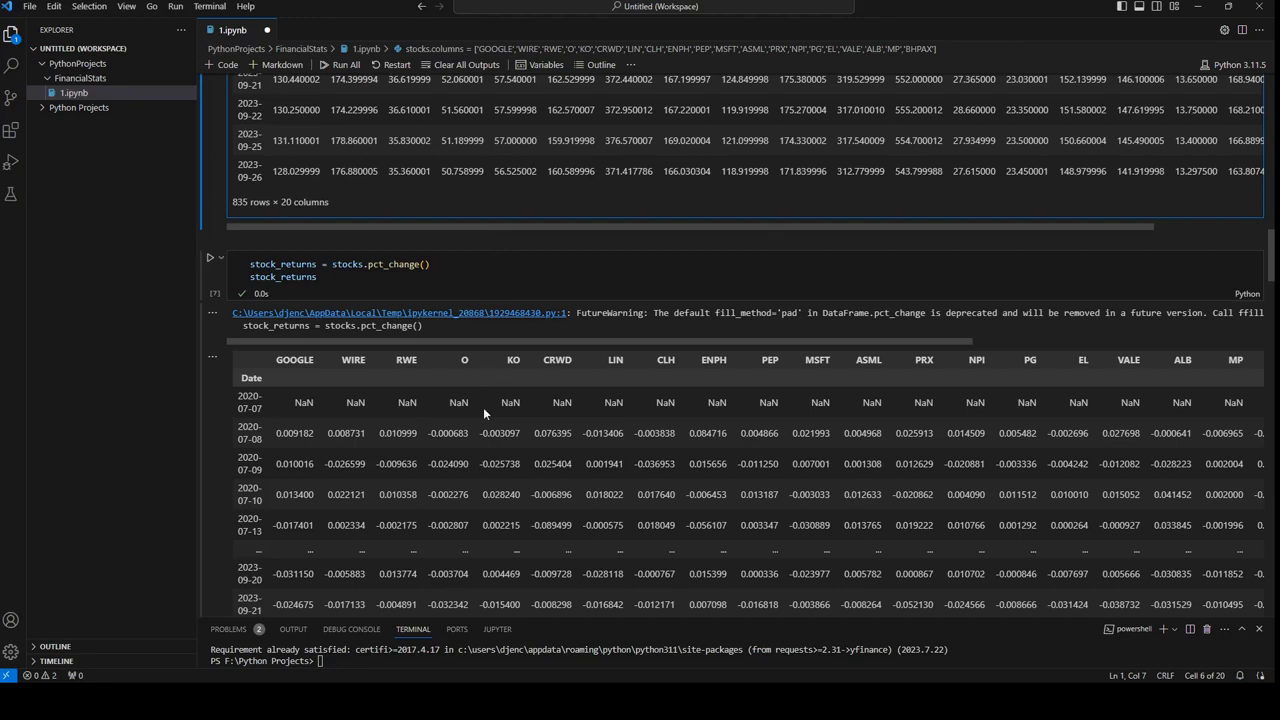
mouse_move(697, 405)
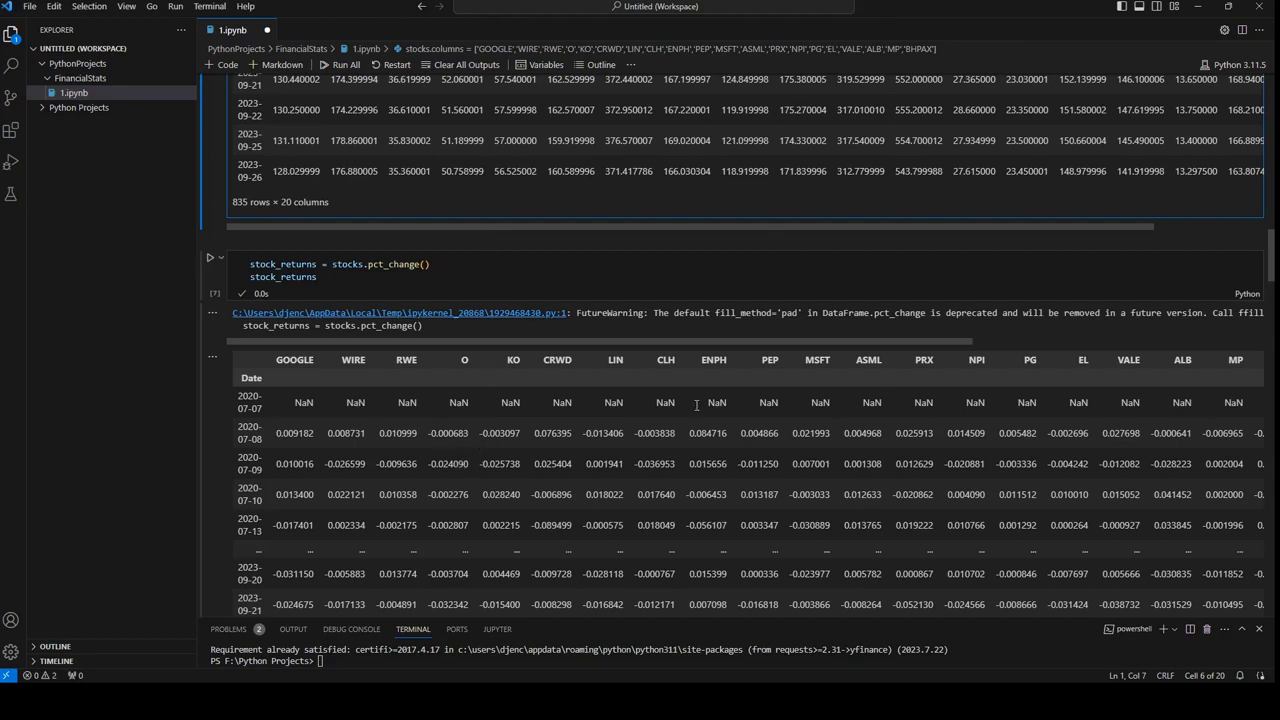
mouse_move(302, 458)
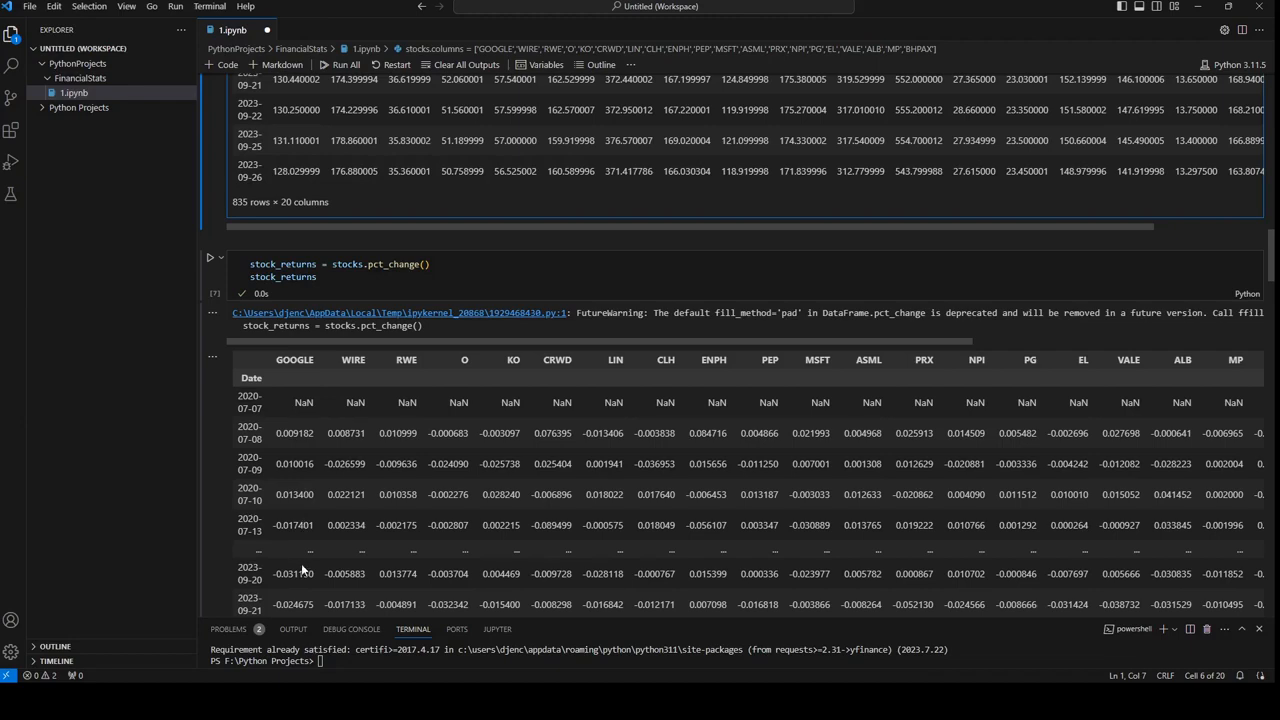
scroll("down", 3)
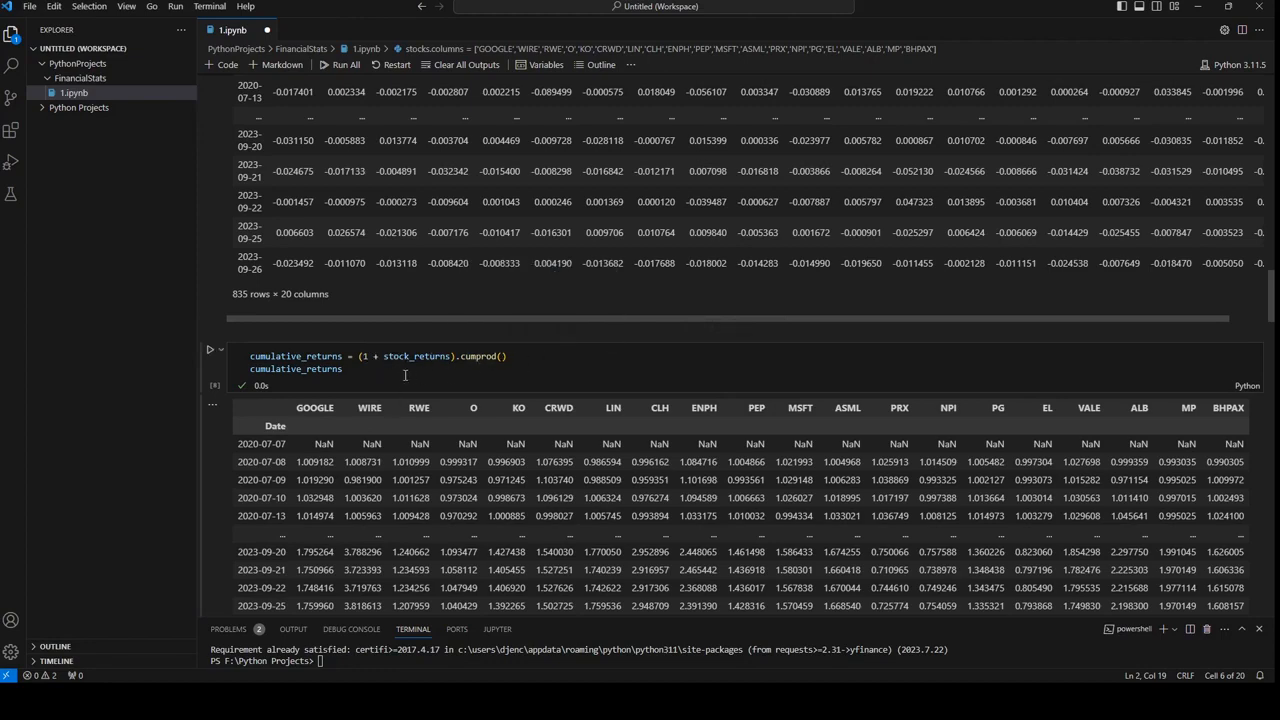
- Scroll to the cumprod output and the cumulative_returns_added / 20 averaging cell
scroll("down", 3)
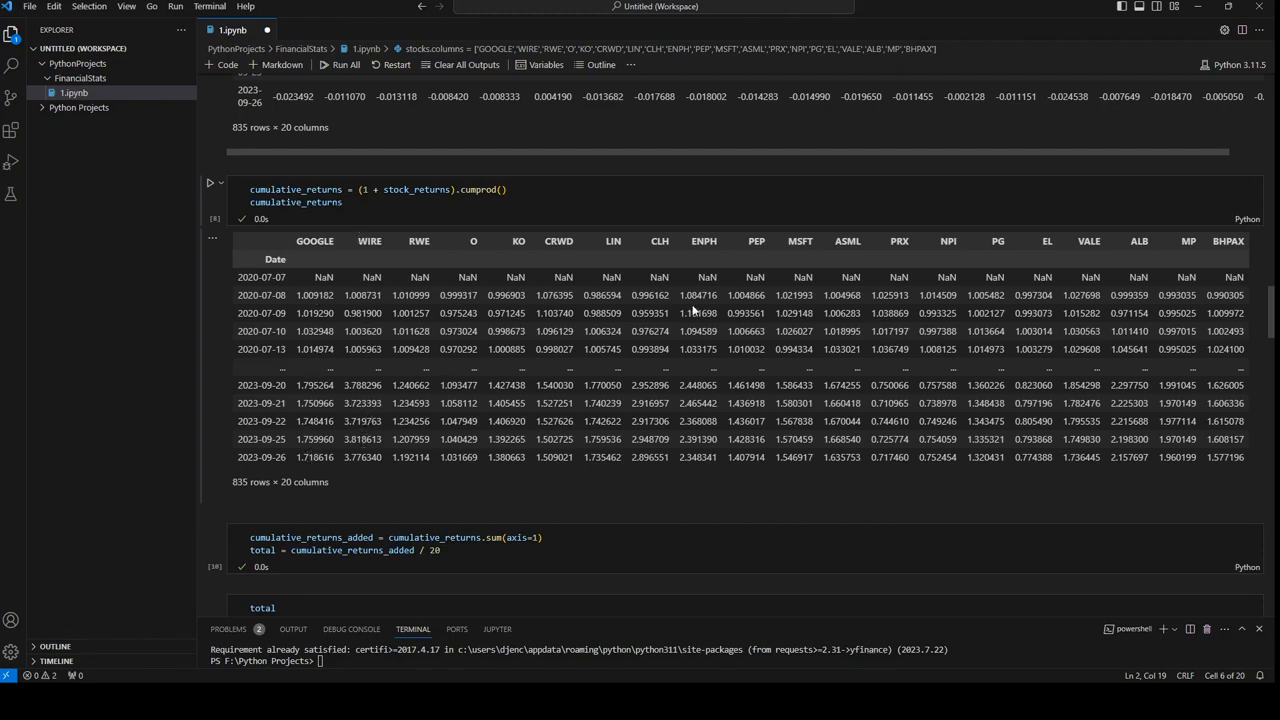
mouse_move(693, 311)
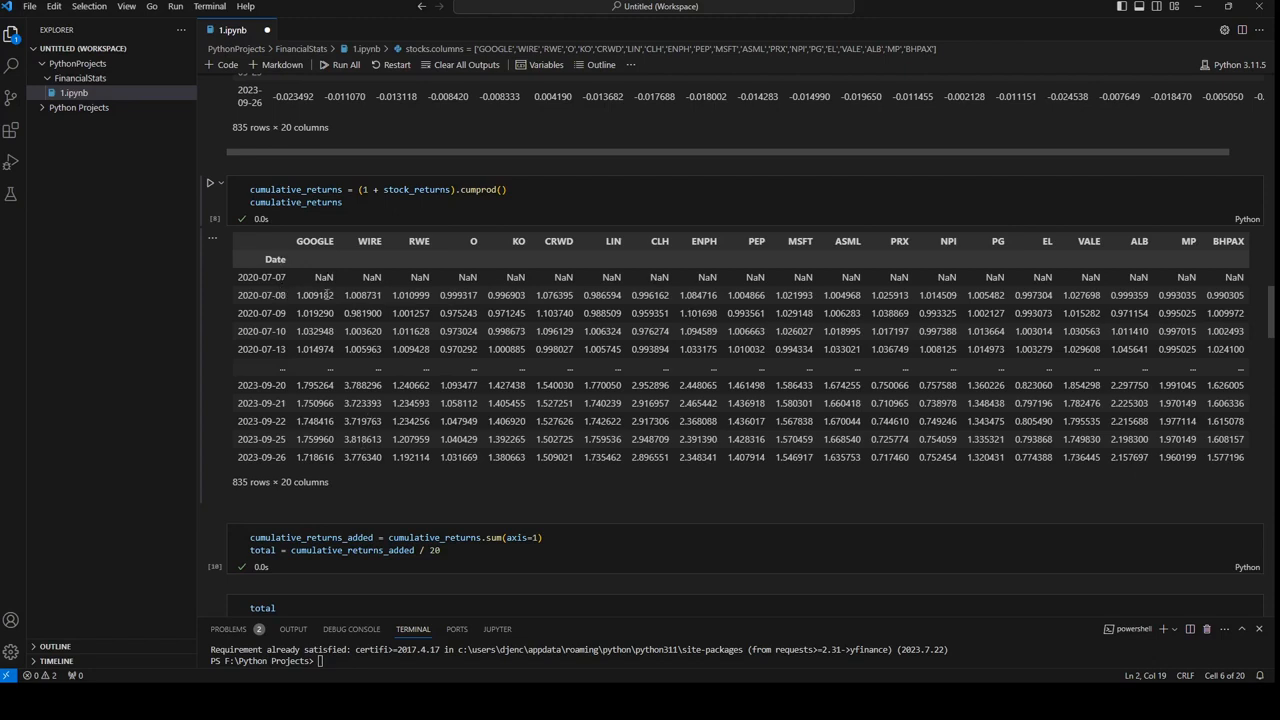
mouse_move(355, 280)
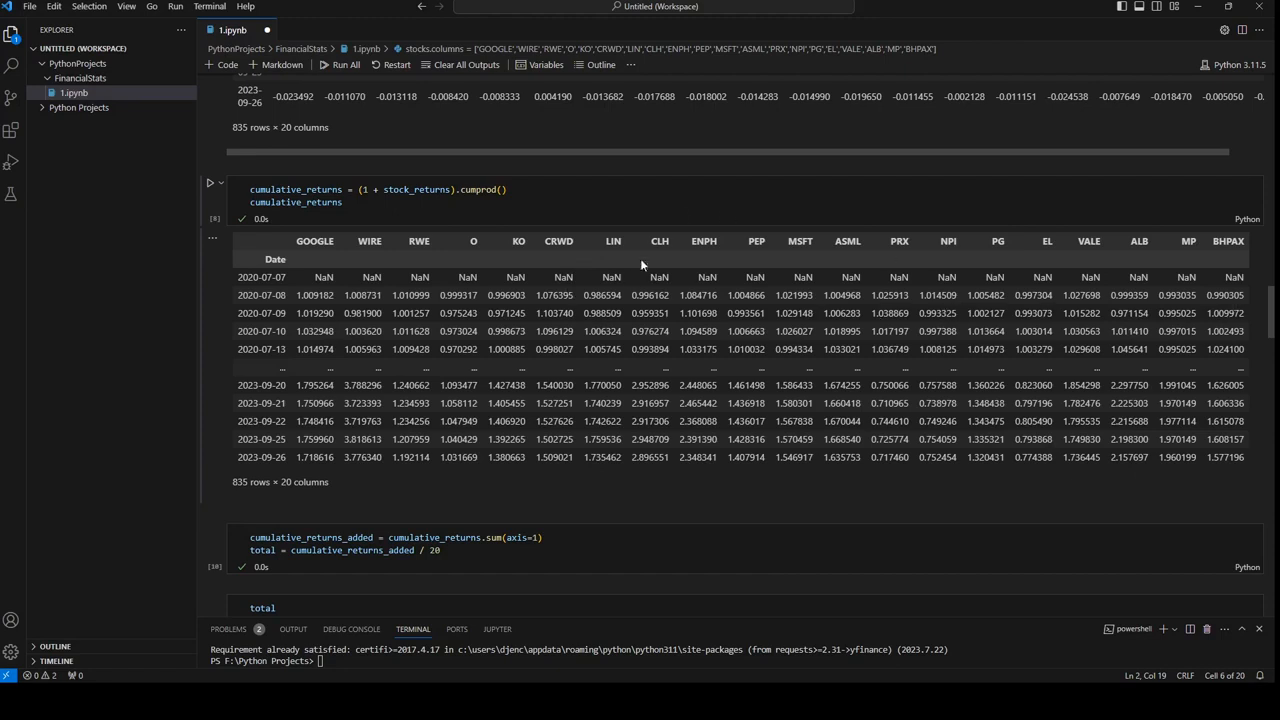
mouse_move(757, 311)
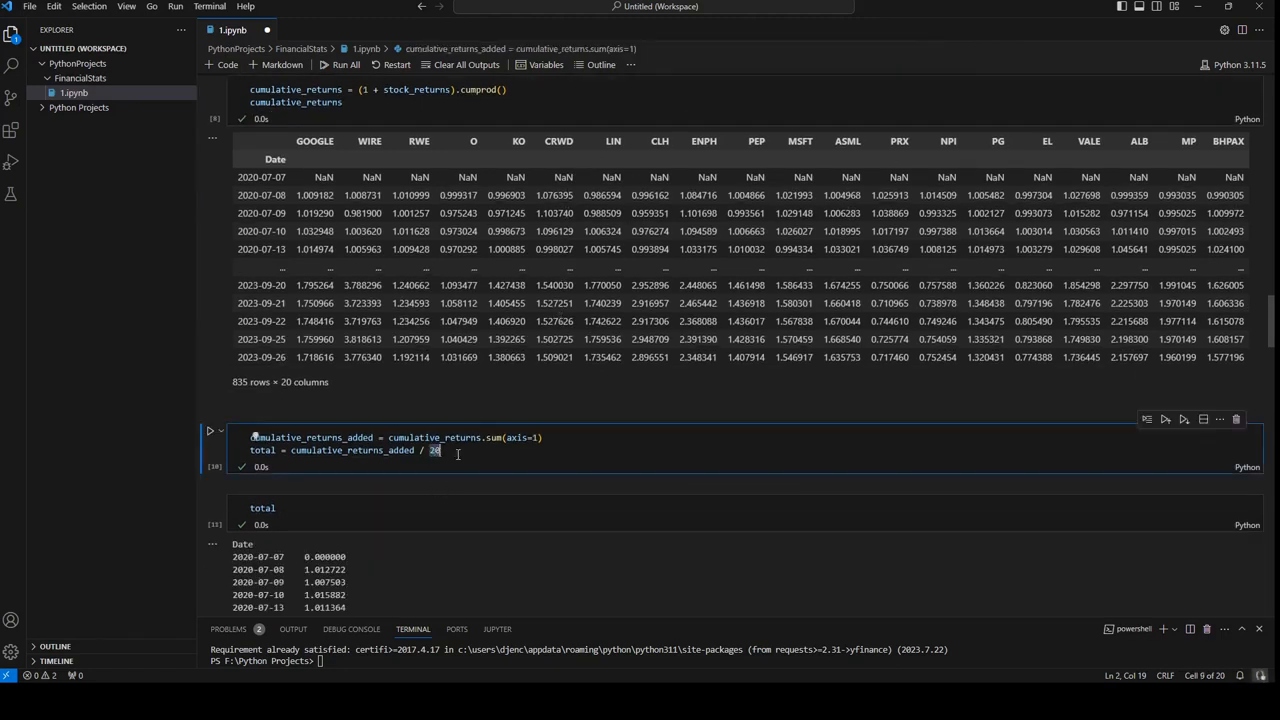
mouse_move(622, 484)
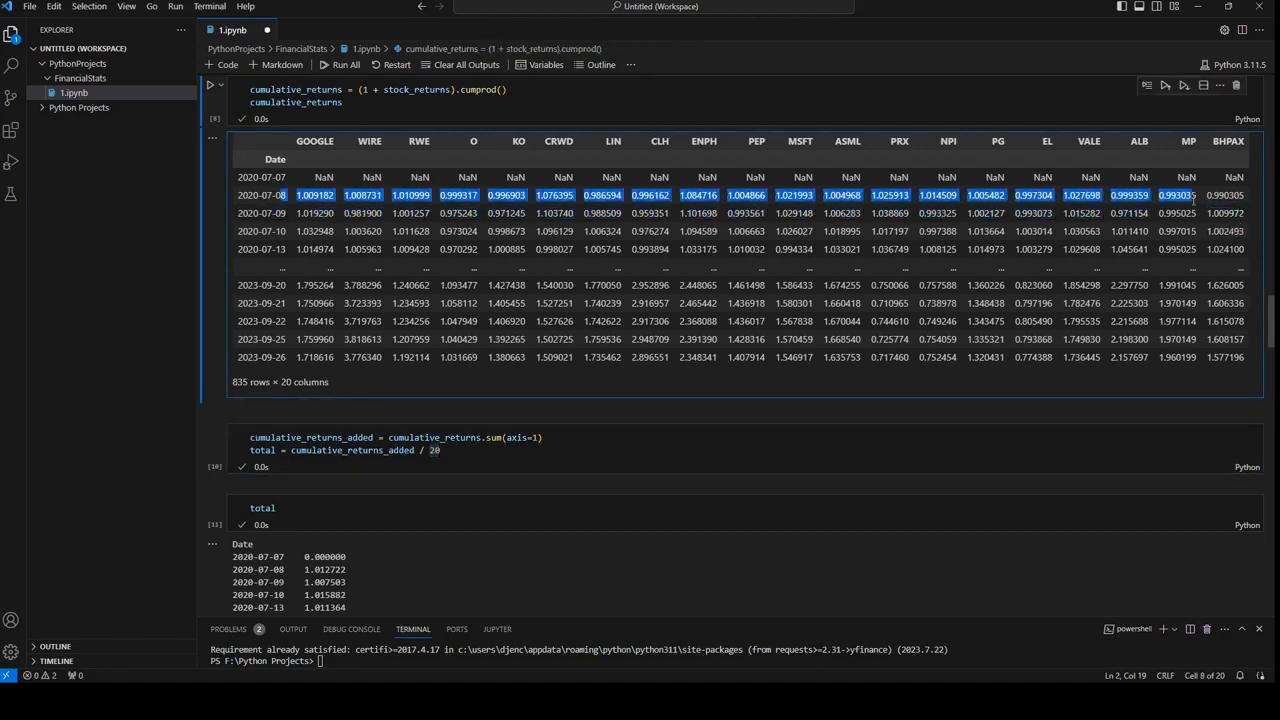
scroll("down", 3)
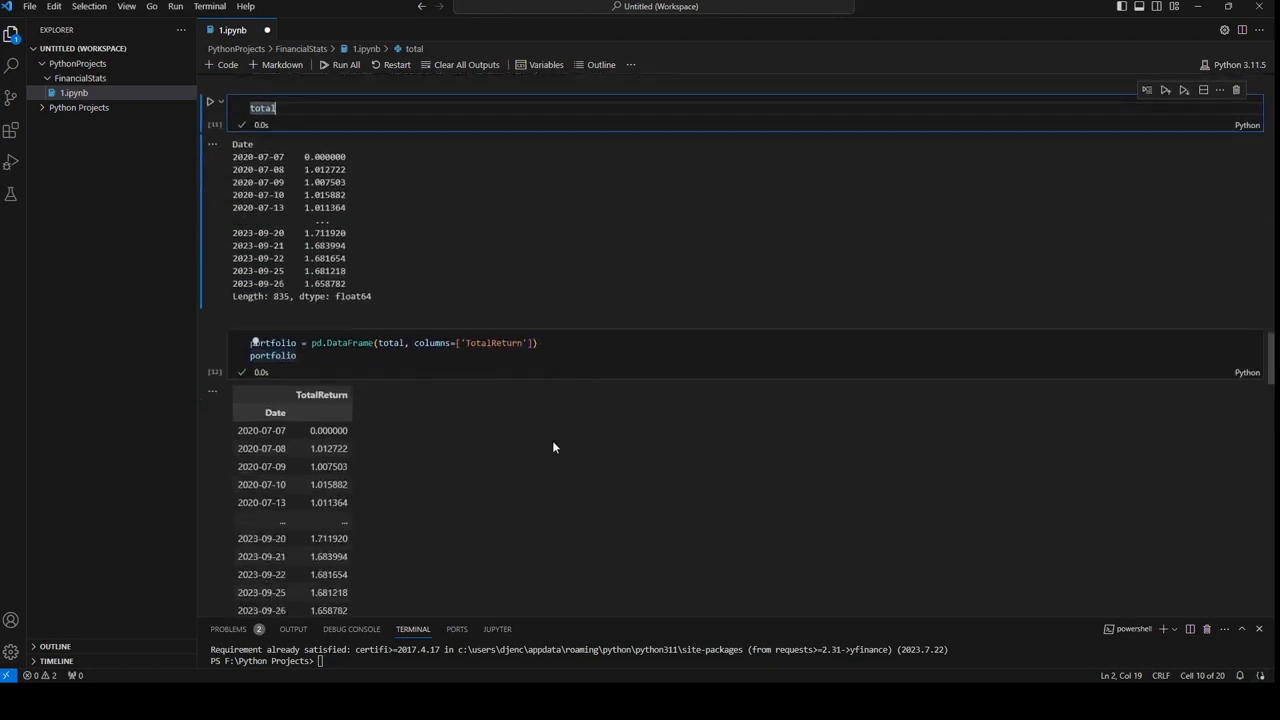
scroll("down", 3)
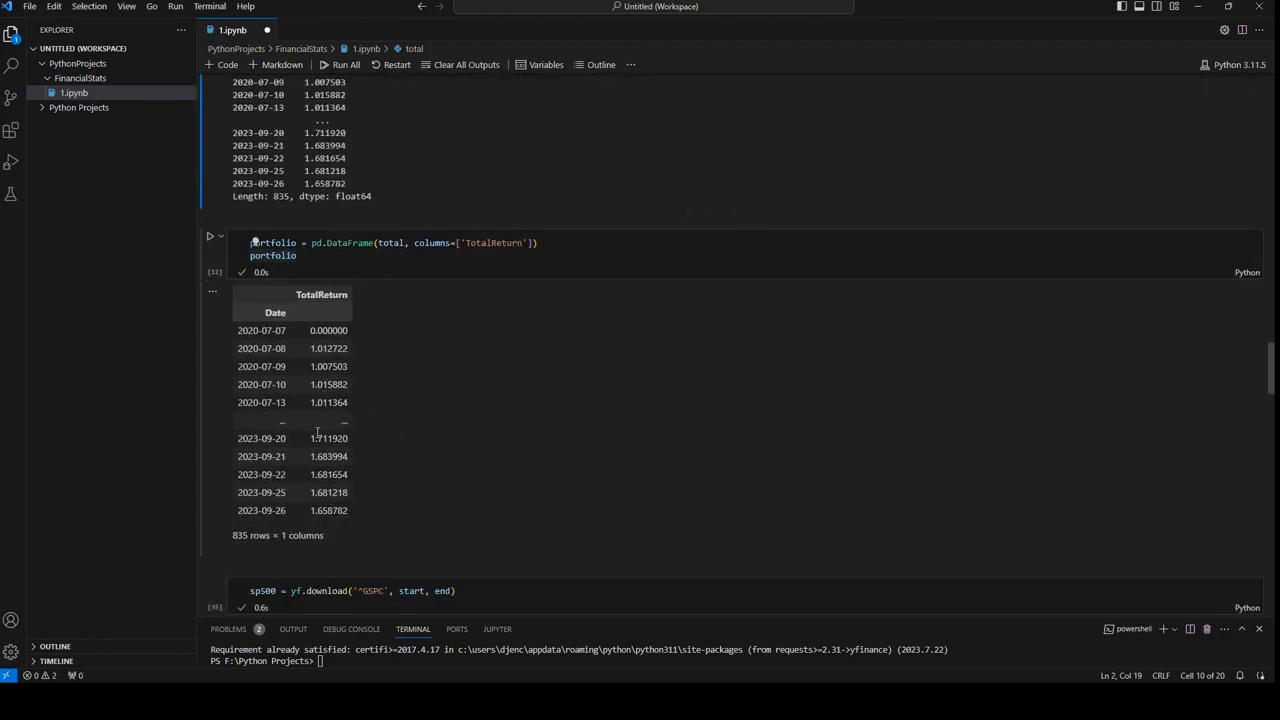
scroll("down", 3)
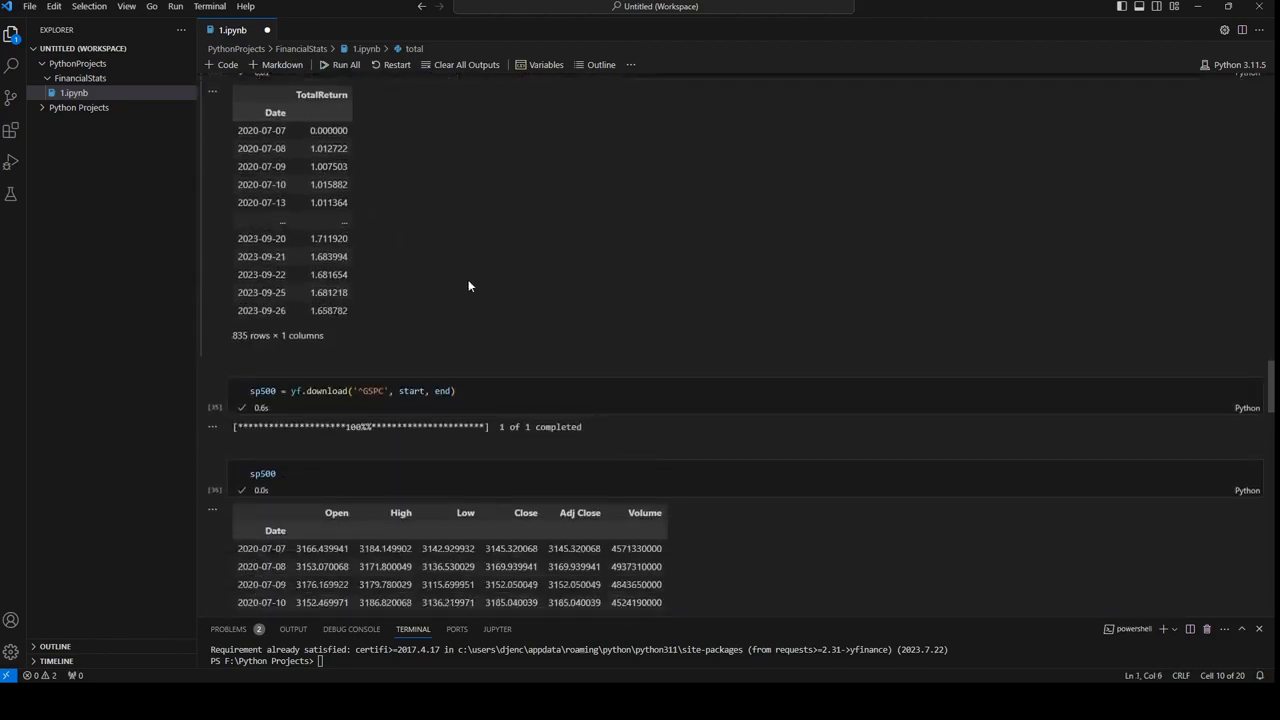
mouse_move(628, 206)
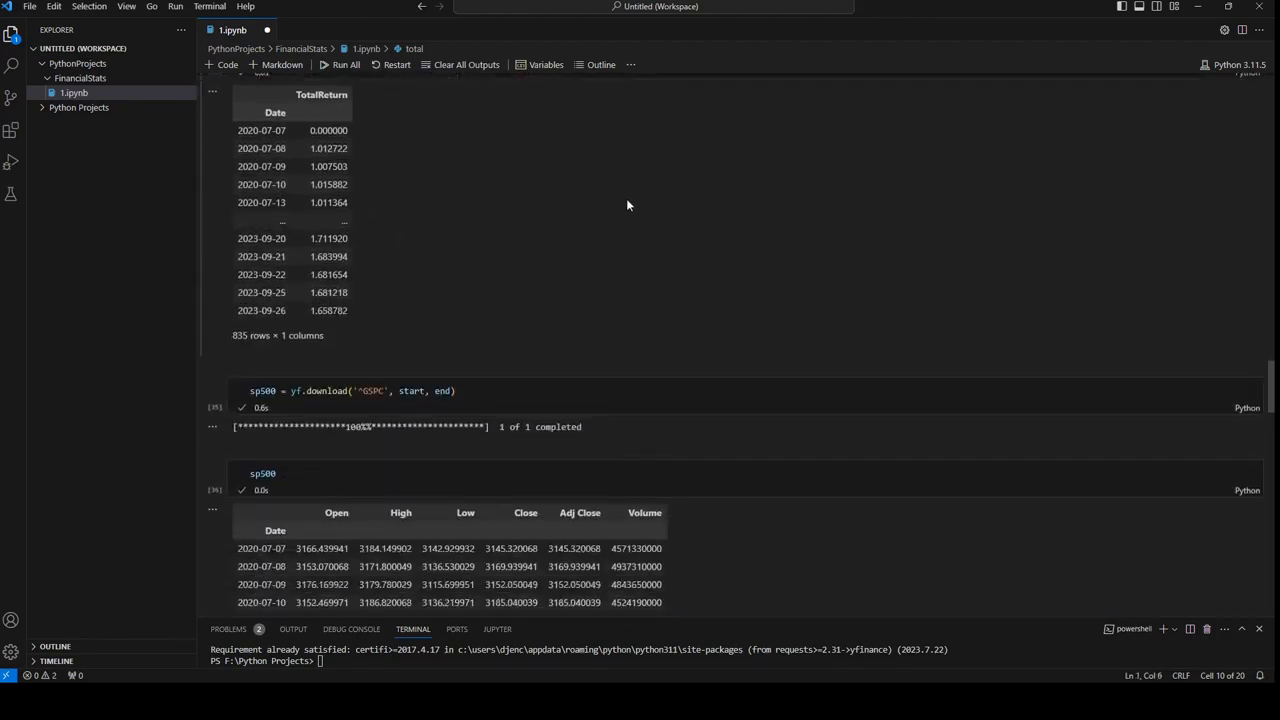
mouse_move(417, 268)
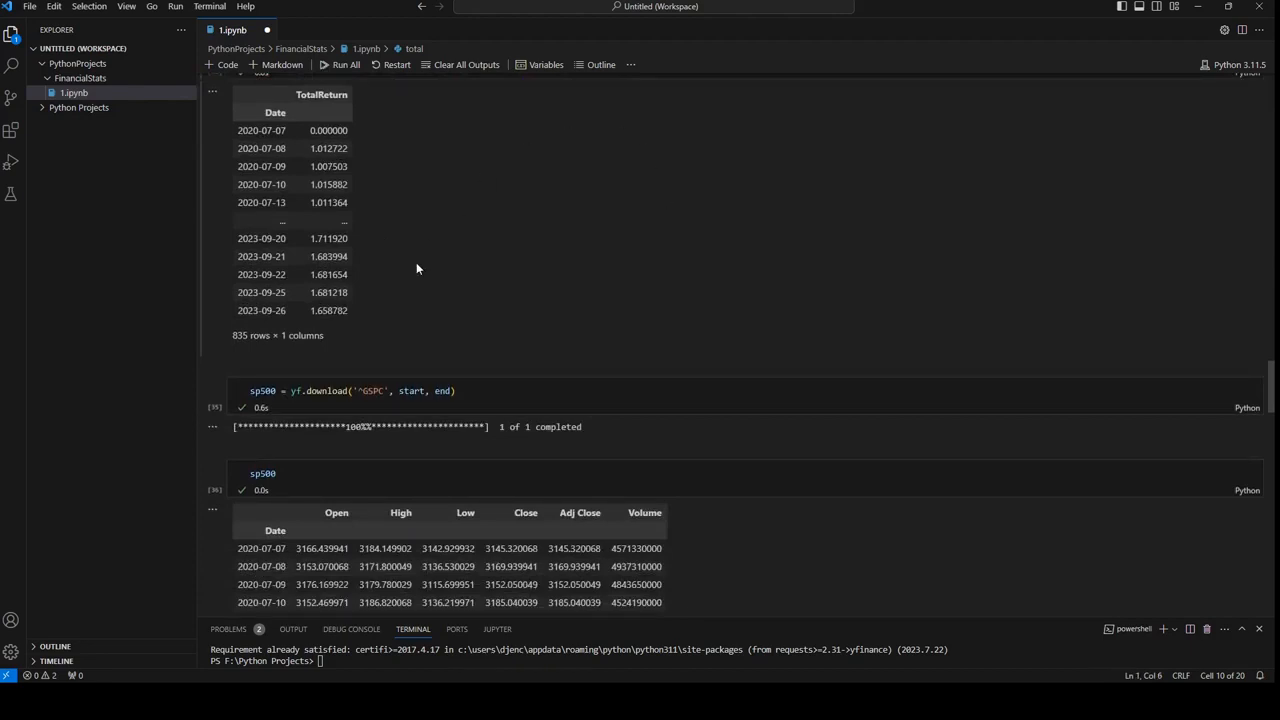
mouse_move(482, 390)
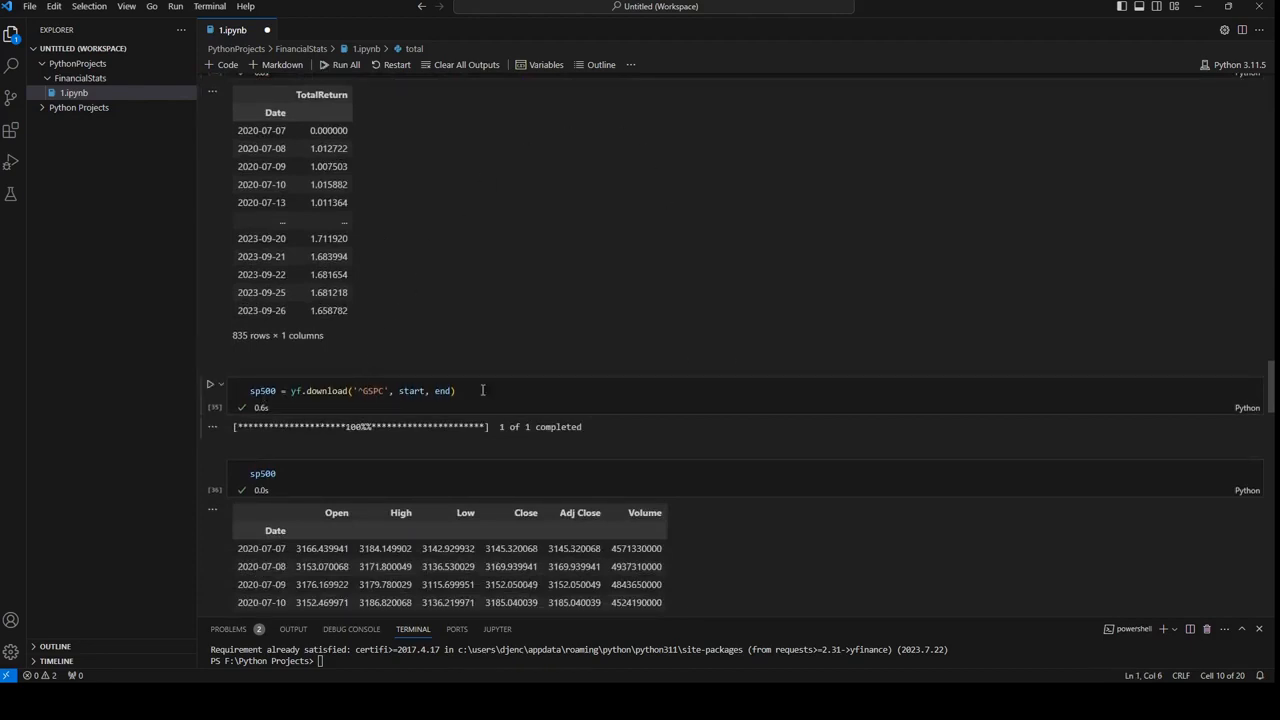
mouse_move(411, 390)
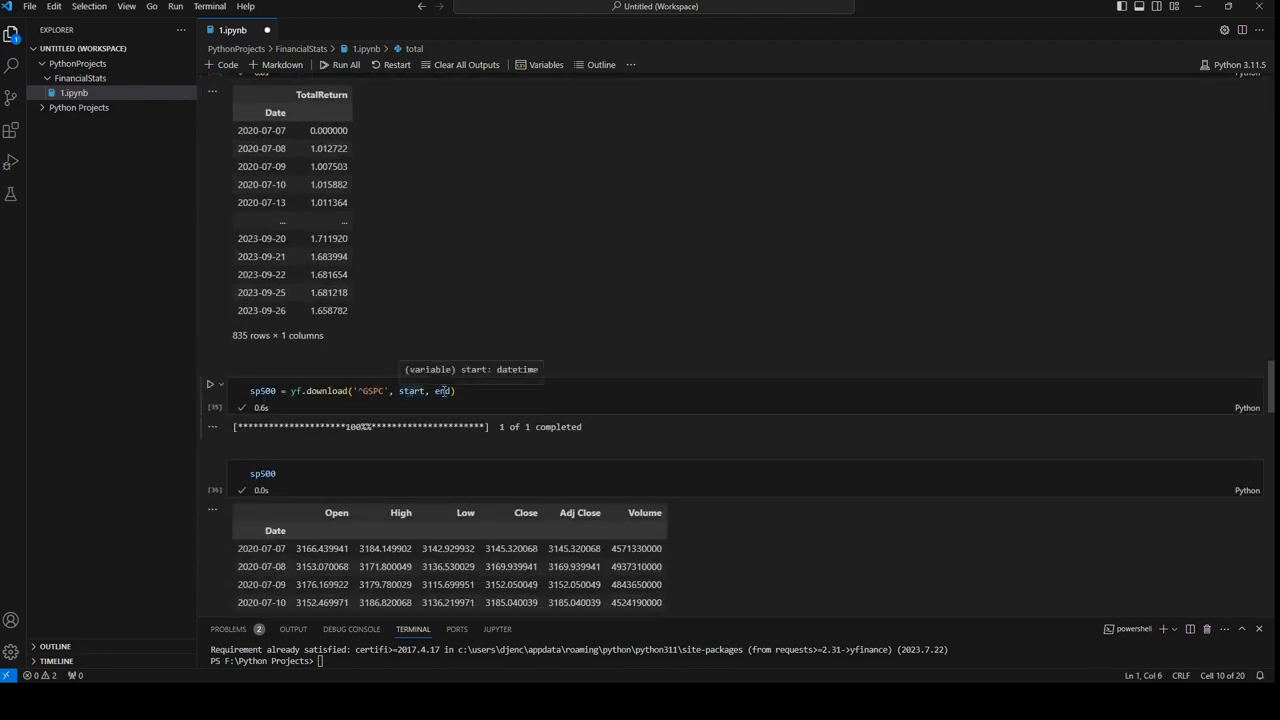
mouse_move(470, 176)
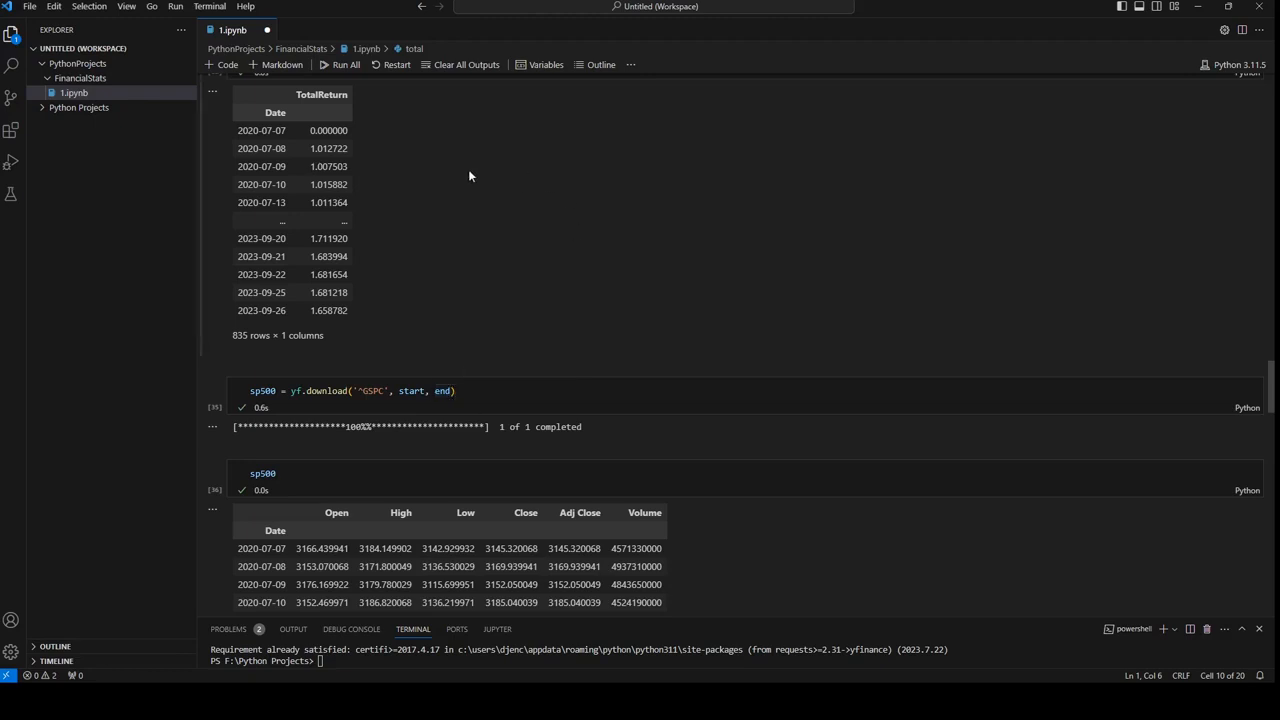
scroll("down", 3)
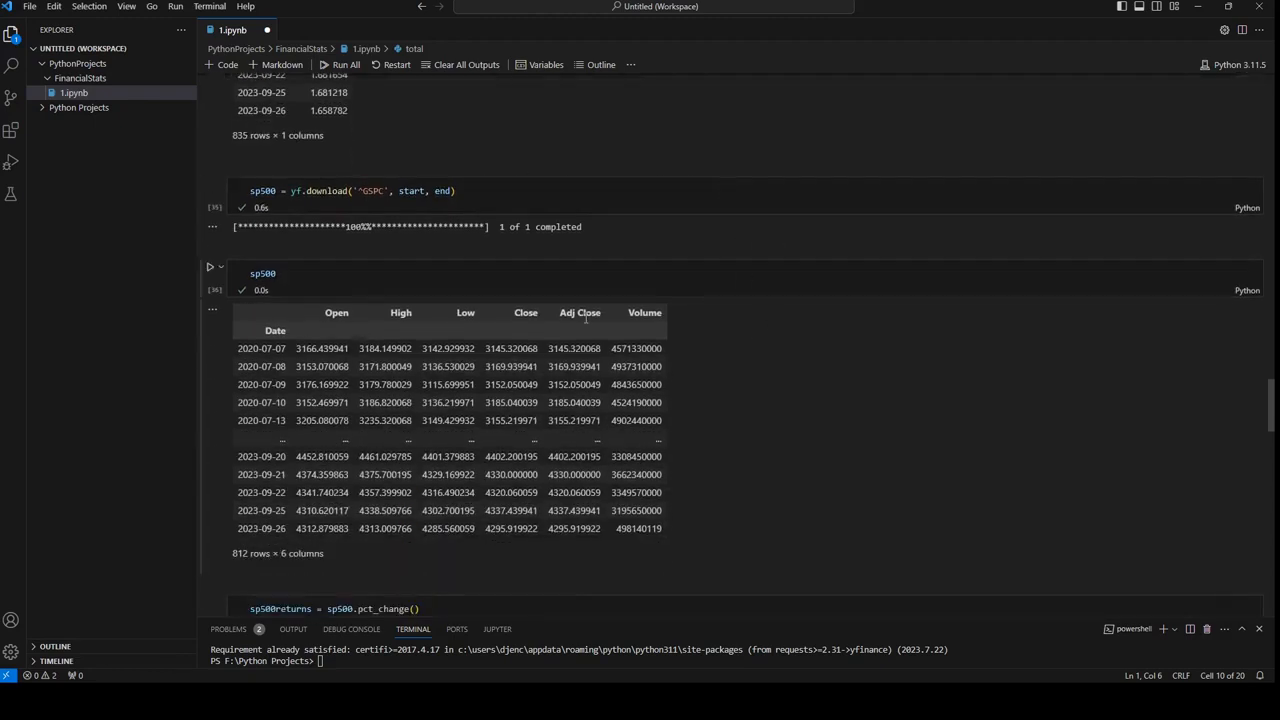
mouse_move(559, 297)
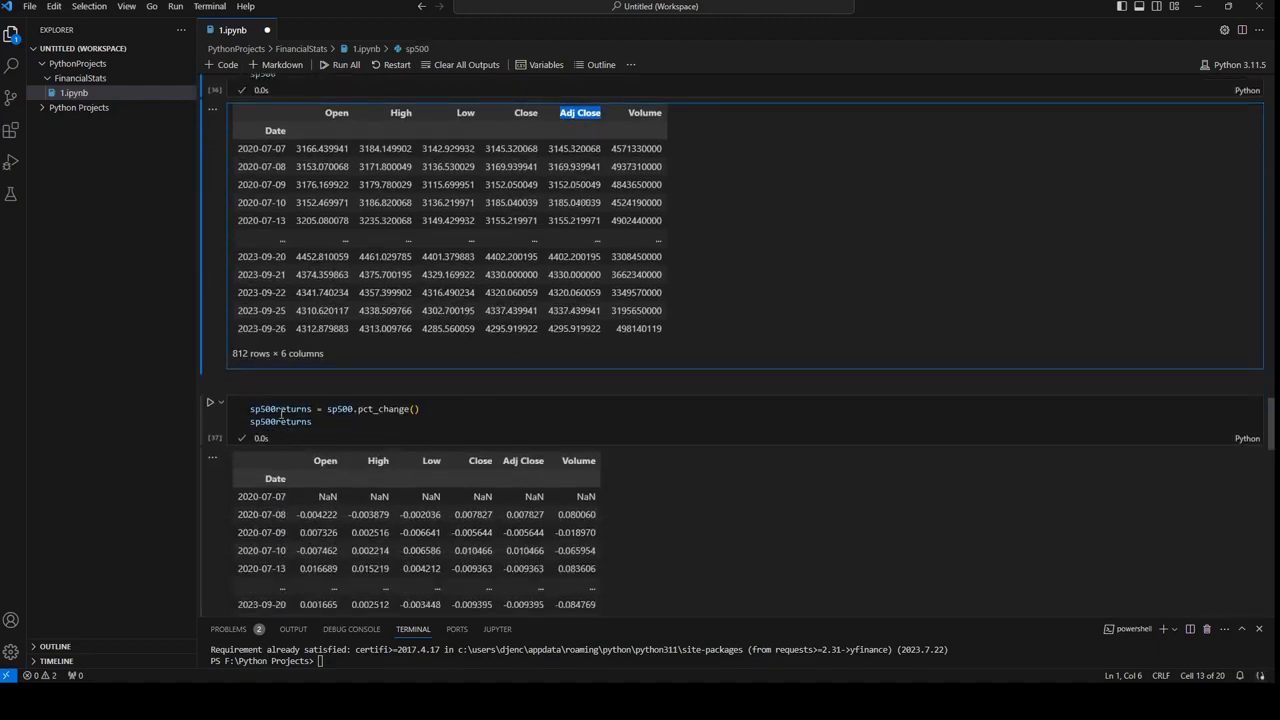
scroll("down", 3)
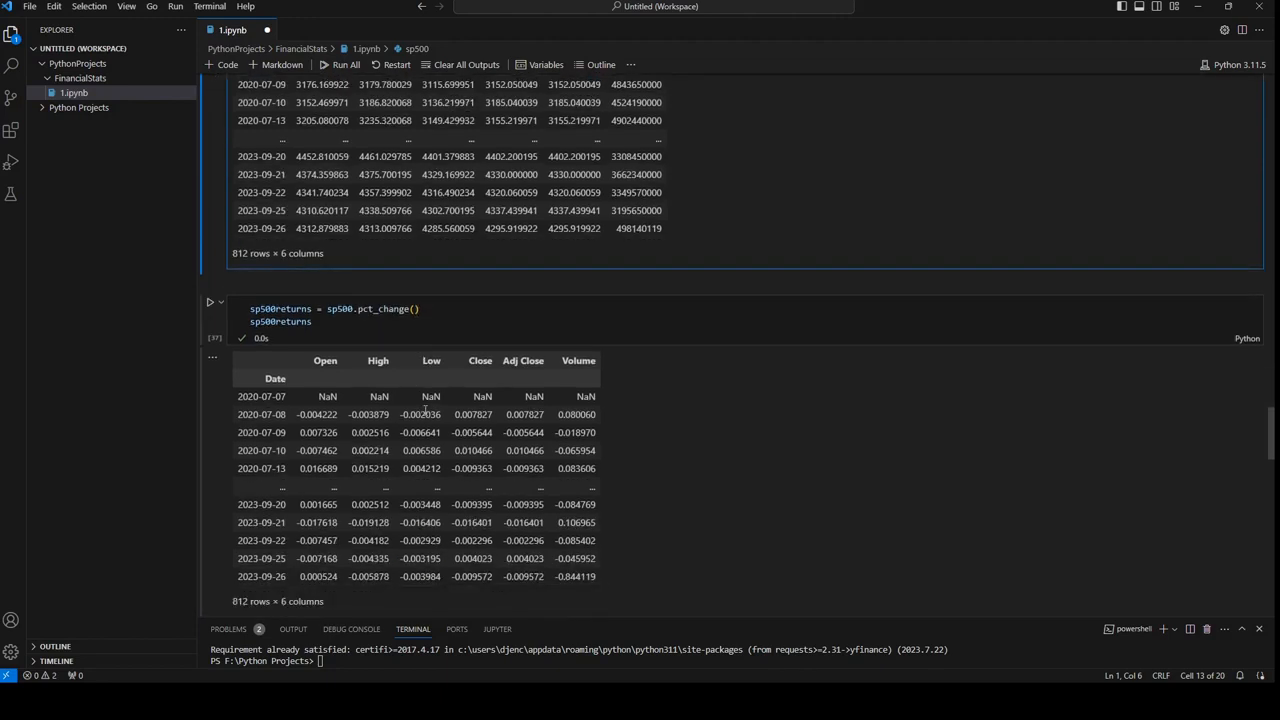
scroll("down", 3)
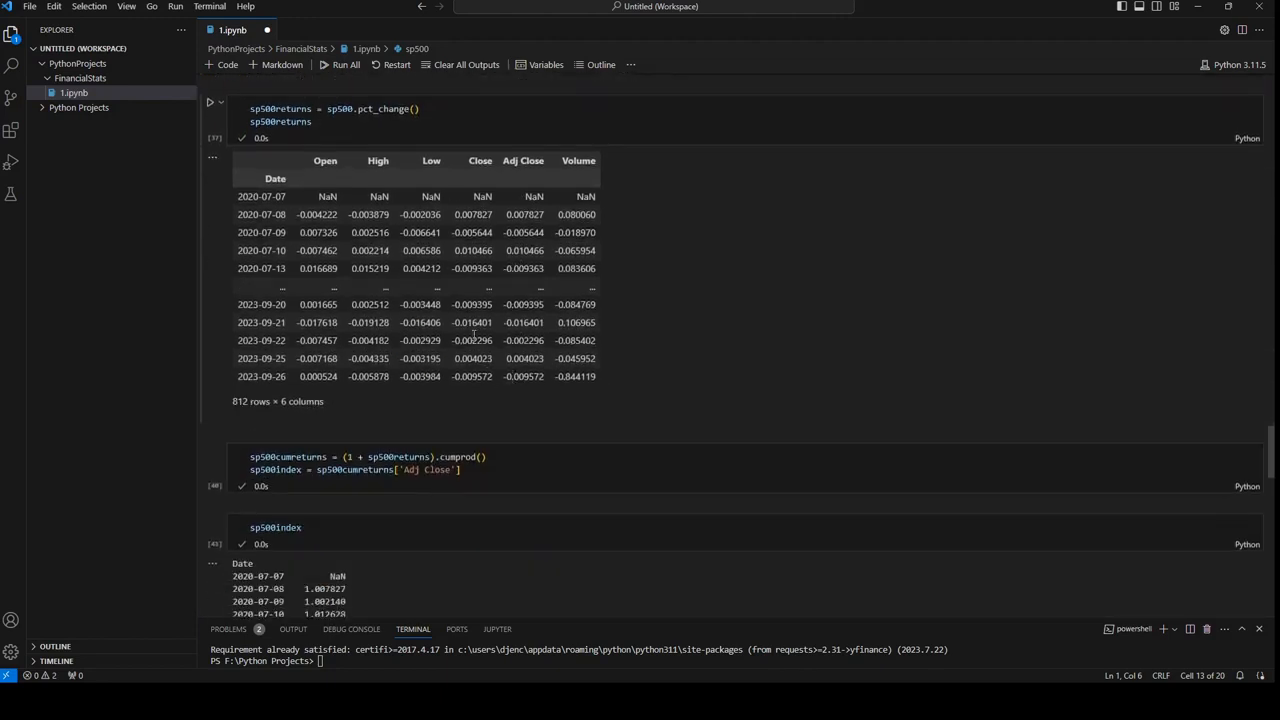
scroll("down", 3)
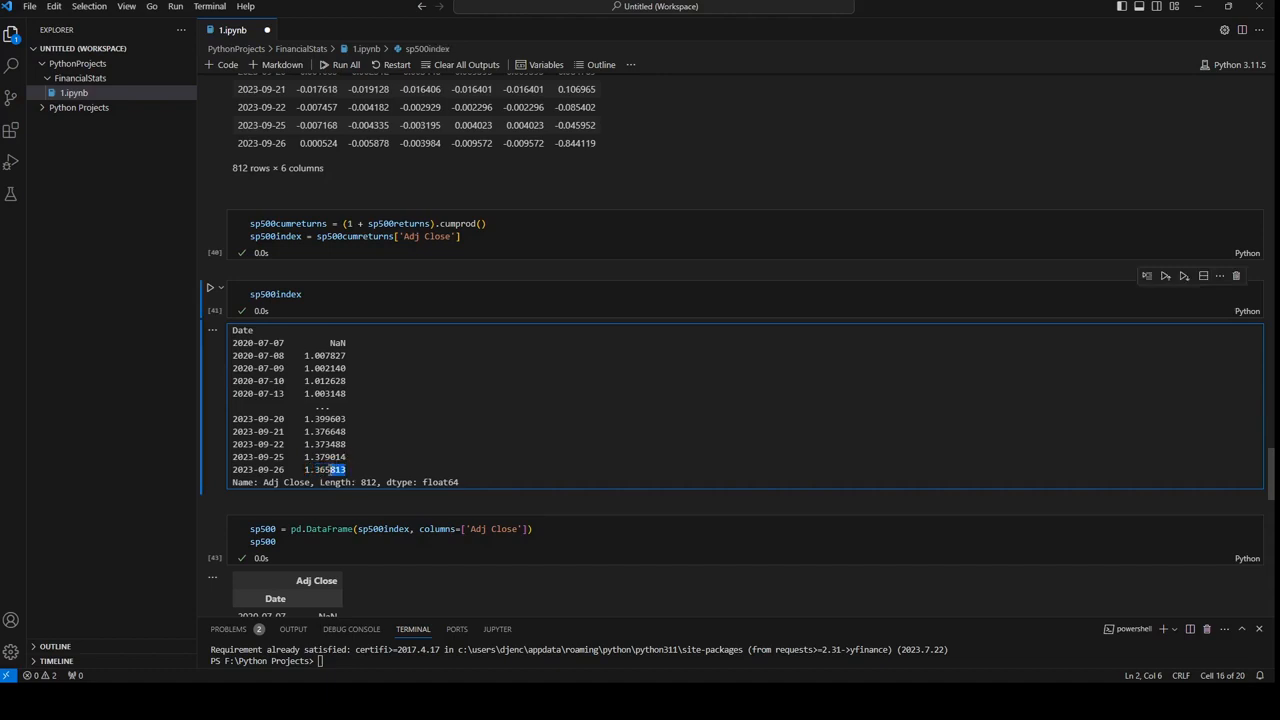
double_click(323, 469)
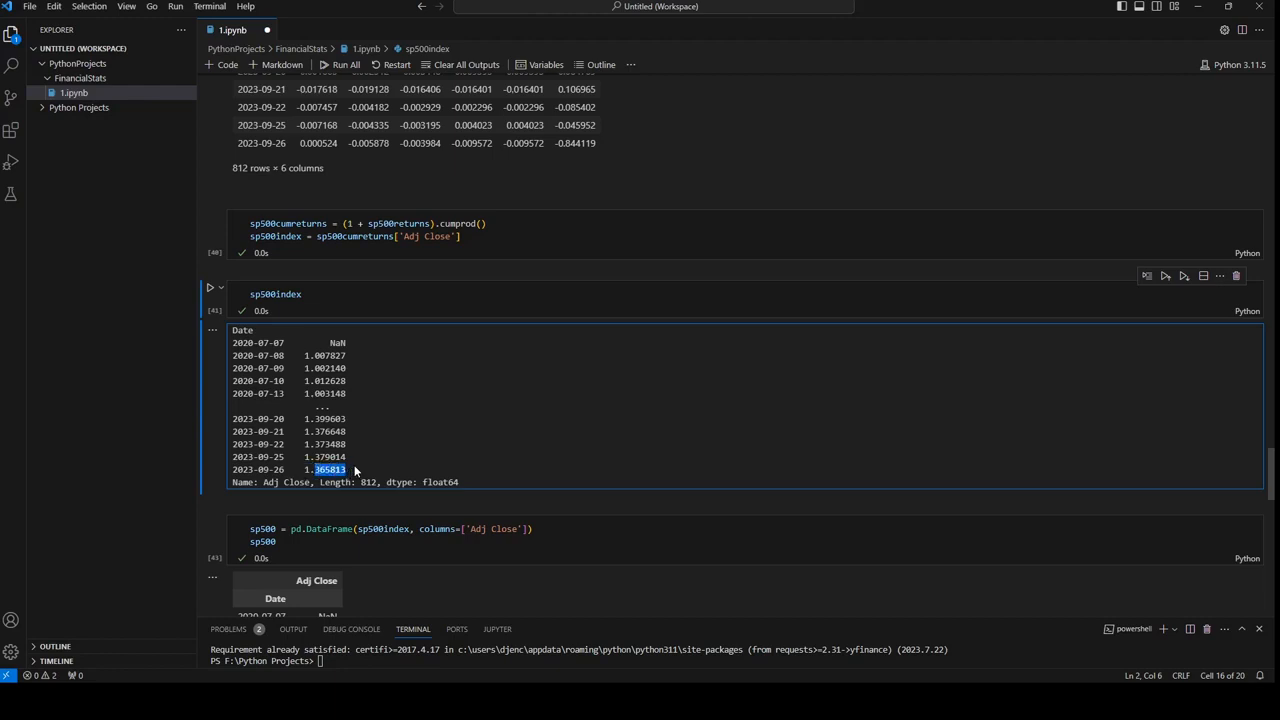
mouse_move(367, 418)
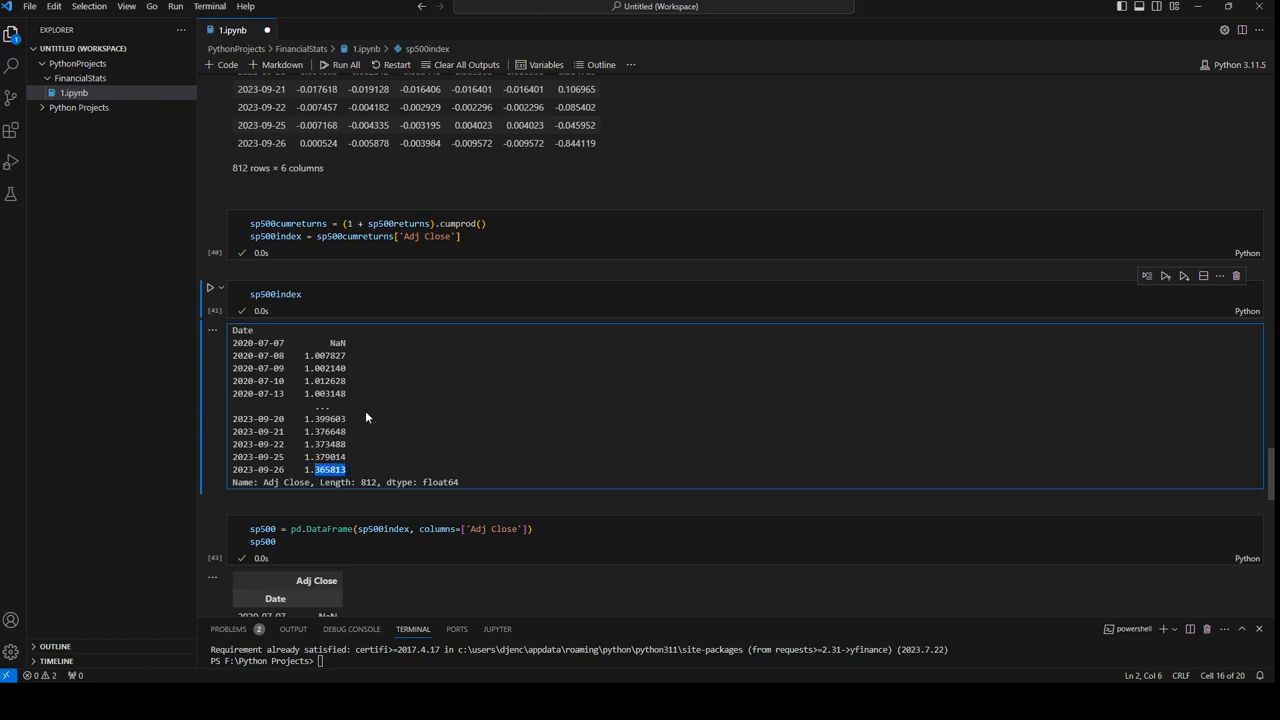
scroll("down", 3)
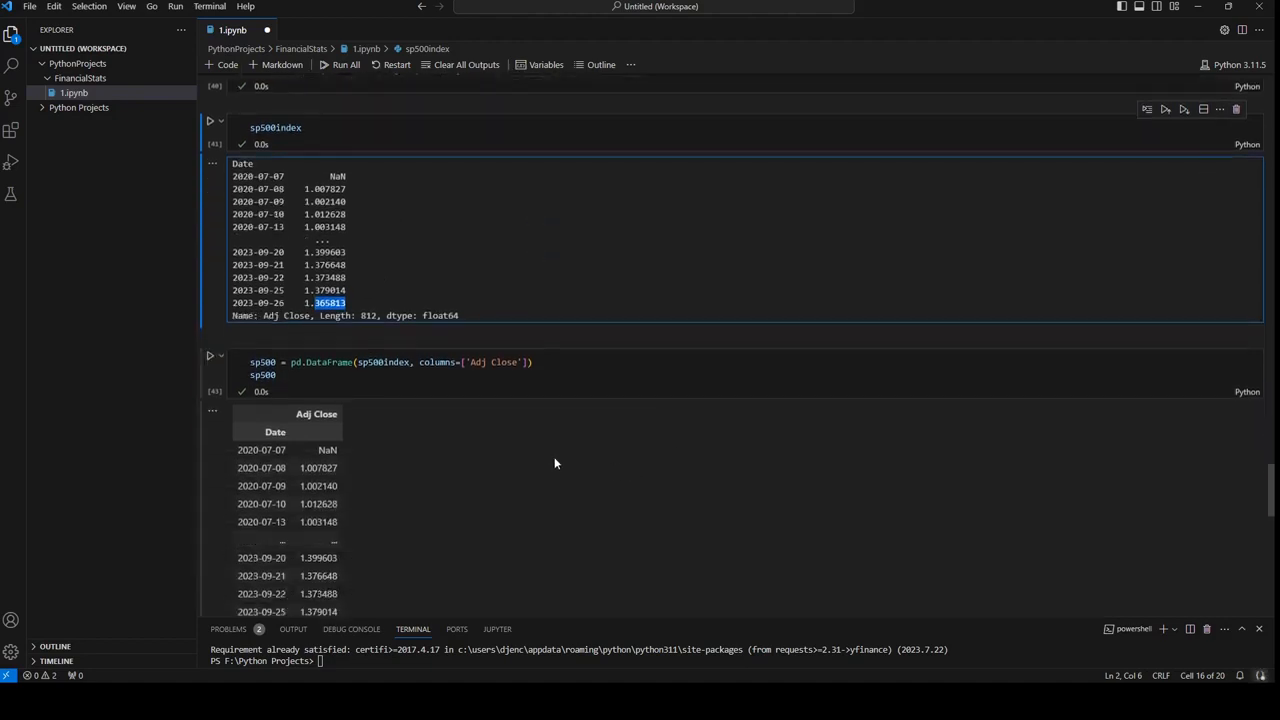
mouse_move(434, 395)
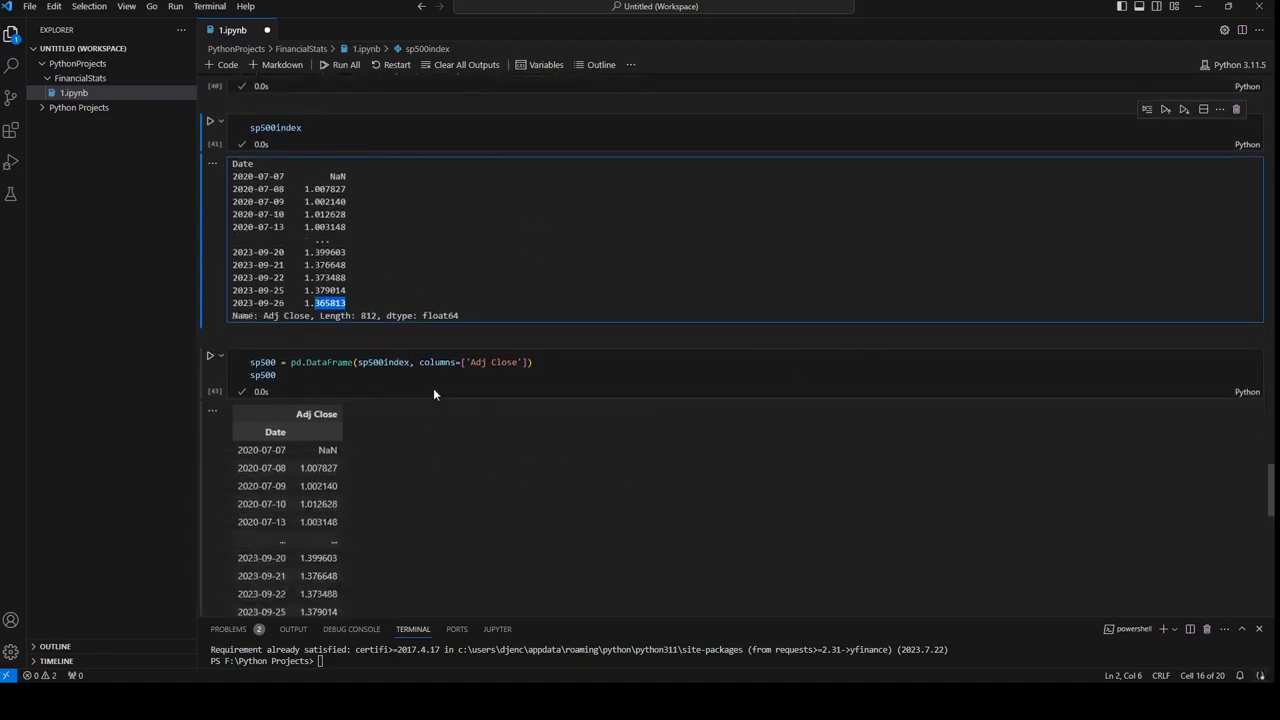
scroll("down", 3)
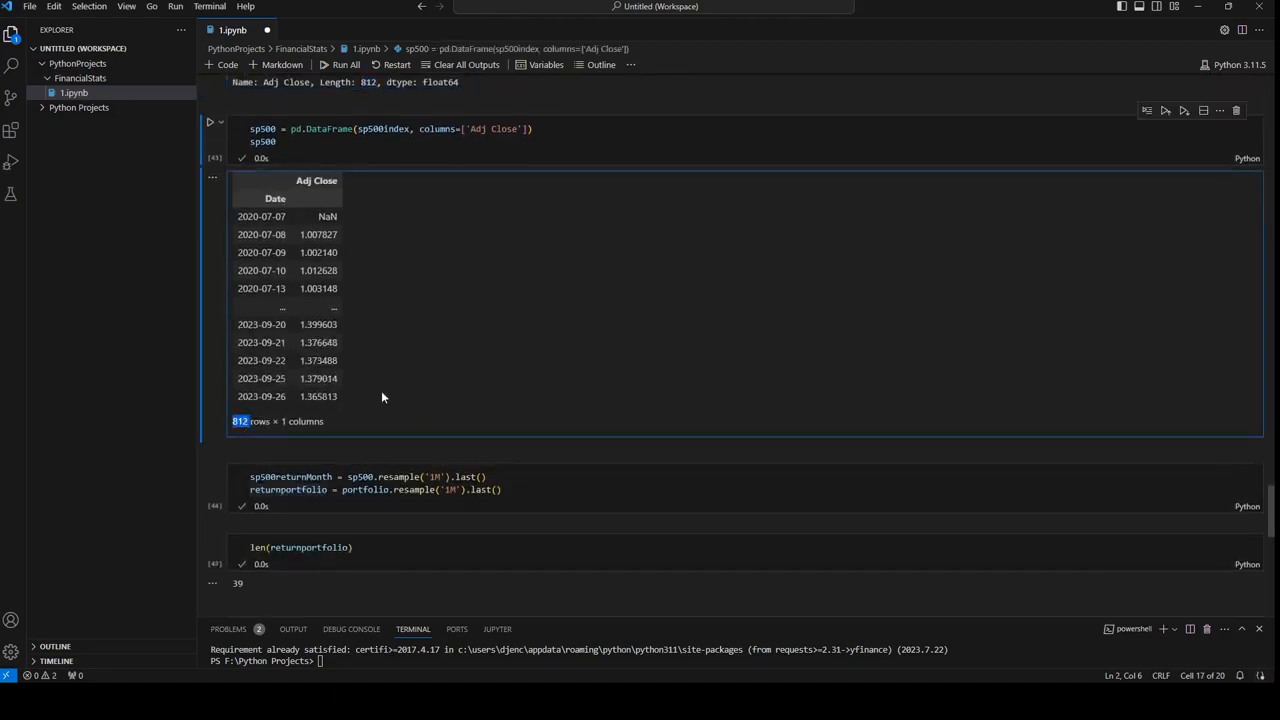
scroll("down", 3)
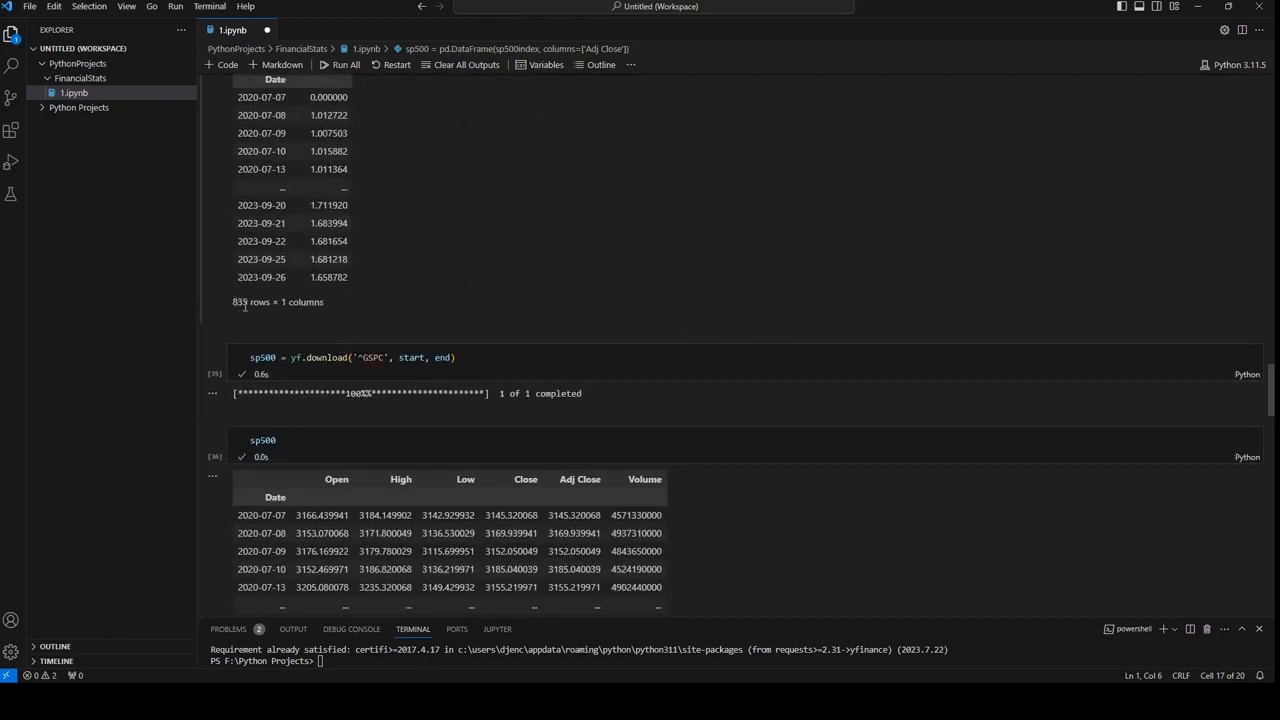
mouse_move(396, 286)
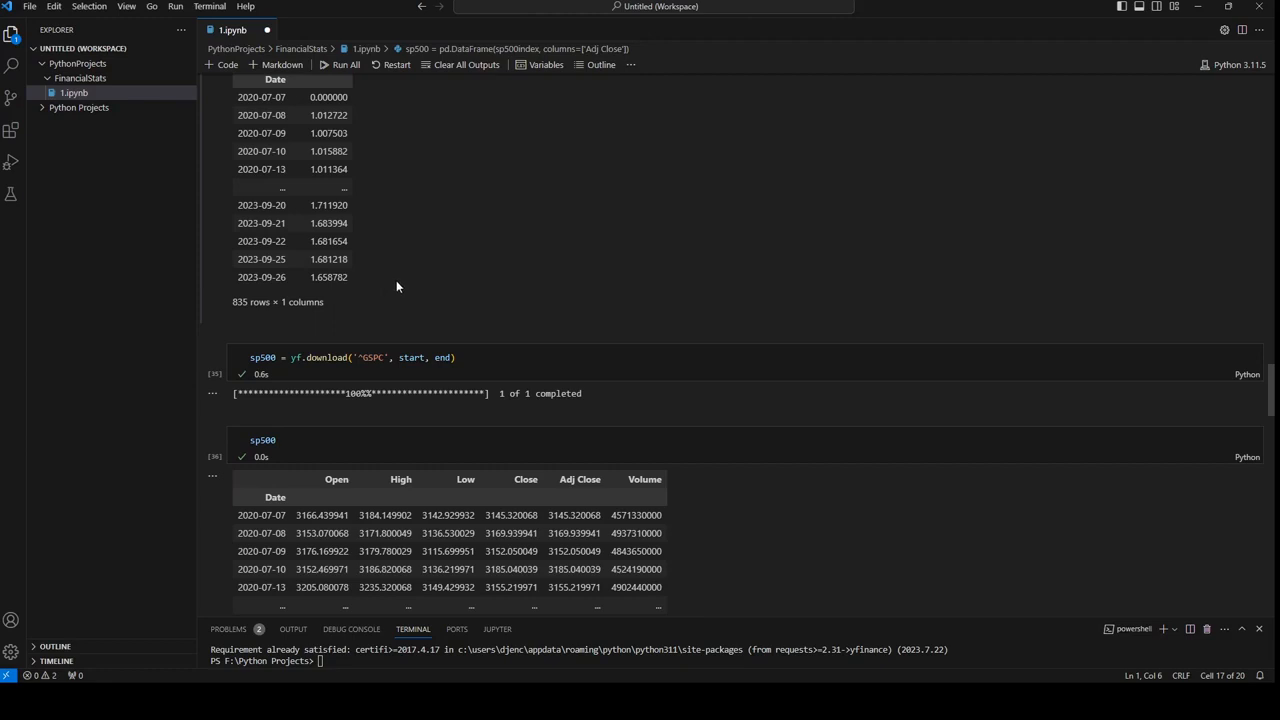
mouse_move(449, 234)
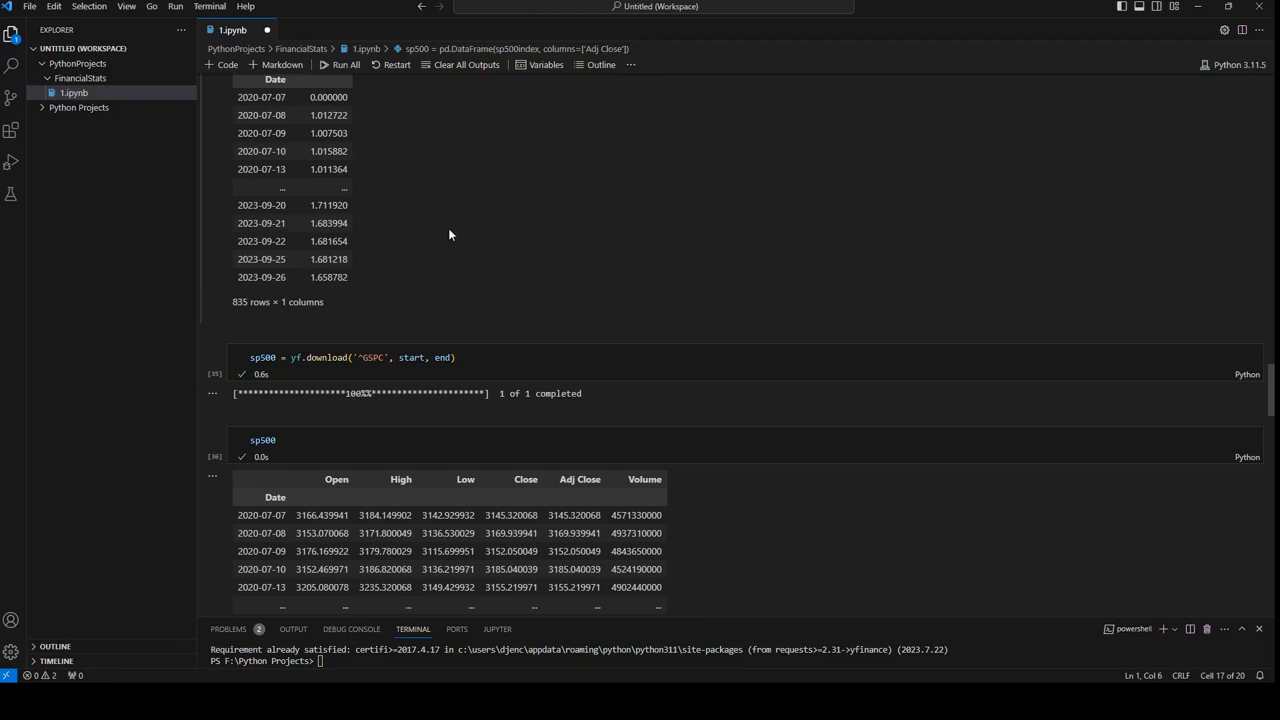
mouse_move(516, 230)
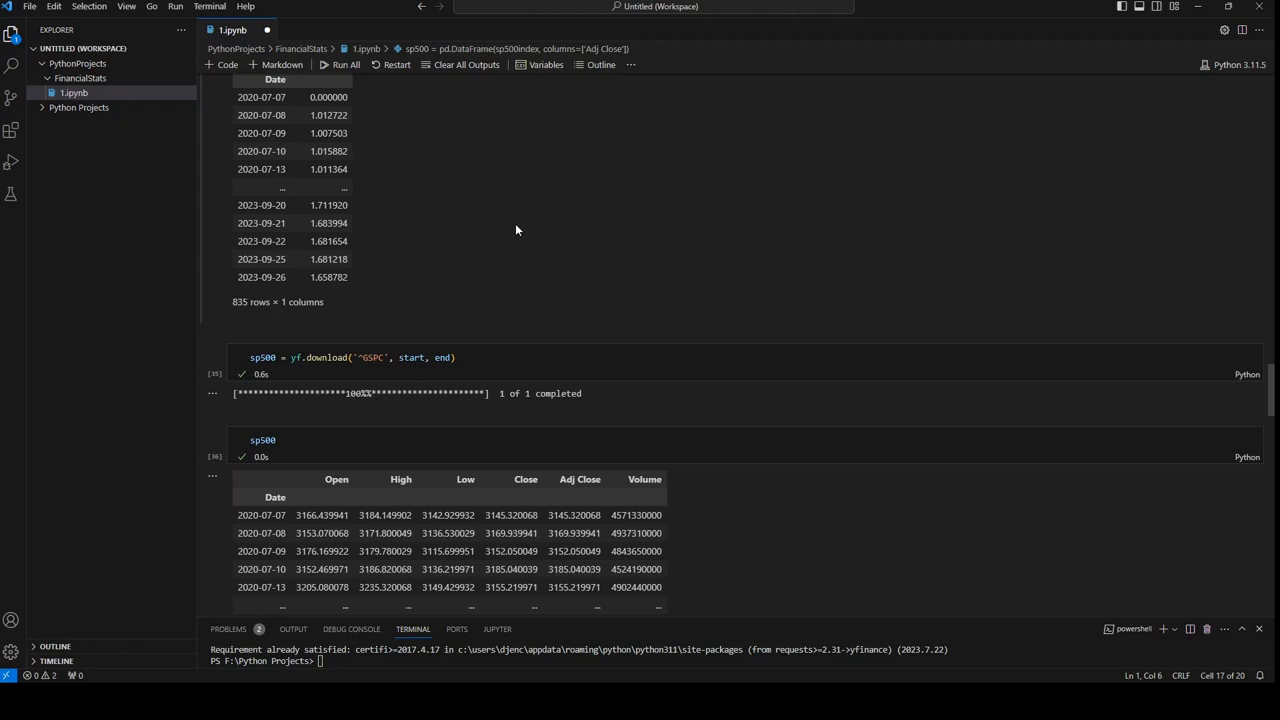
mouse_move(625, 271)
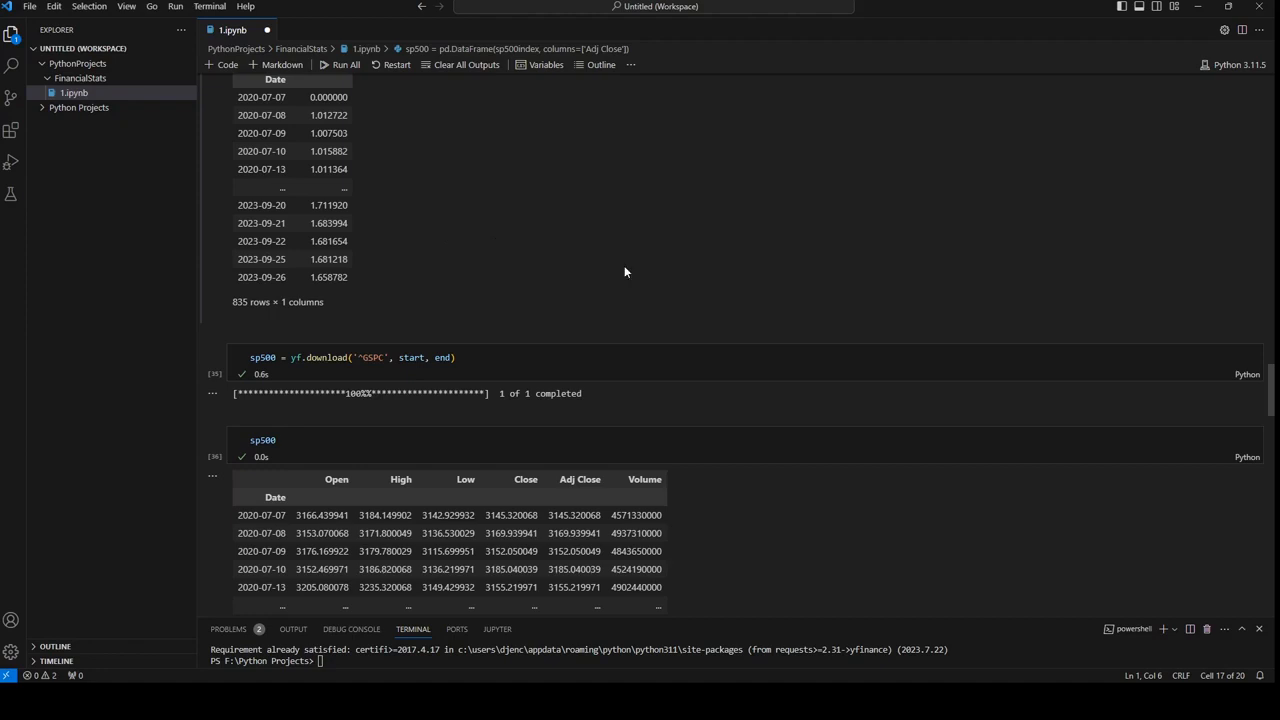
mouse_move(283, 286)
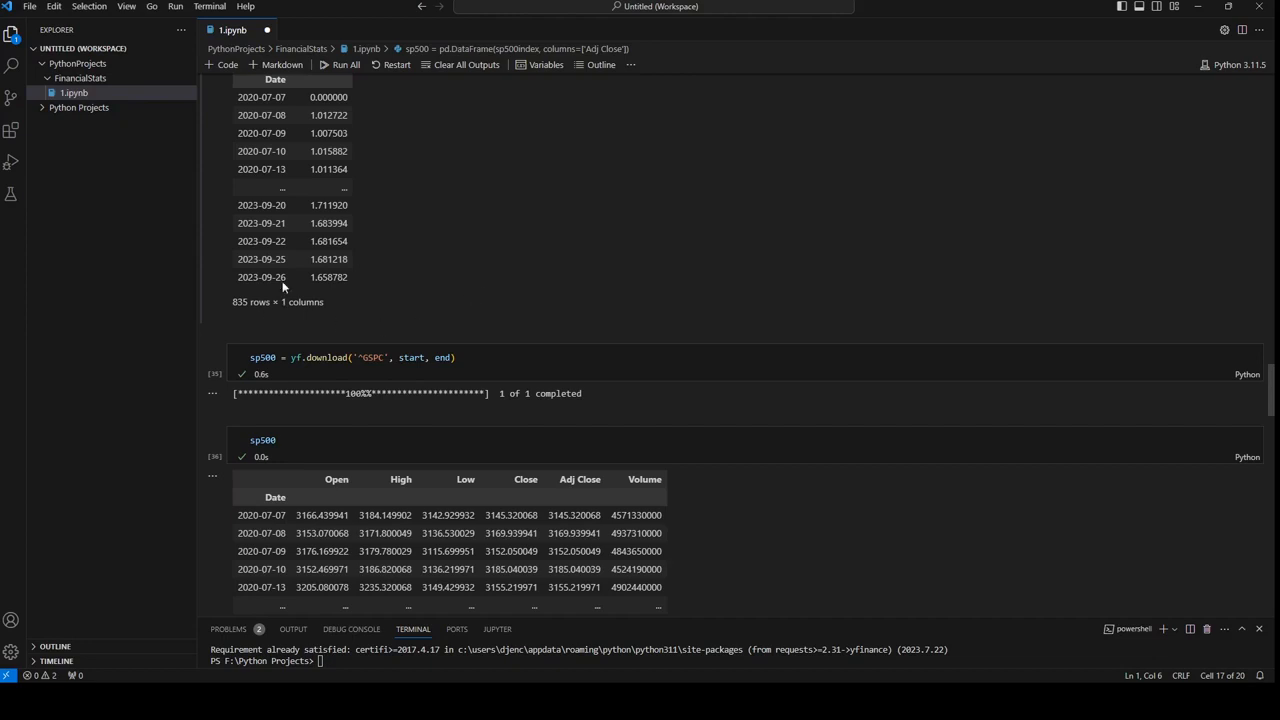
mouse_move(615, 426)
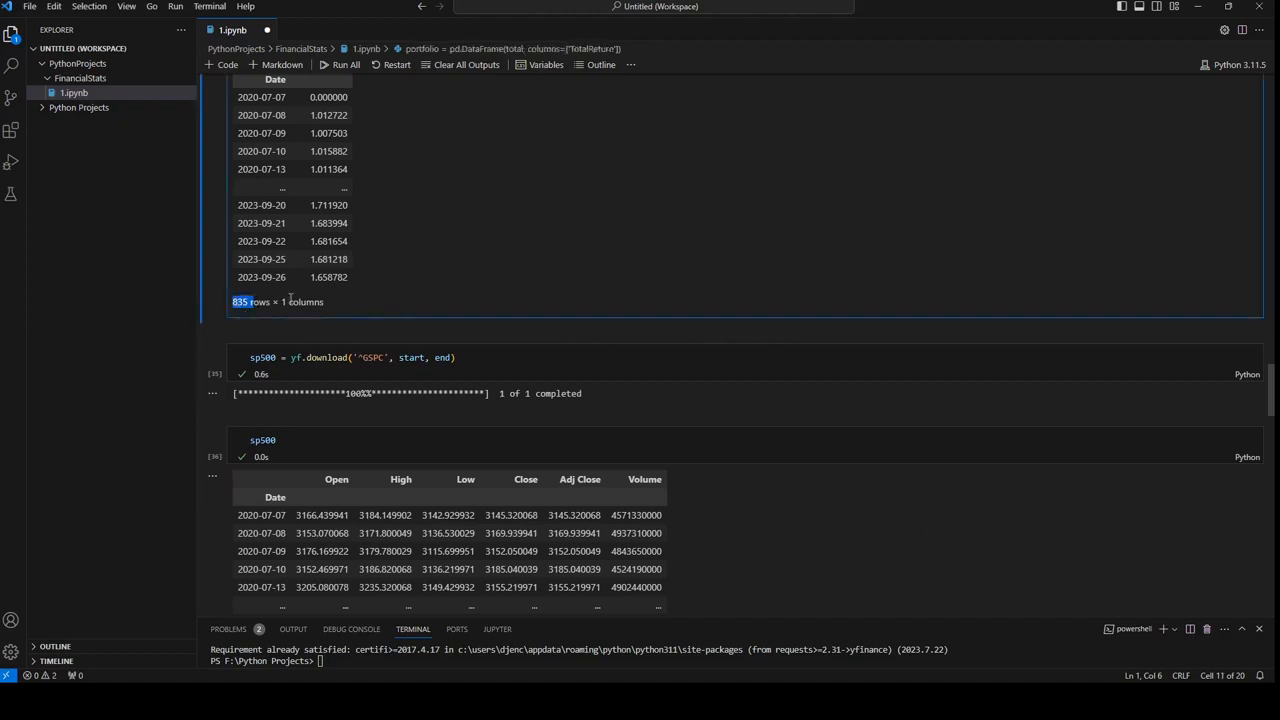
scroll("down", 3)
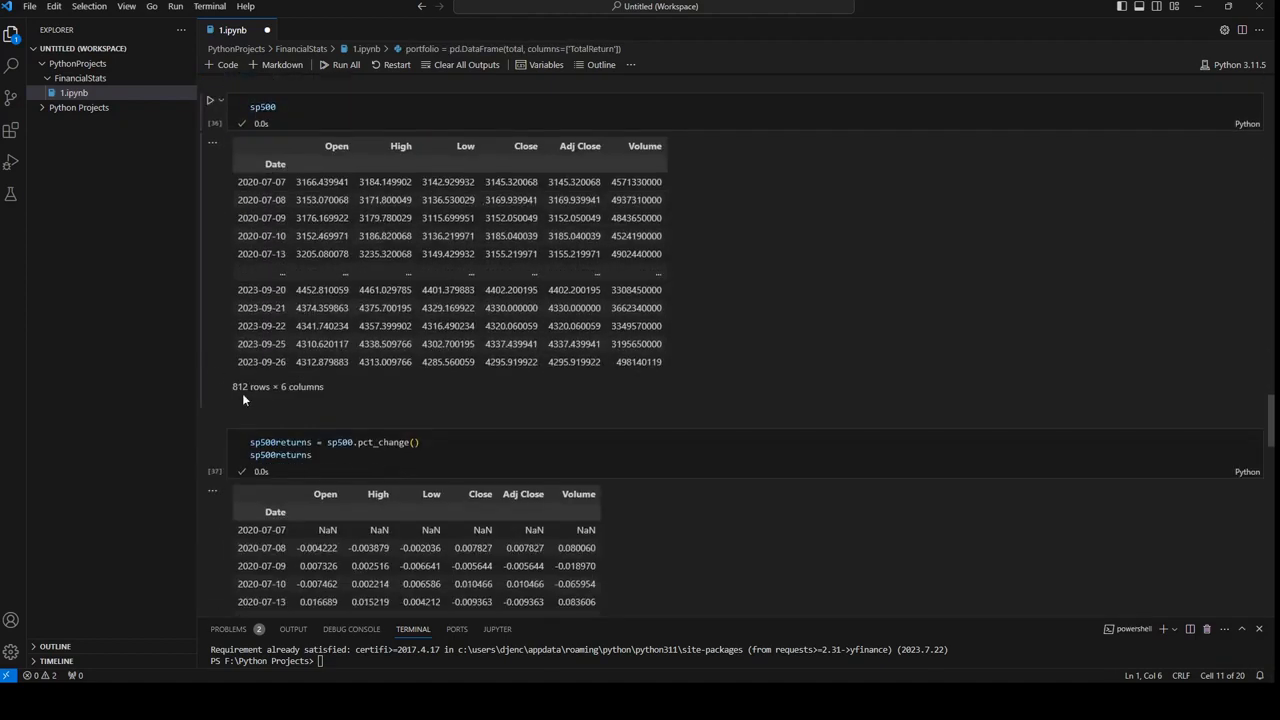
scroll("up", 3)
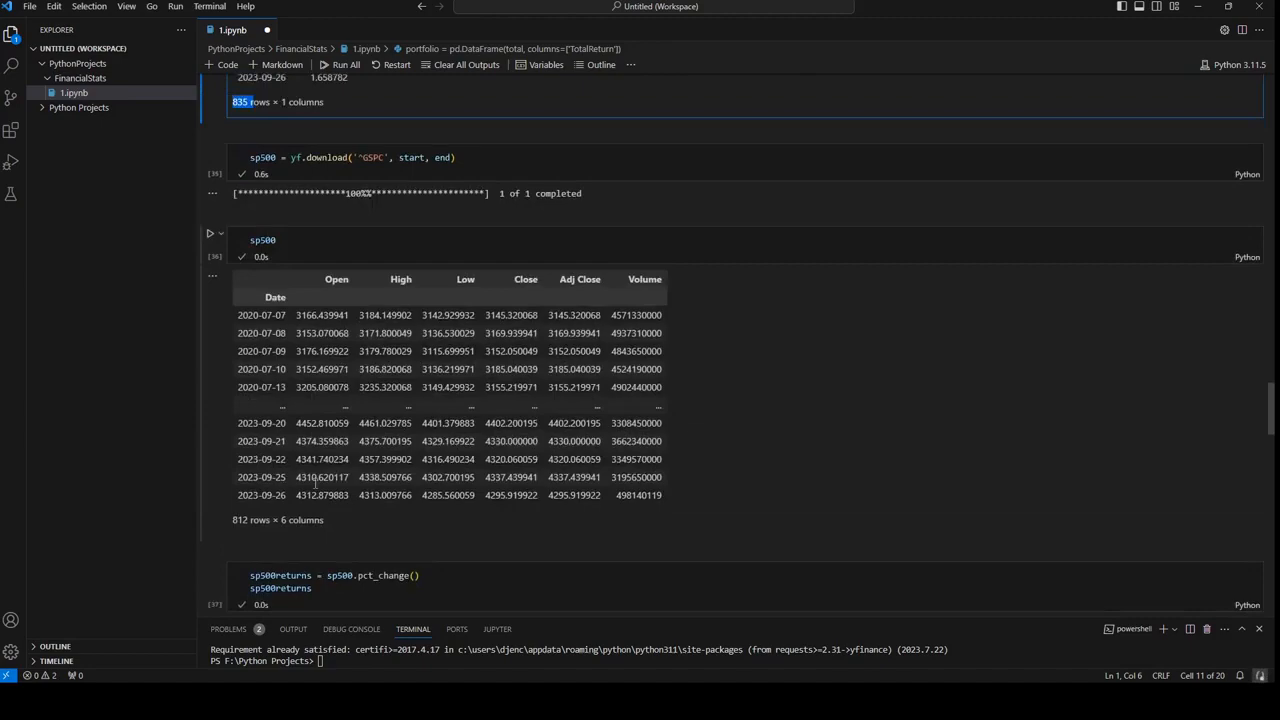
scroll("down", 3)
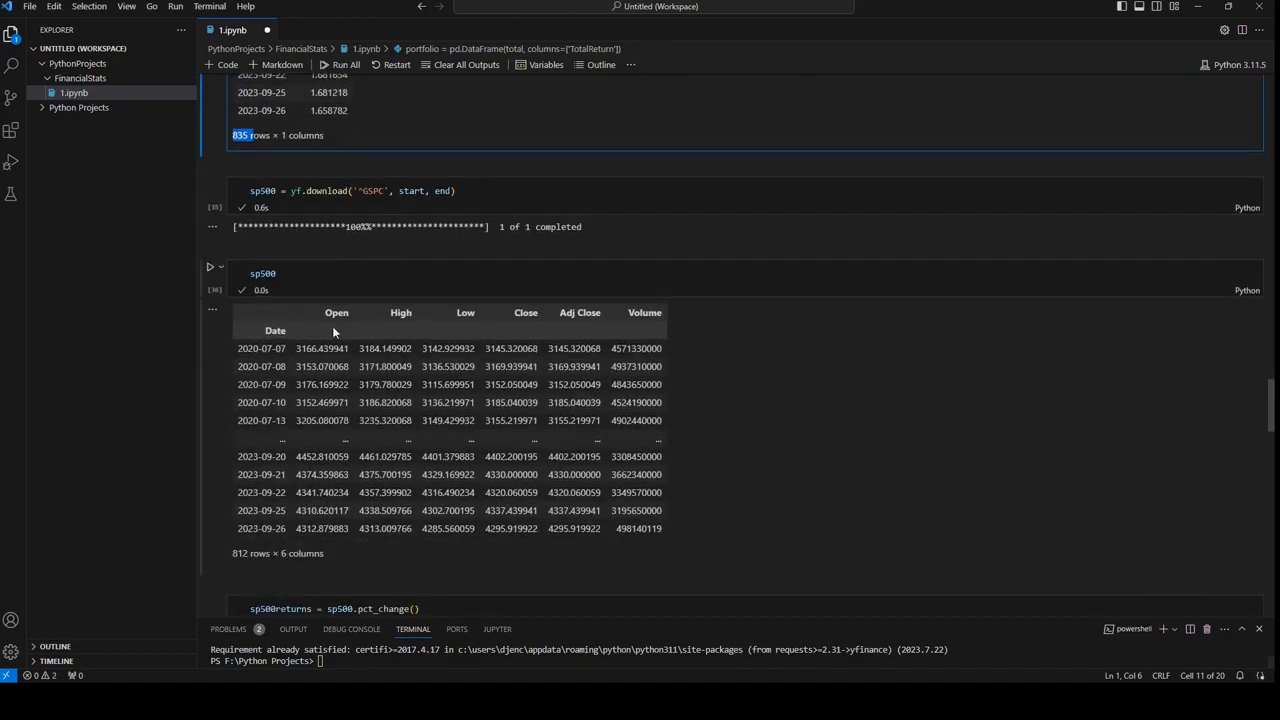
scroll("down", 3)
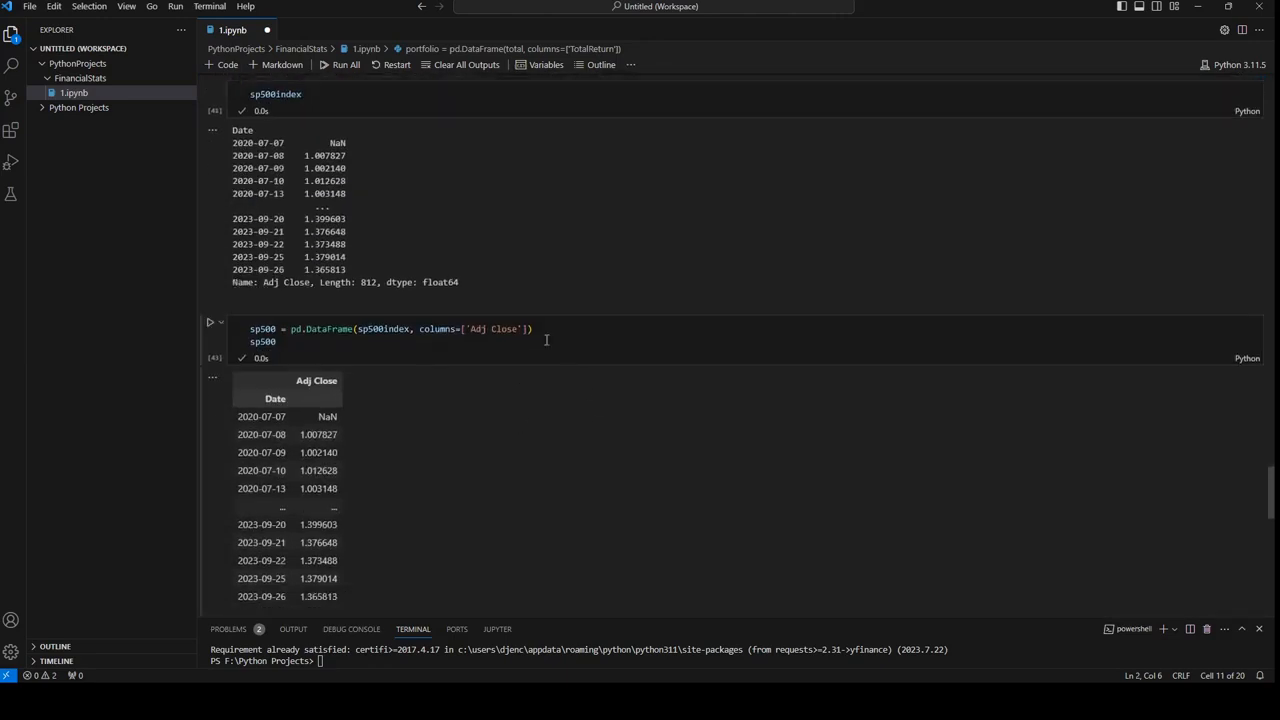
scroll("down", 3)
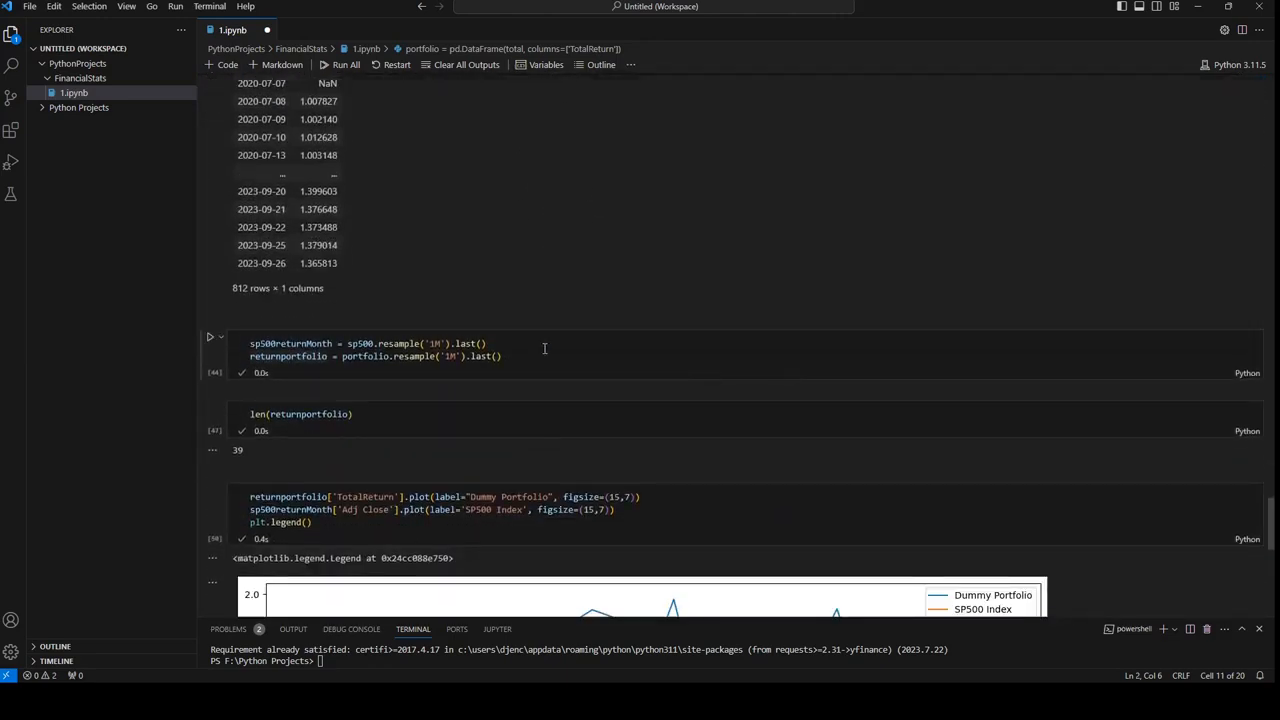
mouse_move(232, 453)
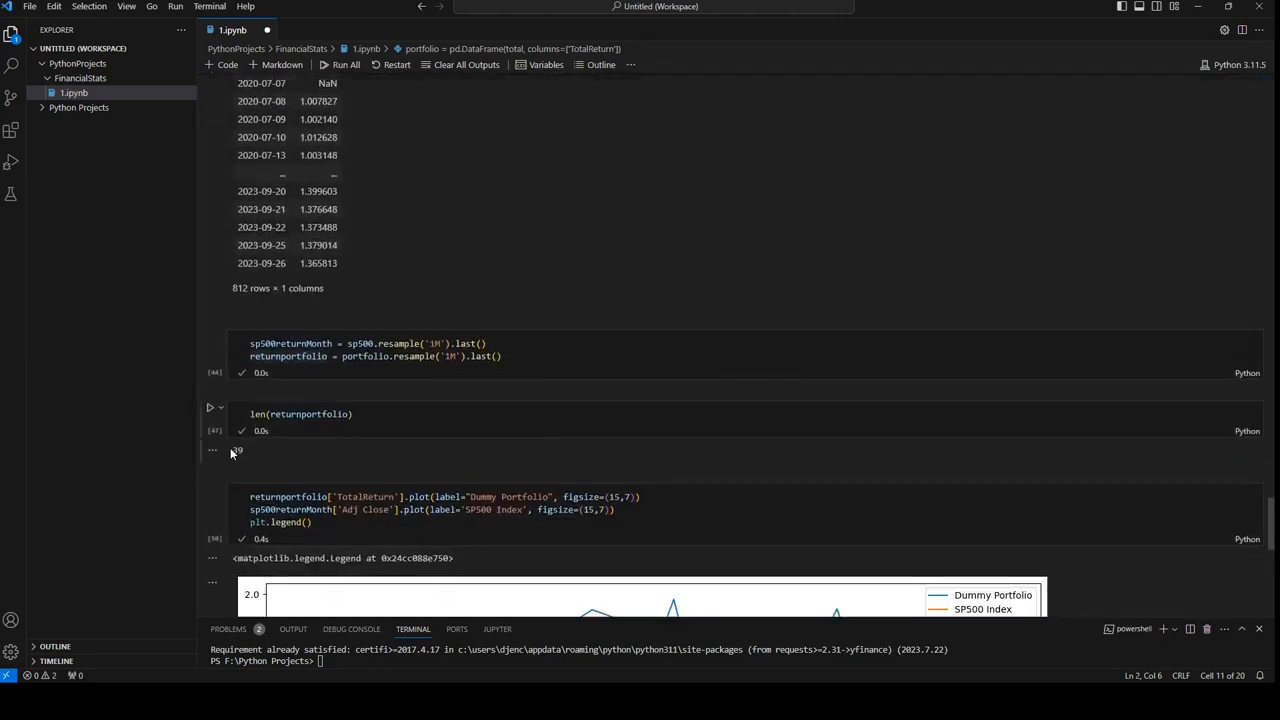
left_click(237, 449)
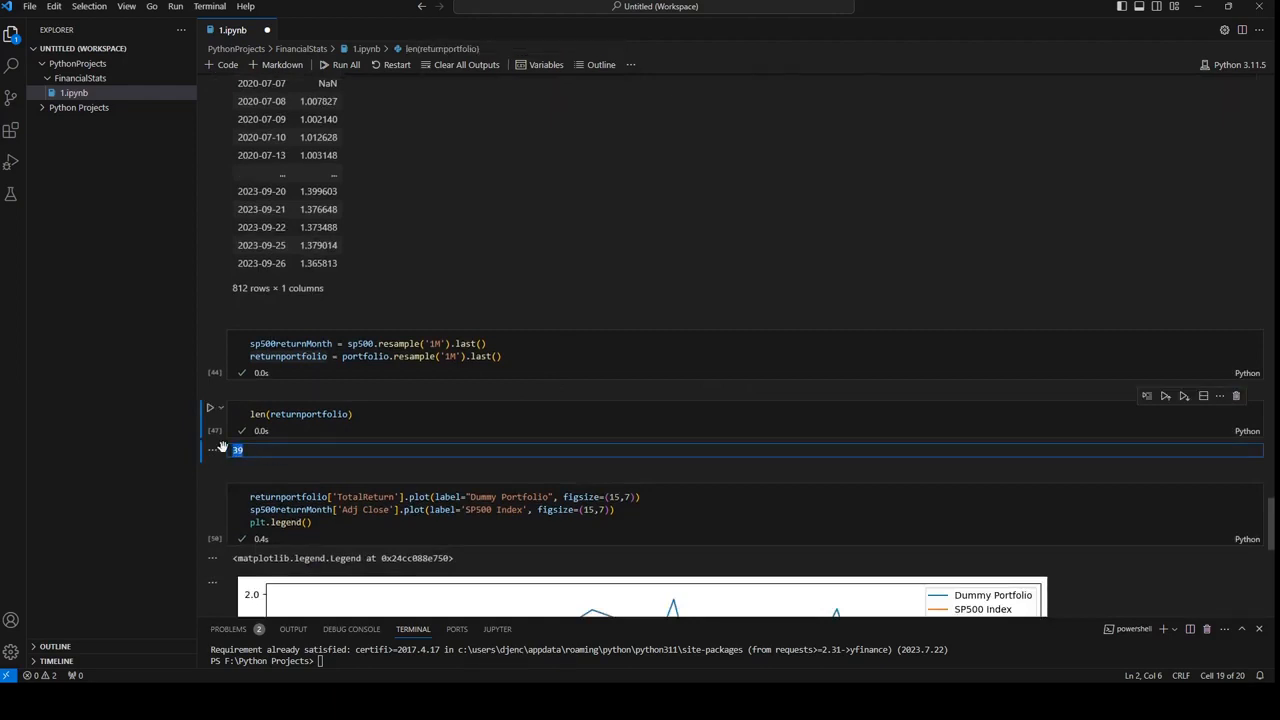
mouse_move(495, 182)
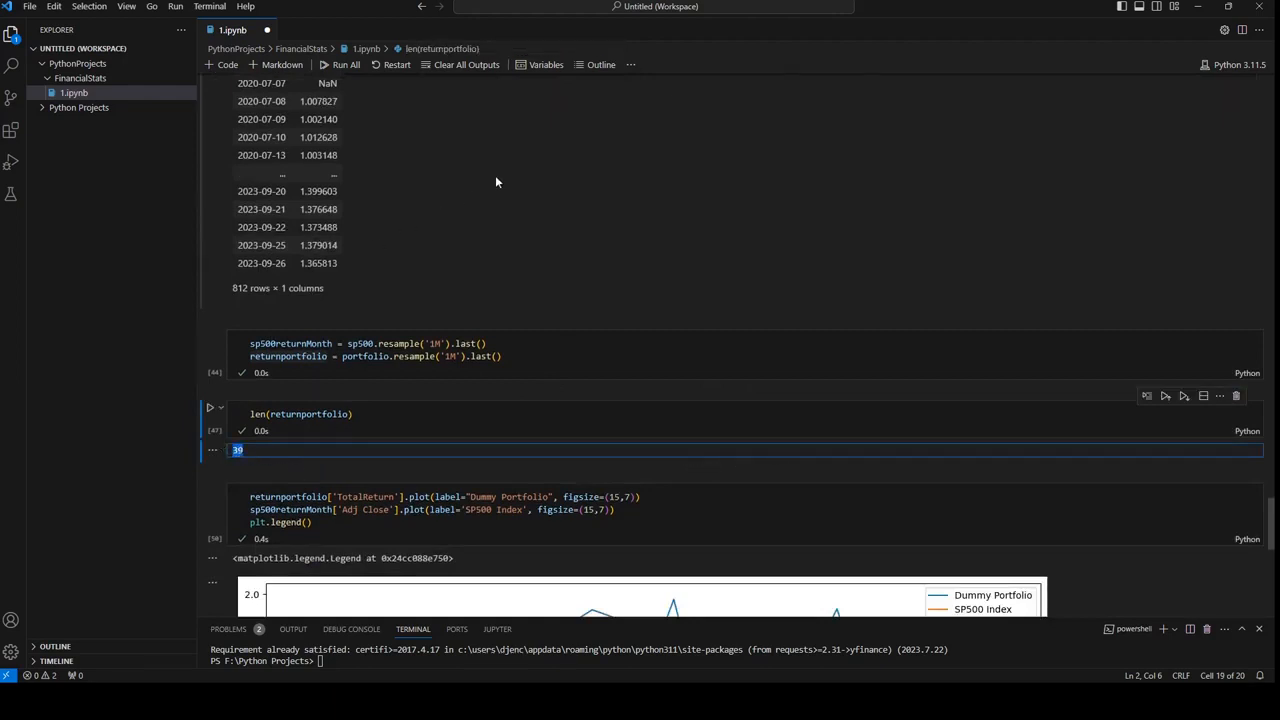
mouse_move(382, 350)
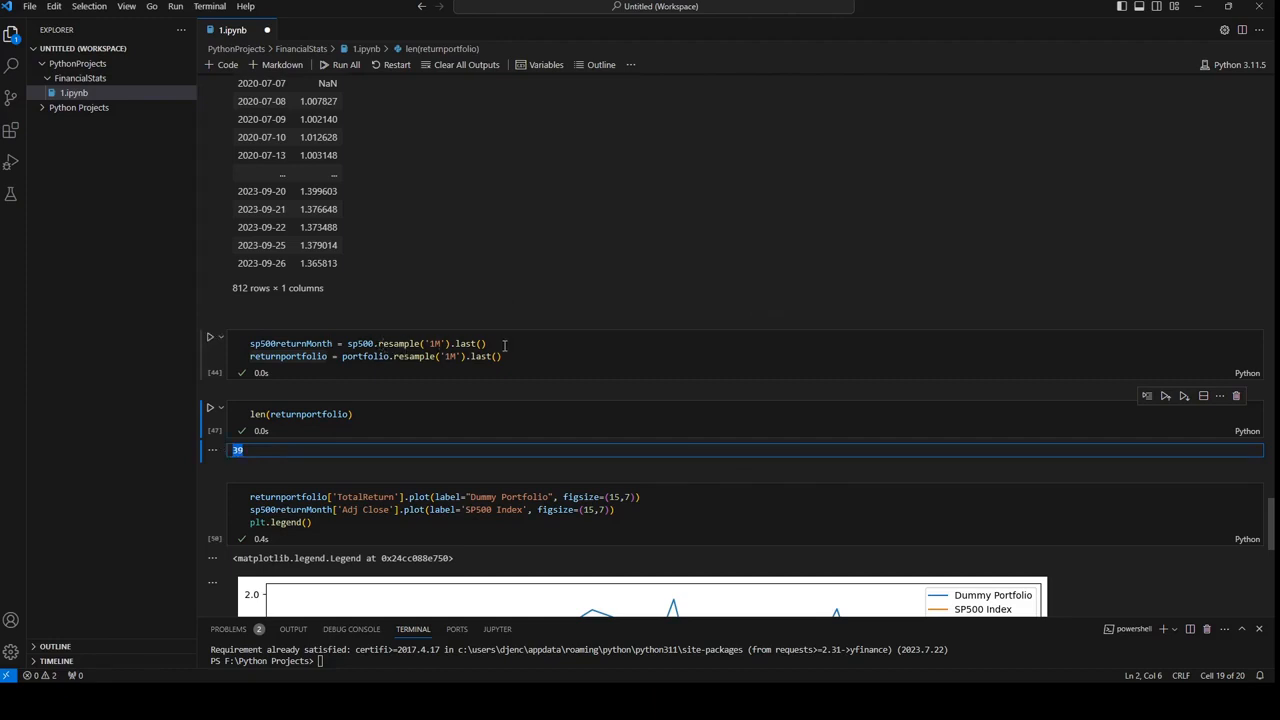
scroll("down", 3)
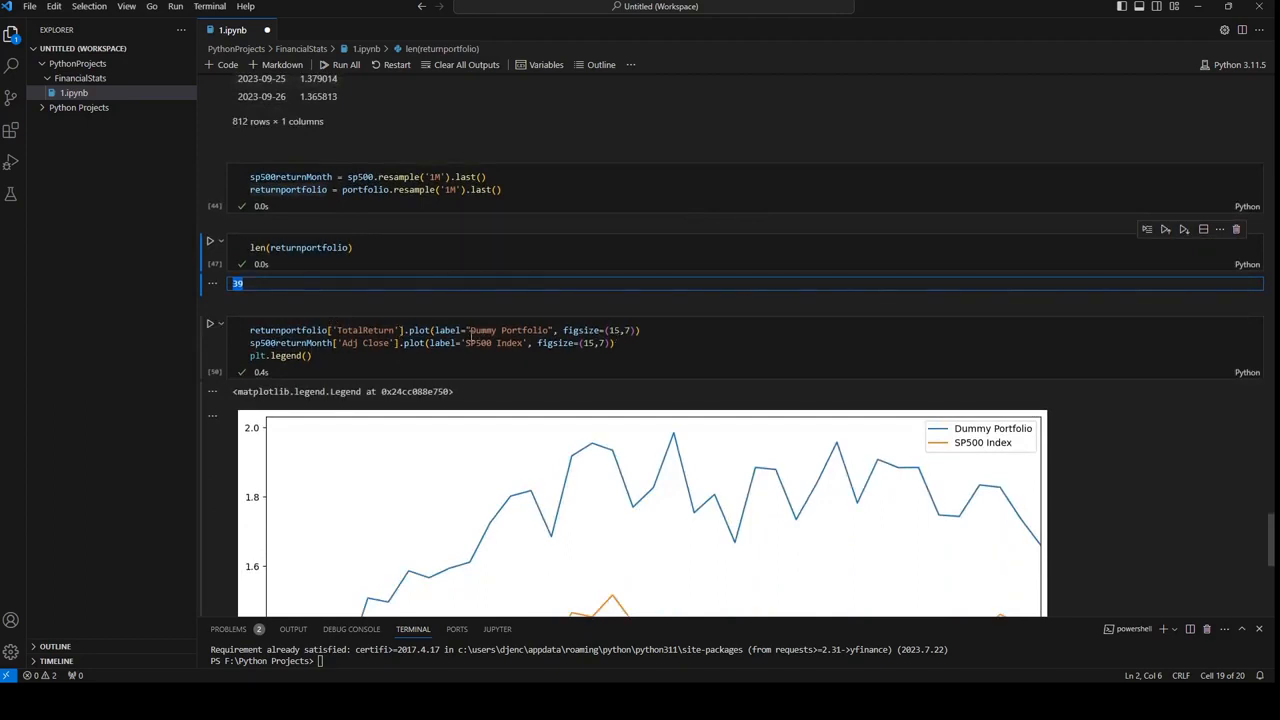
scroll("down", 3)
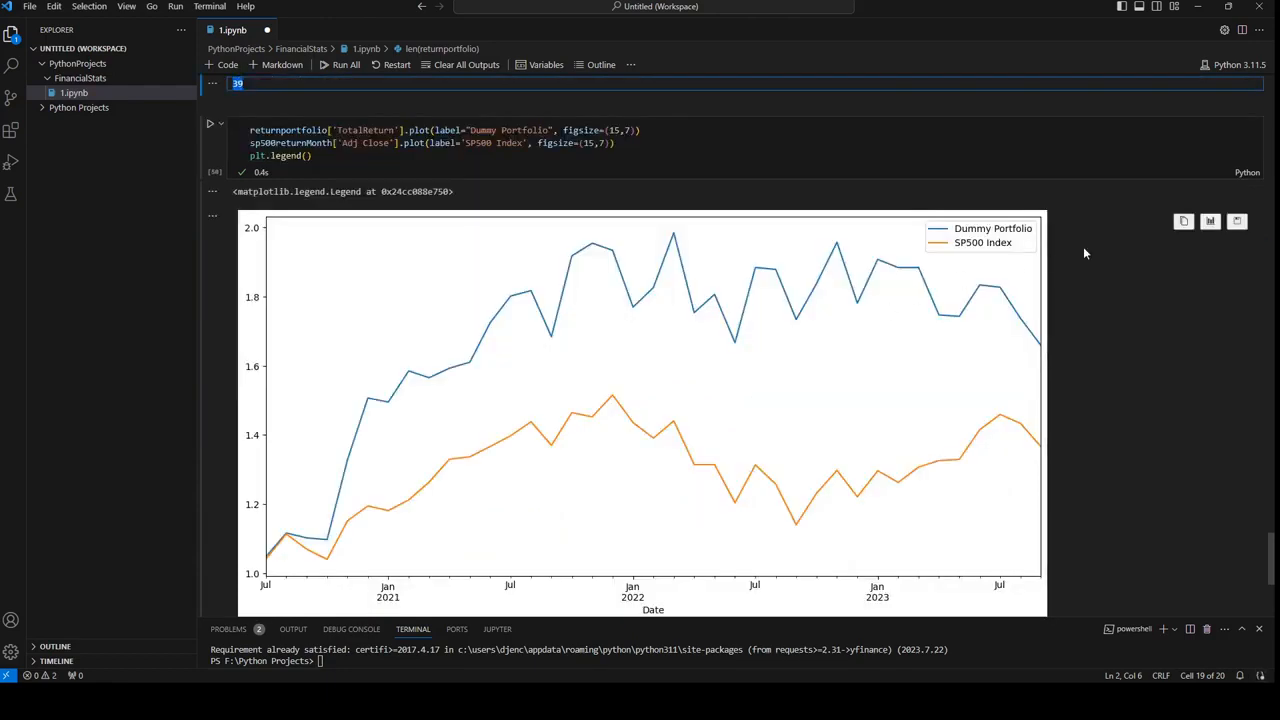
mouse_move(1053, 247)
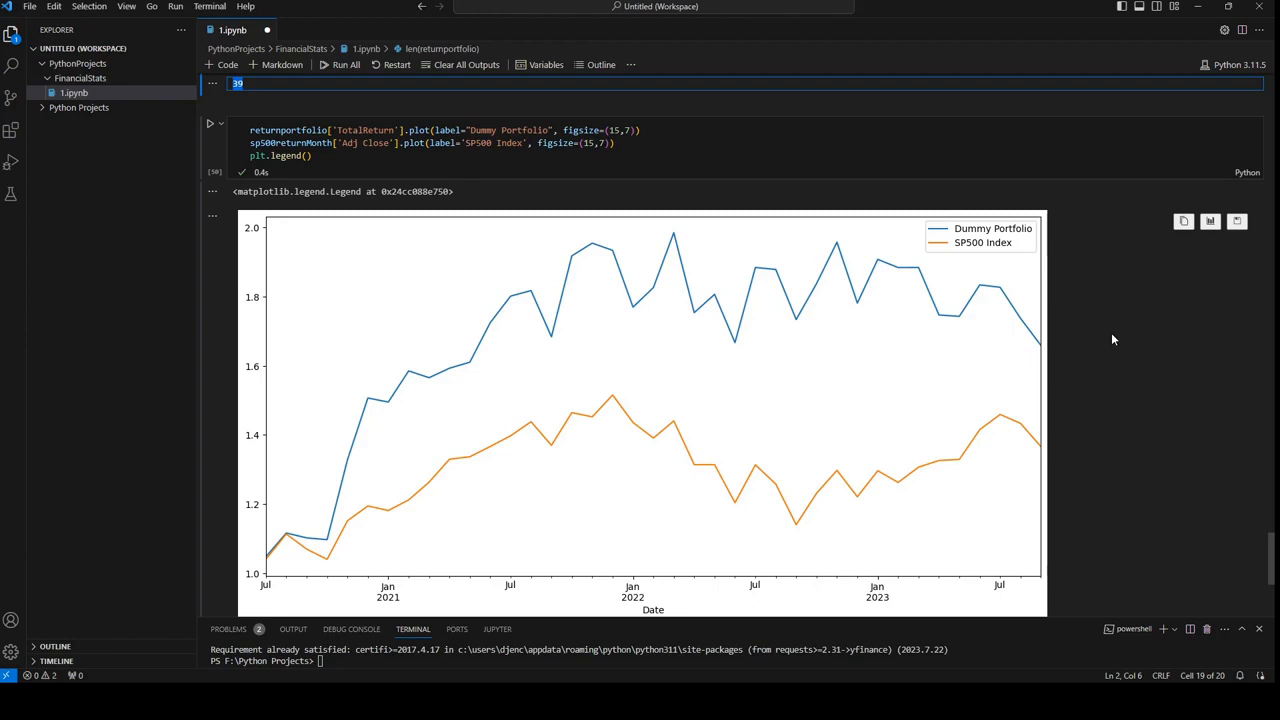
mouse_move(970, 280)
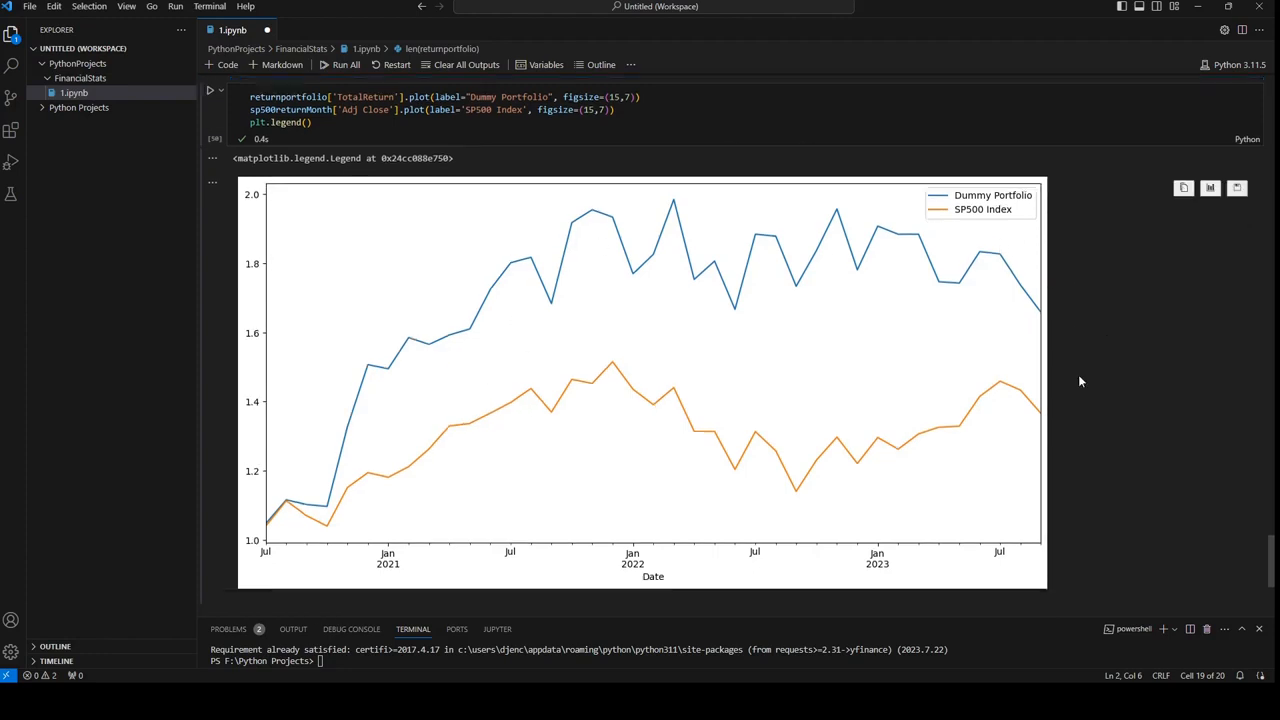
mouse_move(1037, 313)
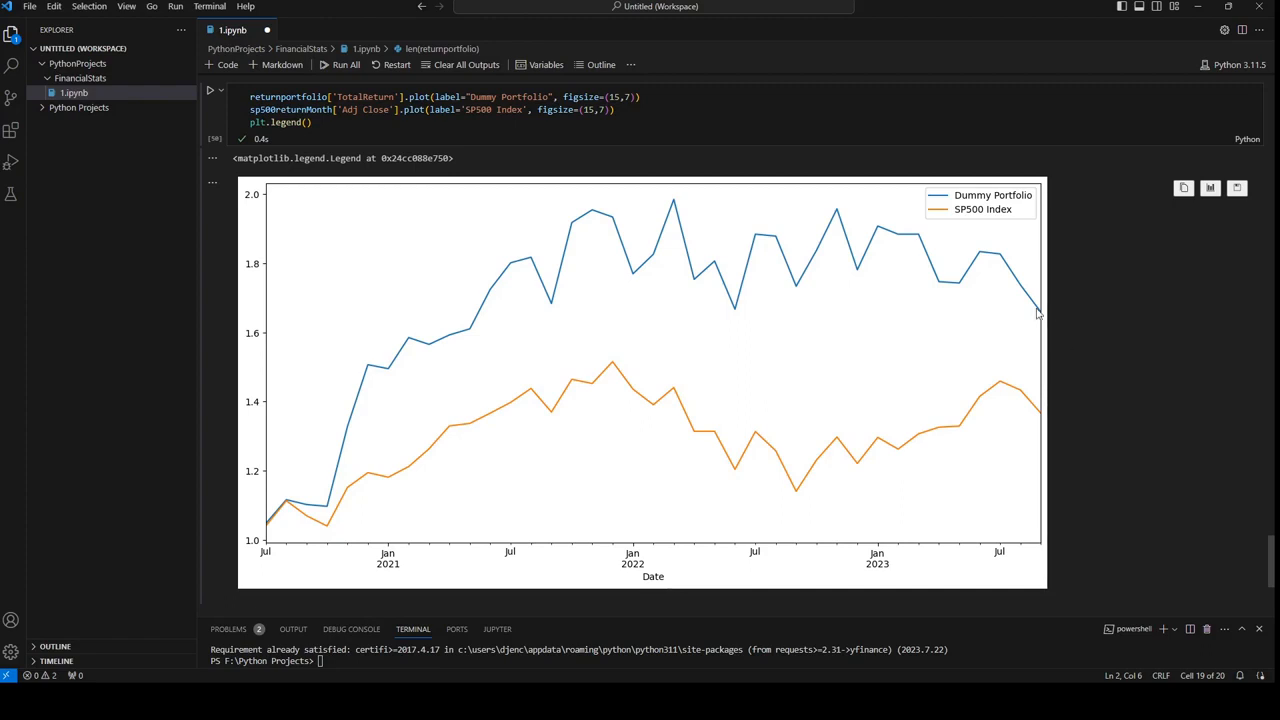
mouse_move(820, 388)
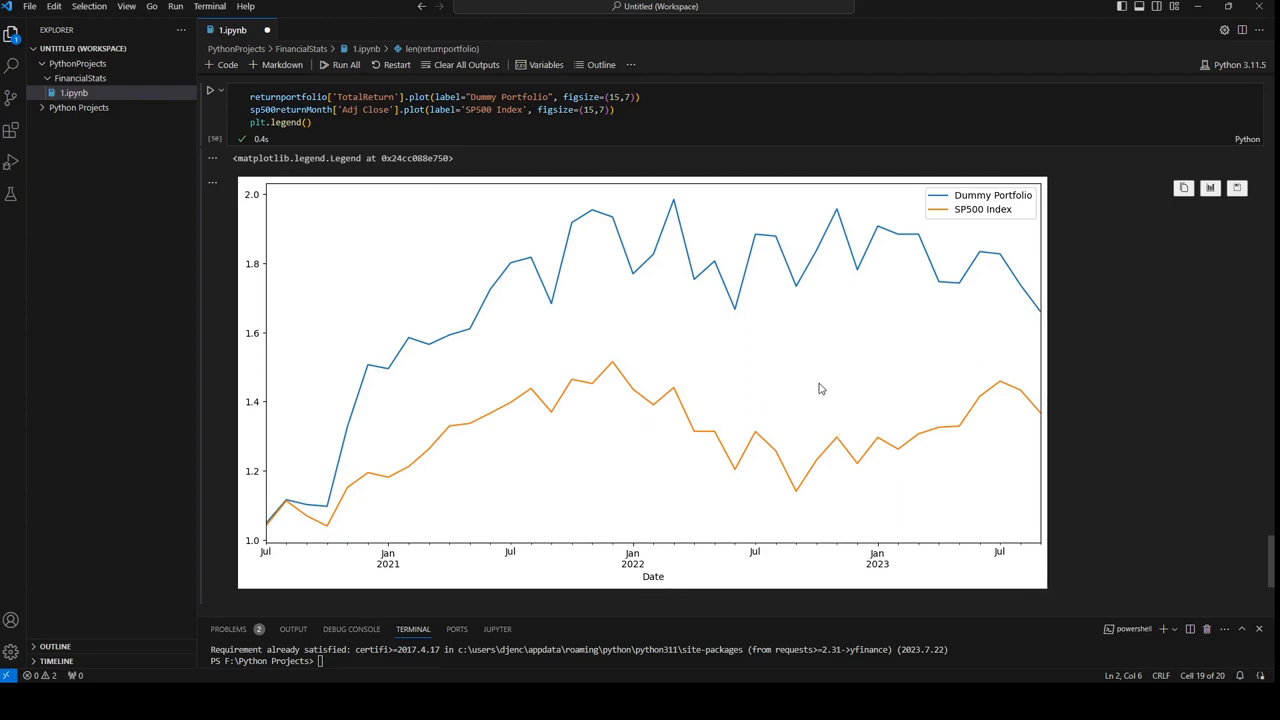
mouse_move(688, 222)
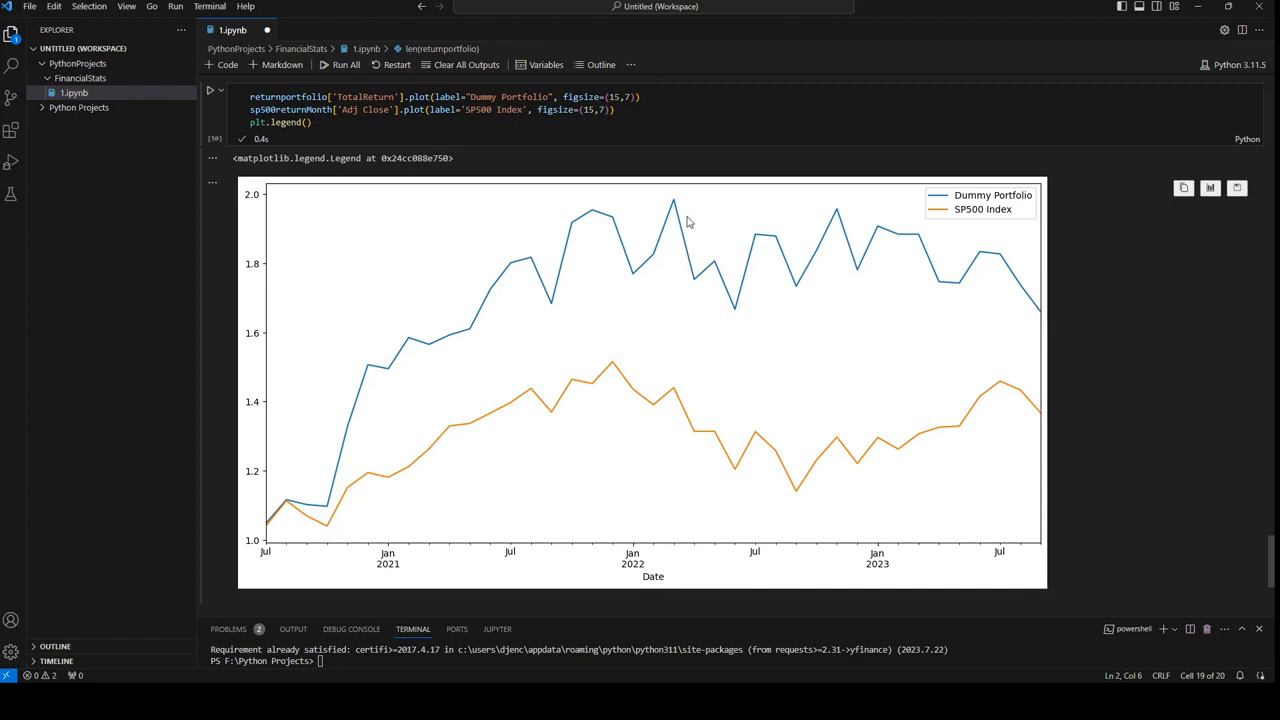
mouse_move(675, 472)
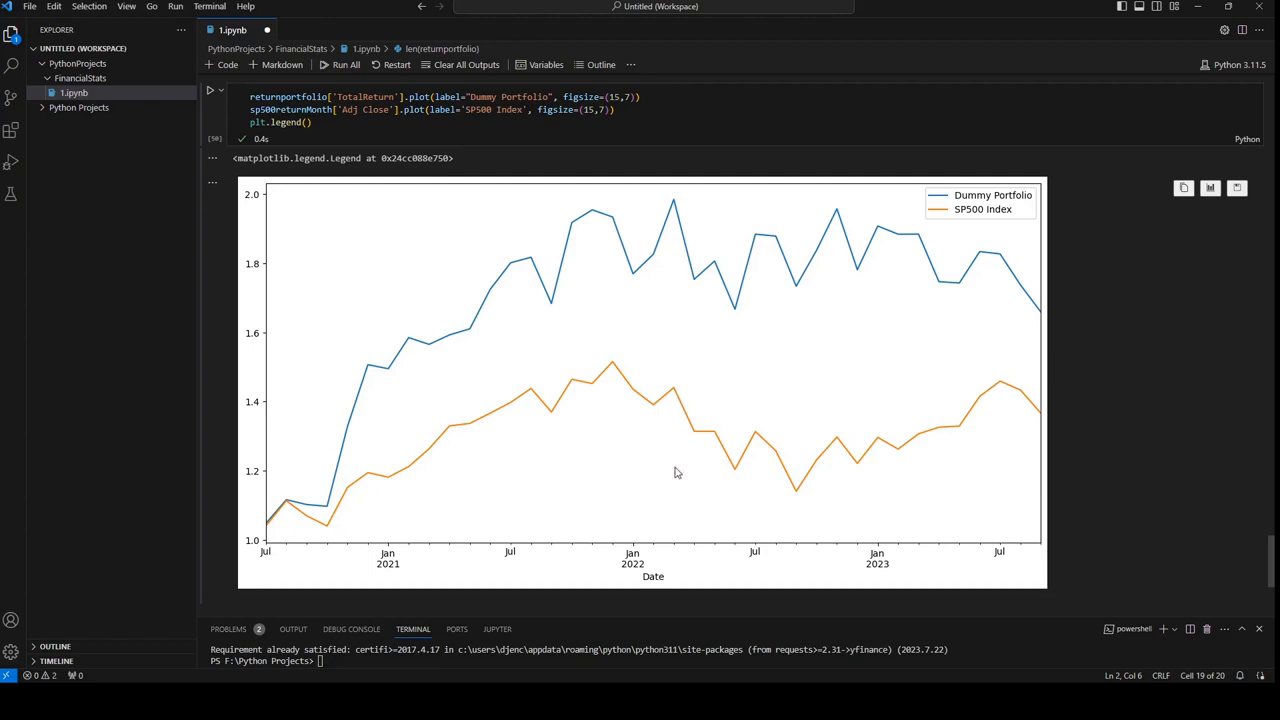
mouse_move(766, 335)
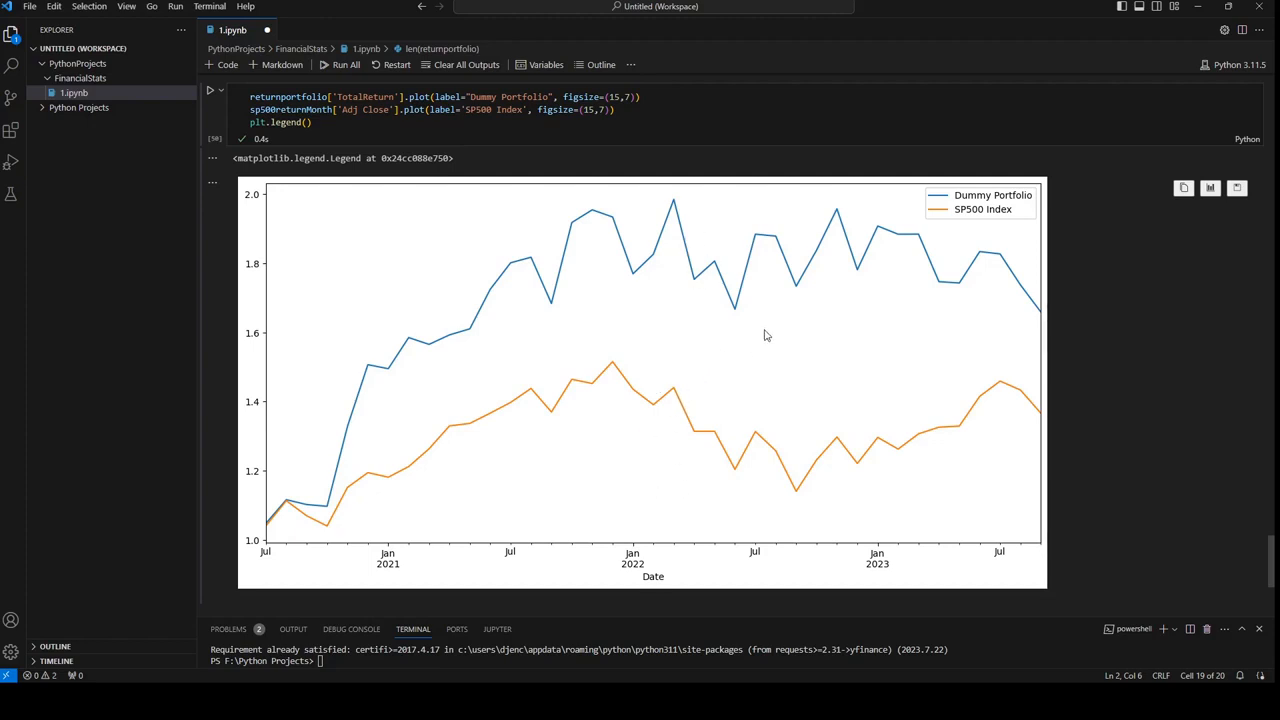
mouse_move(667, 207)
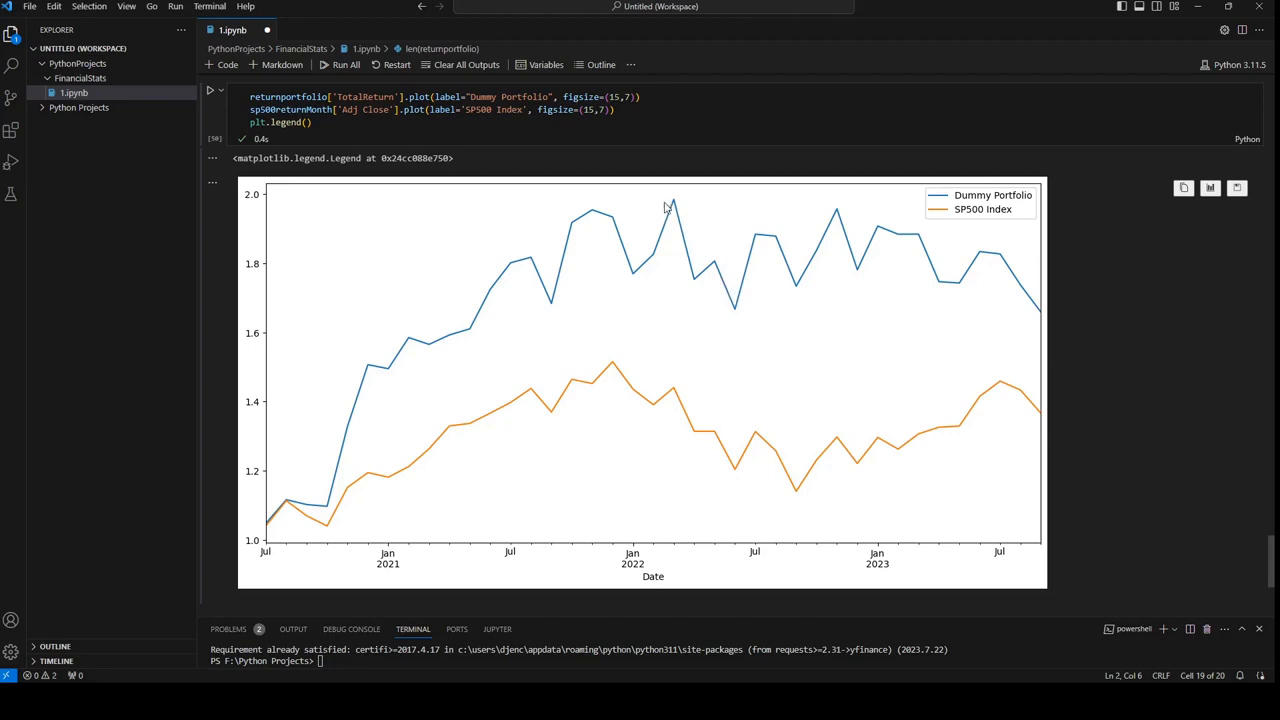
mouse_move(645, 204)
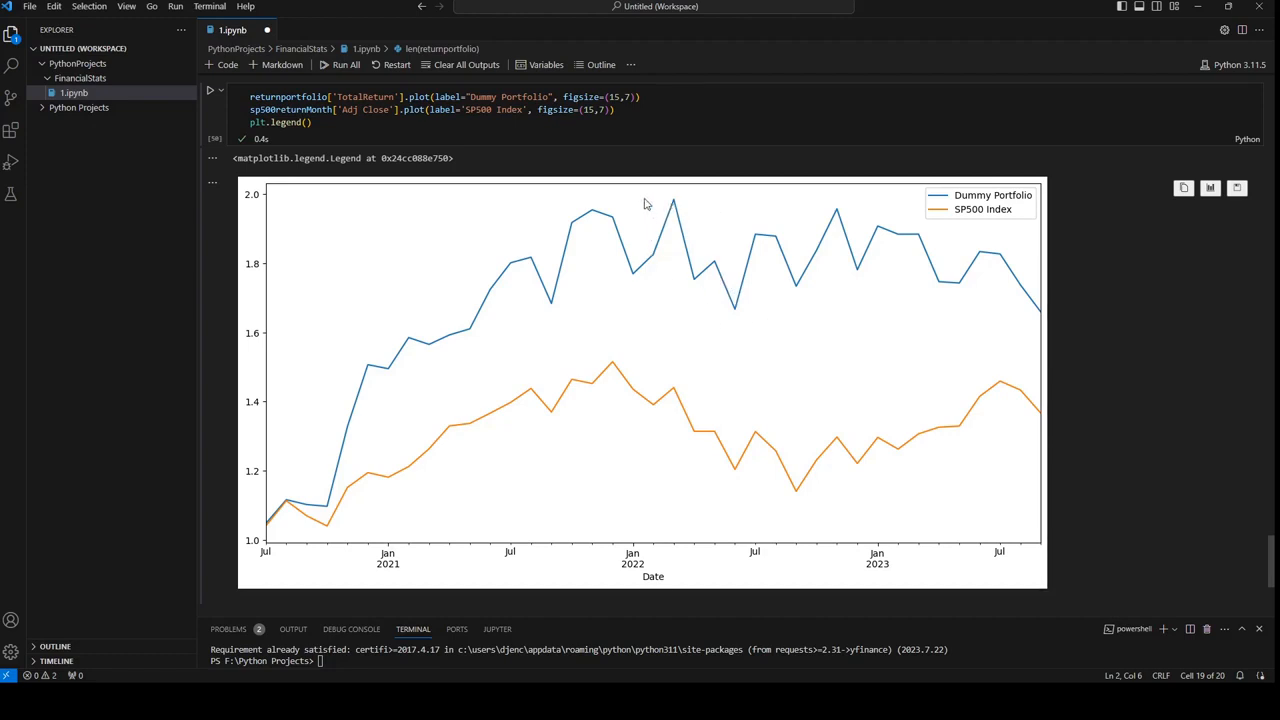
mouse_move(675, 264)
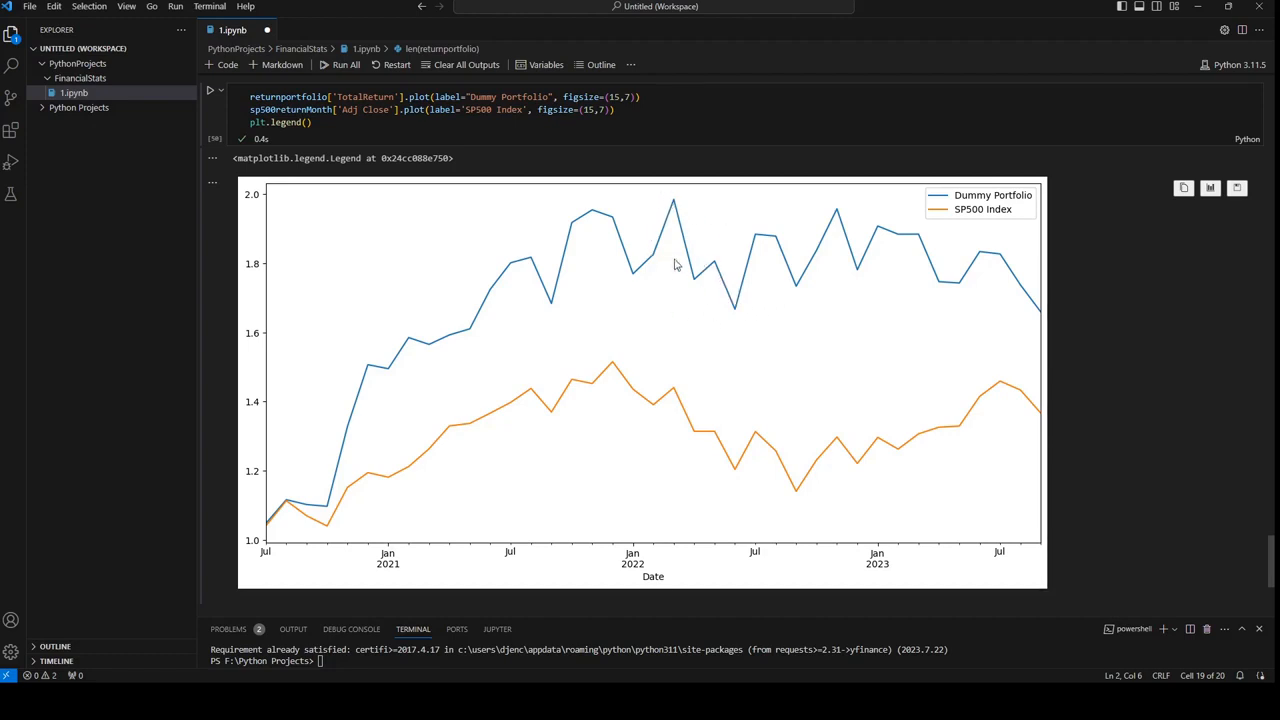
mouse_move(787, 253)
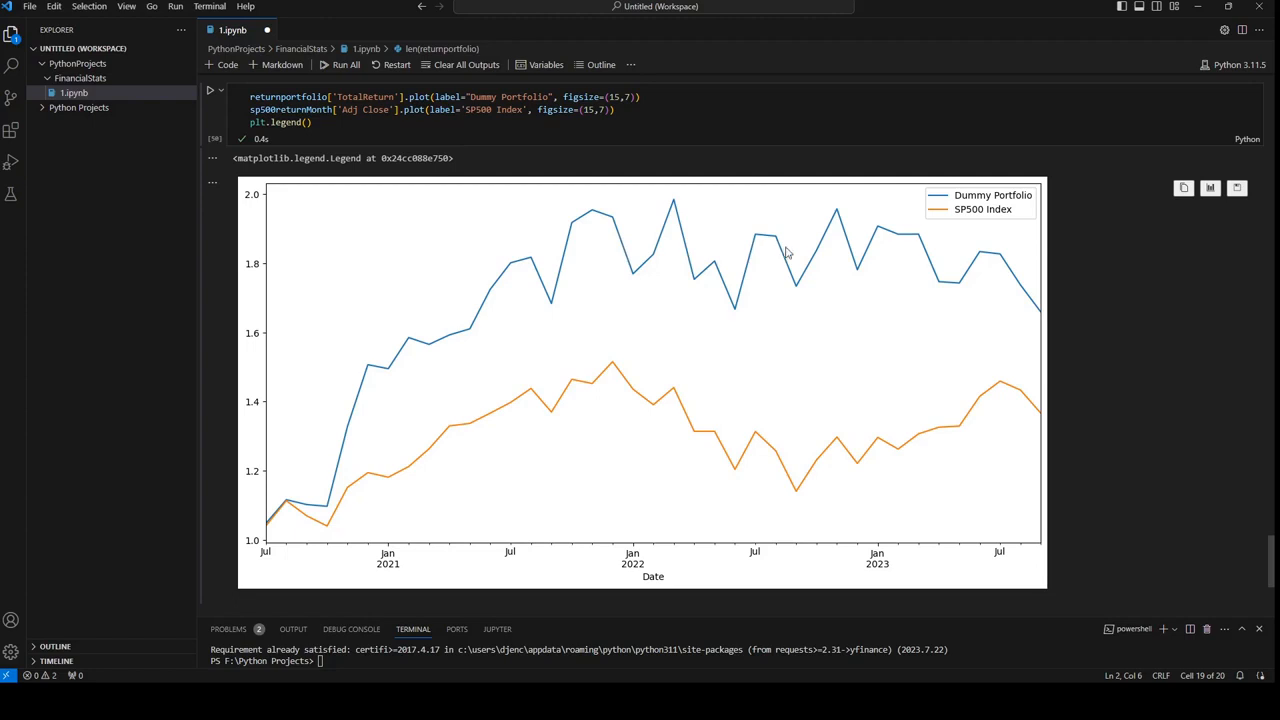
mouse_move(645, 374)
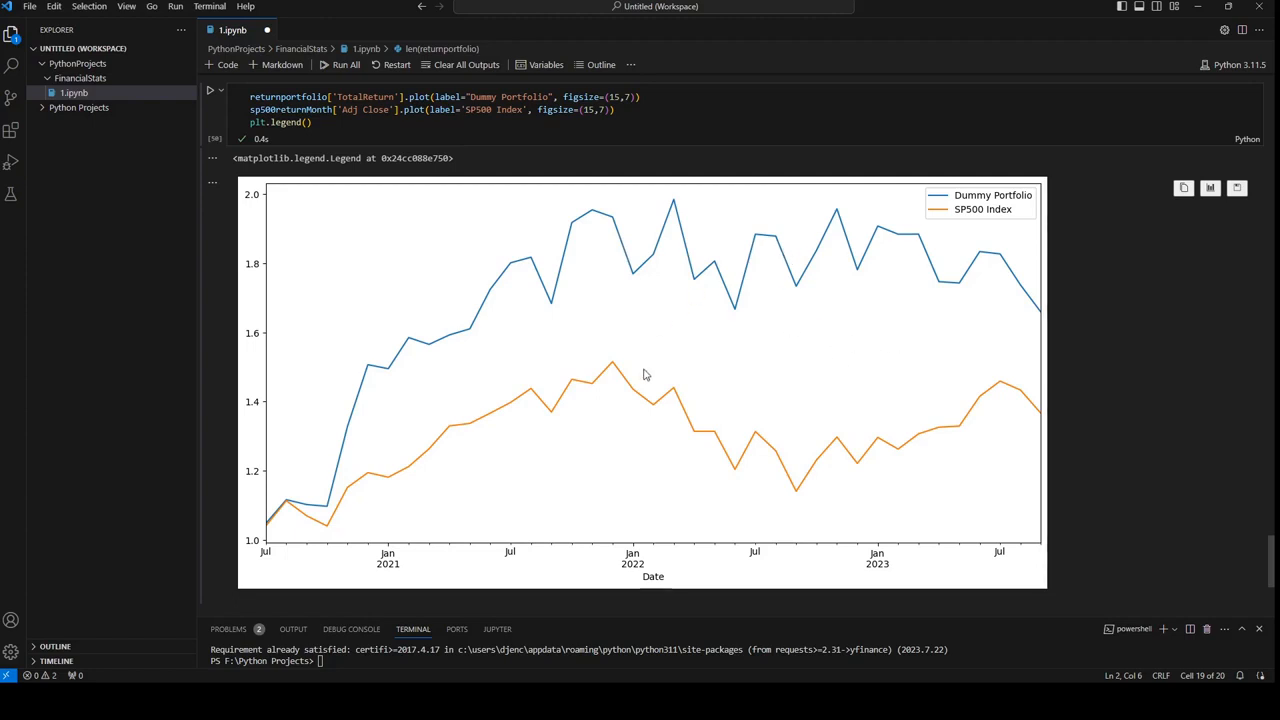
mouse_move(779, 303)
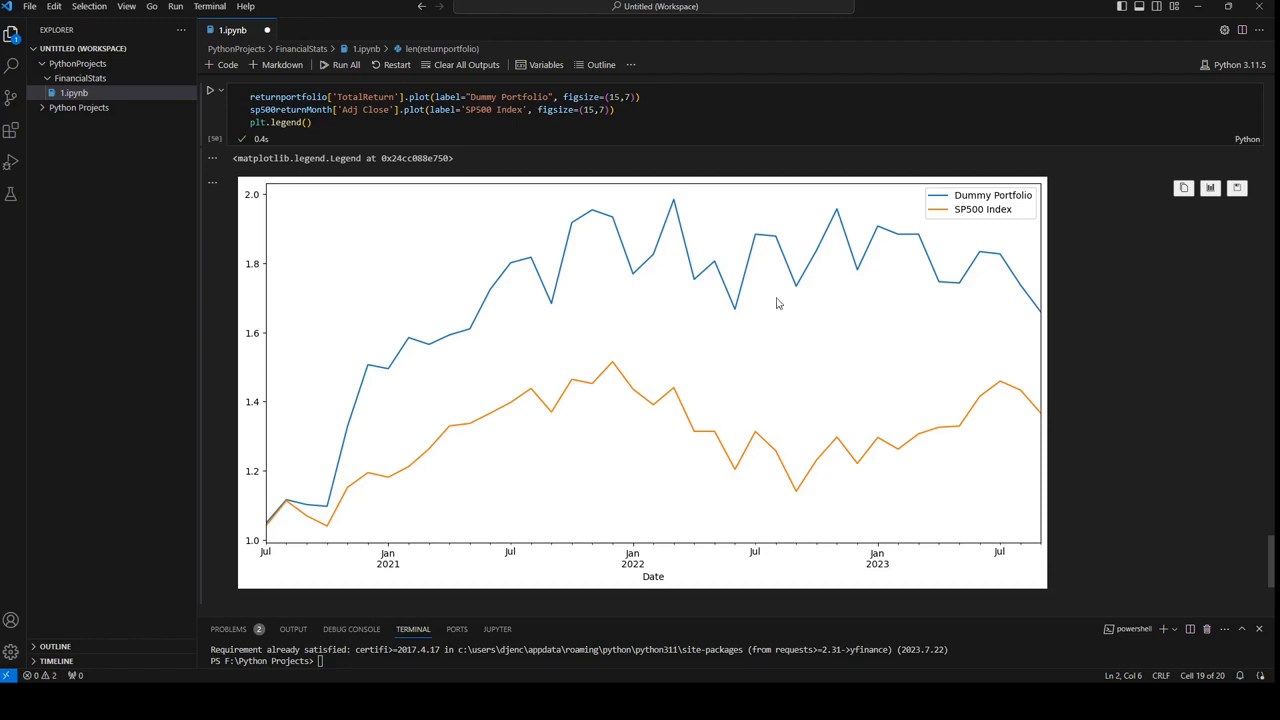
mouse_move(855, 282)
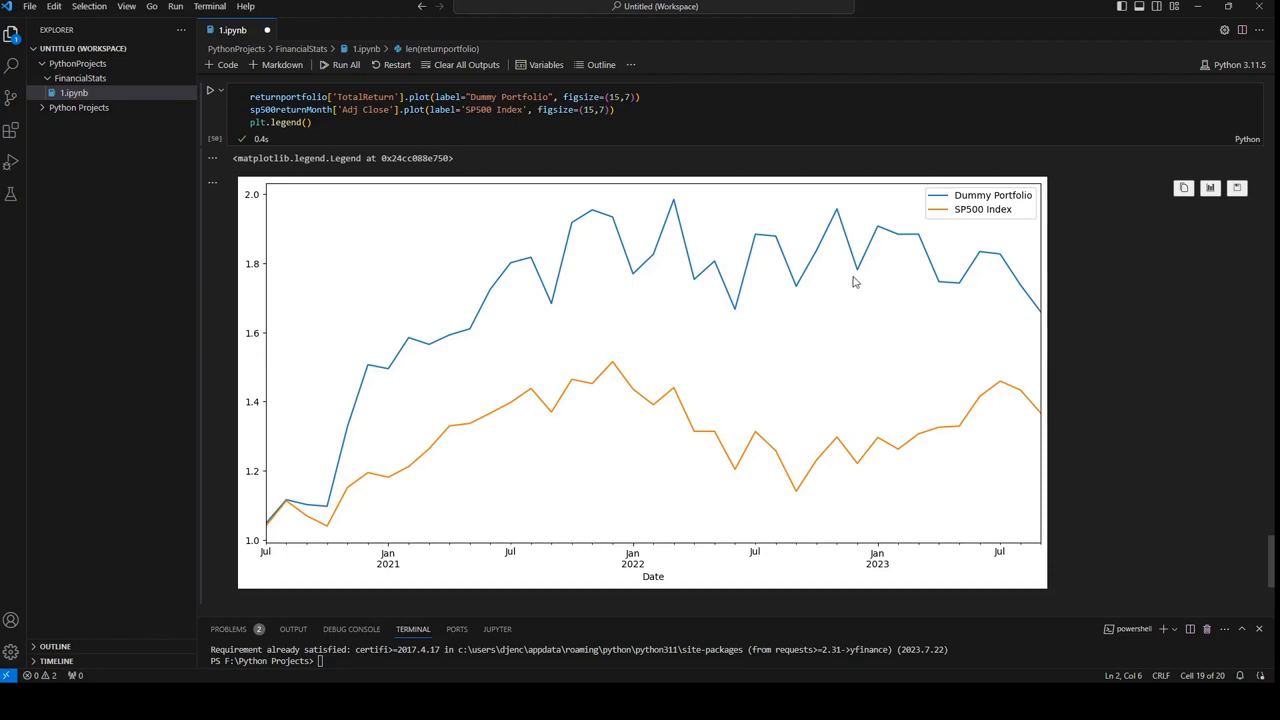
mouse_move(824, 268)
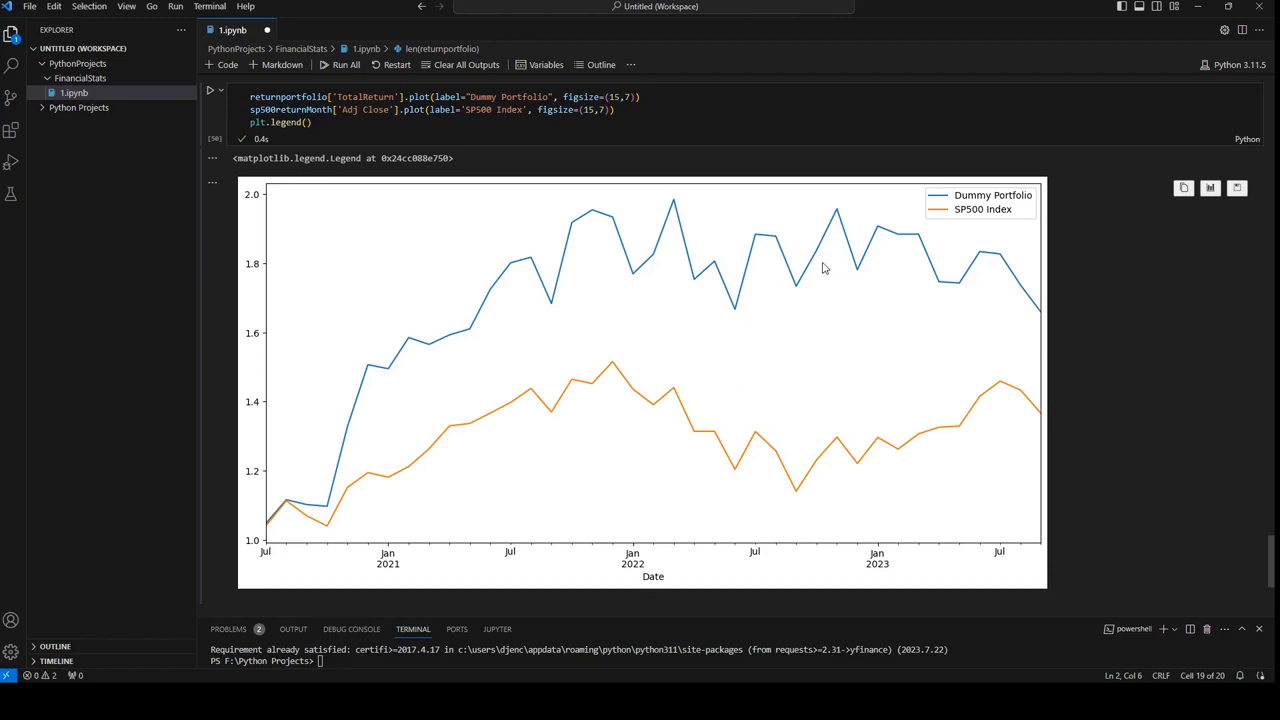
mouse_move(631, 516)
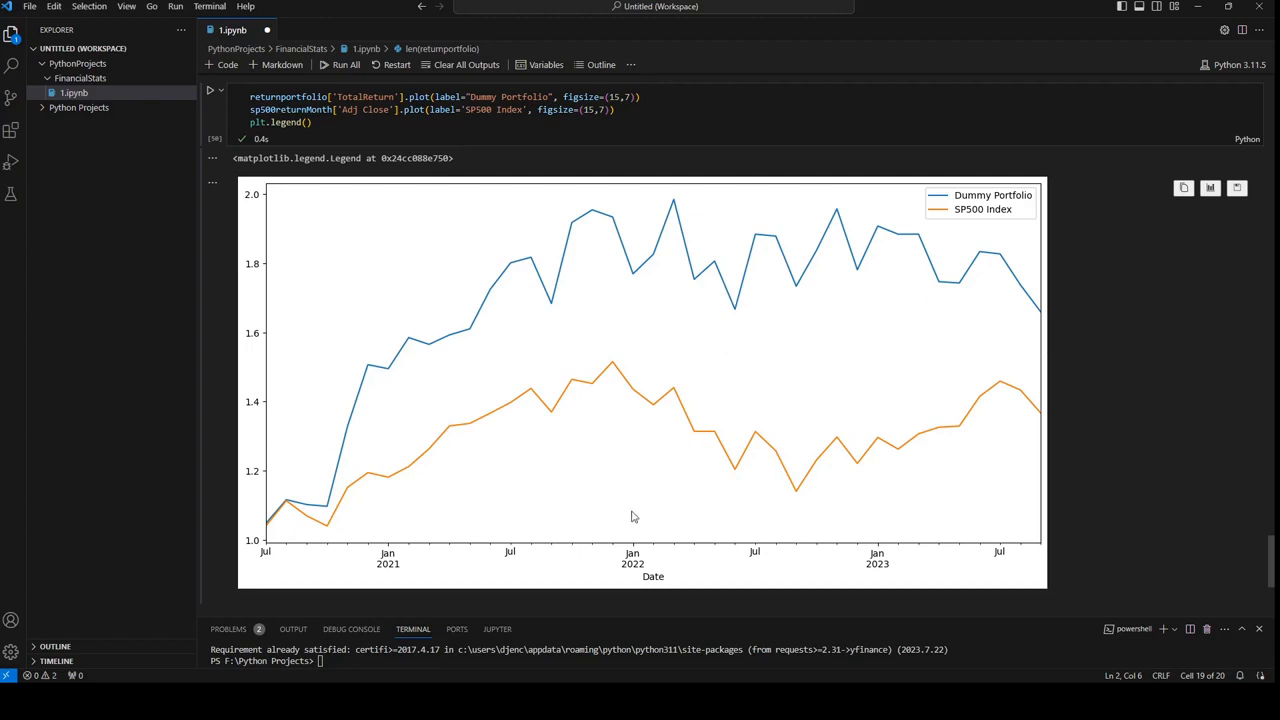
mouse_move(940, 348)
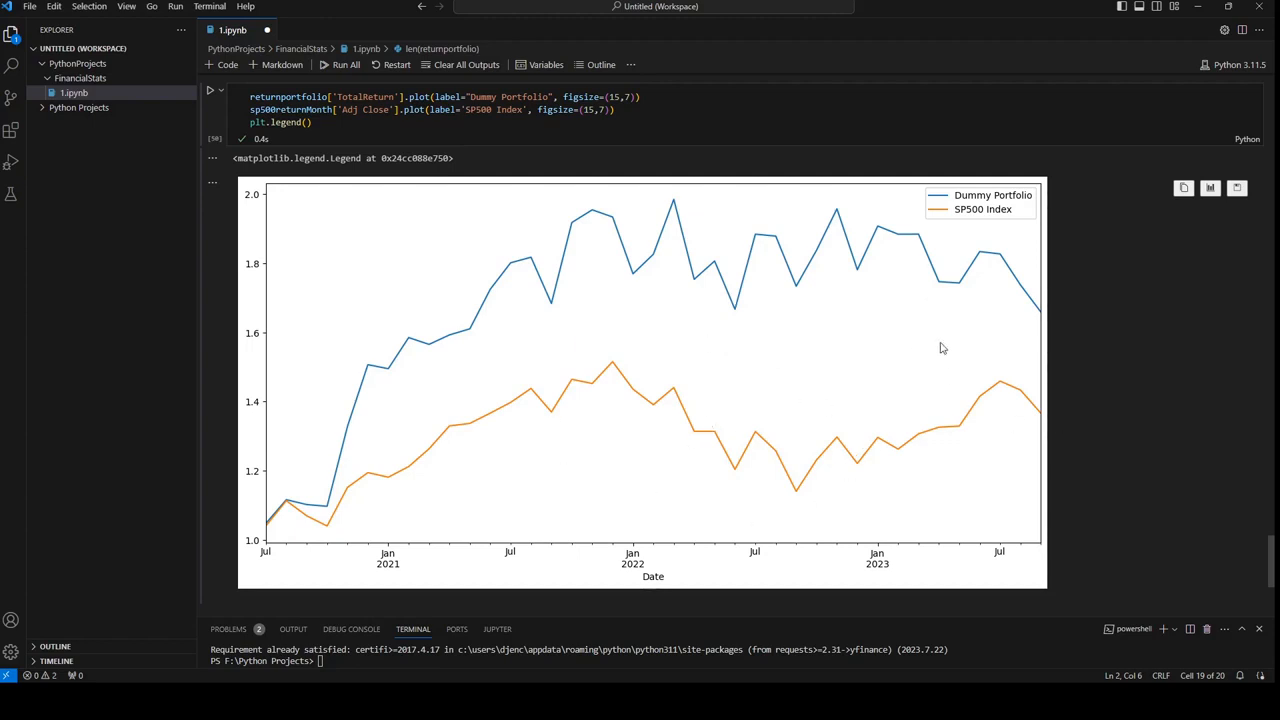